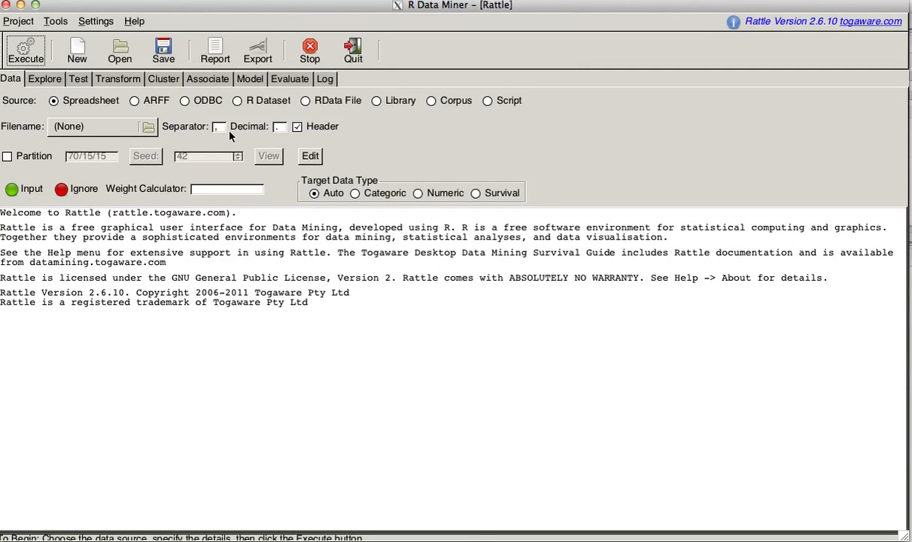
{"action": "mouse_move", "coordinate": [75, 51]}
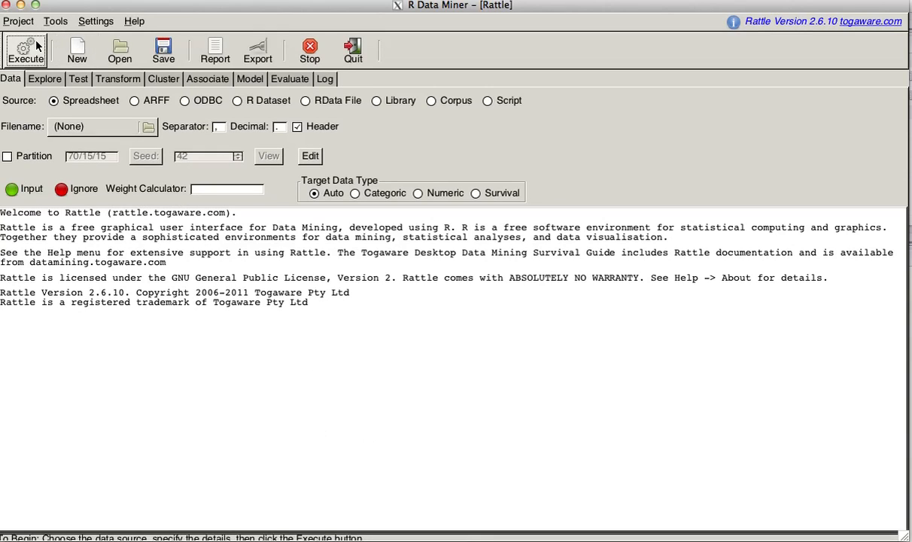
{"action": "mouse_move", "coordinate": [148, 127]}
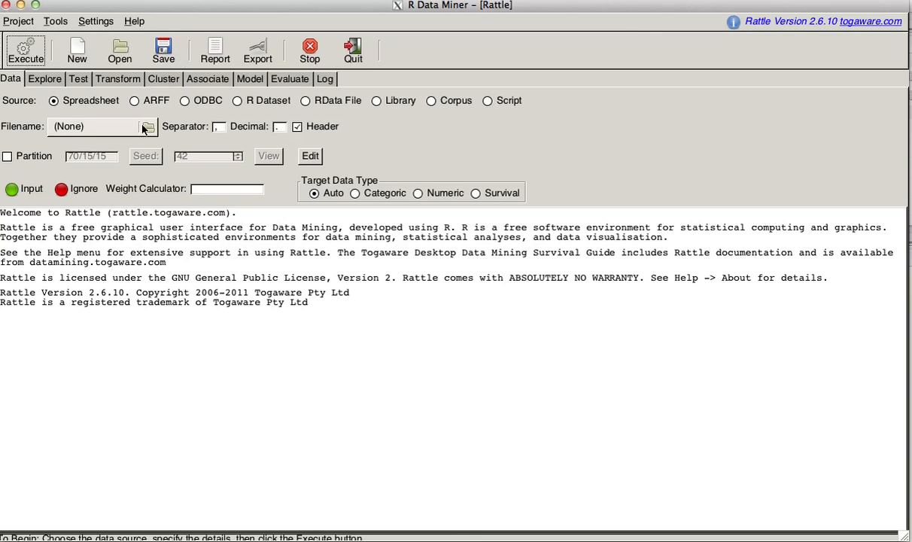
Step: Browse from the Filename chooser into Documents > Bridgeport, detouring into MGMT 742 - FA2011 and back
{"action": "left_click", "coordinate": [147, 126]}
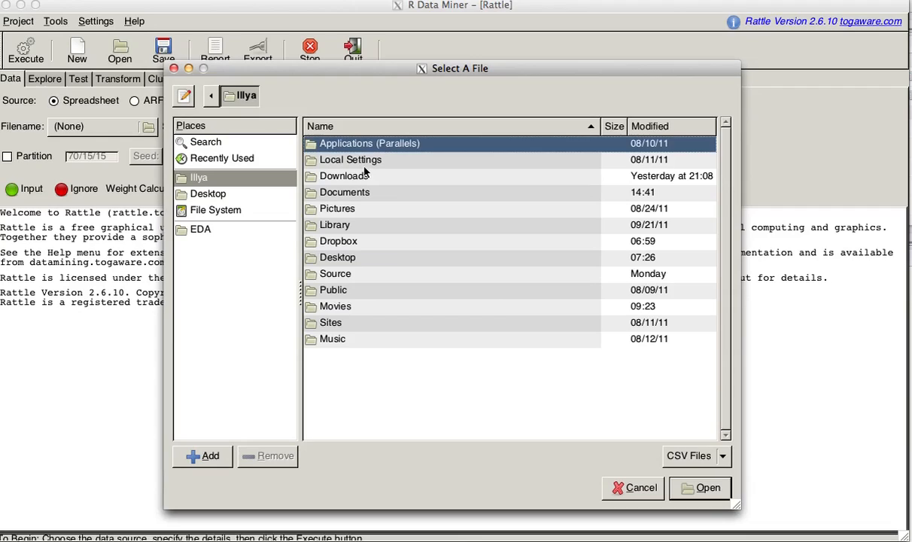
{"action": "mouse_move", "coordinate": [292, 177]}
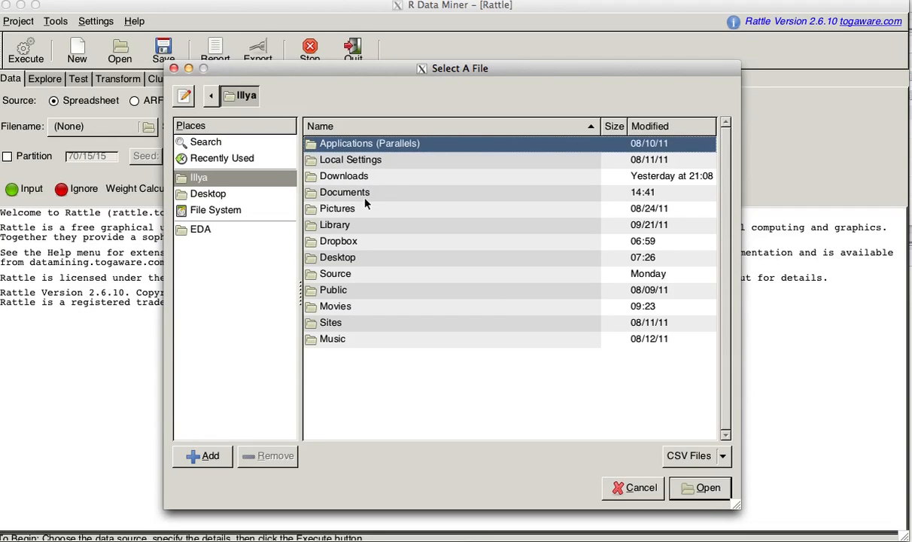
{"action": "double_click", "coordinate": [345, 193]}
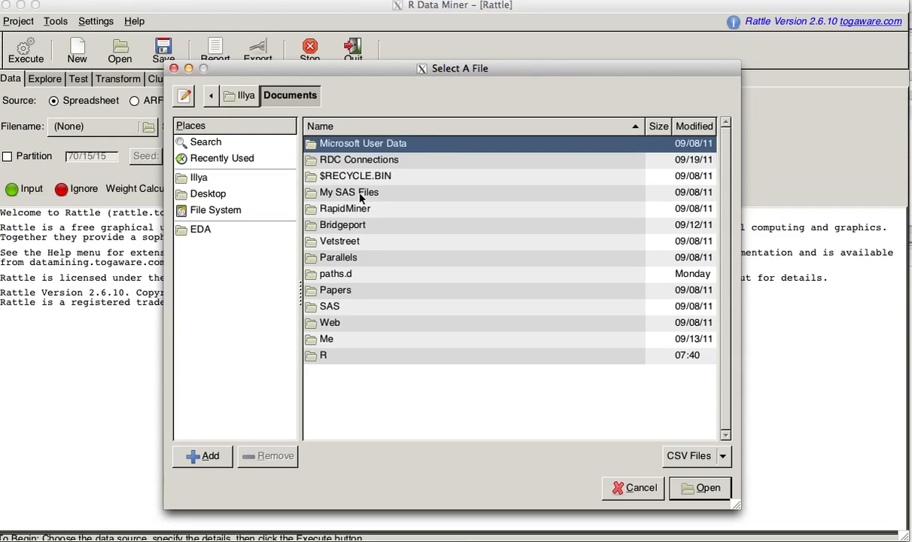
{"action": "double_click", "coordinate": [343, 224]}
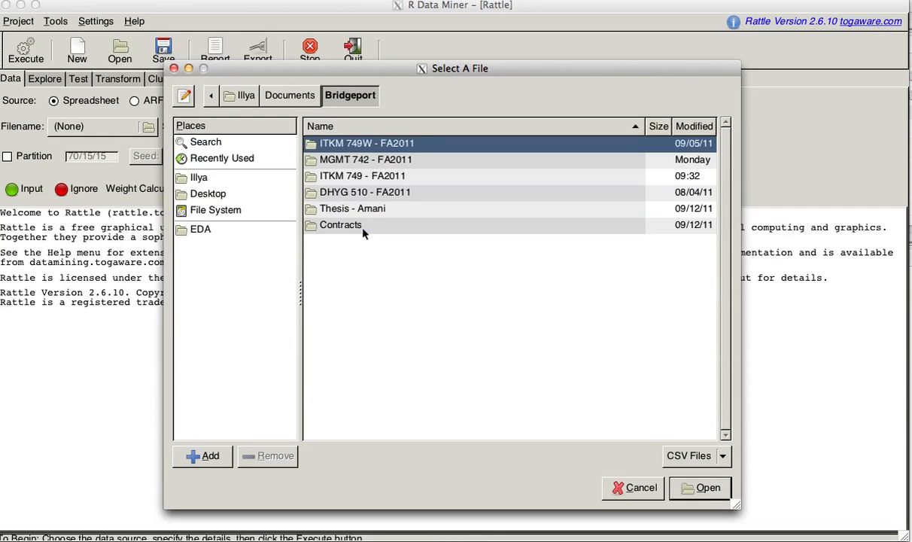
{"action": "left_click", "coordinate": [364, 160]}
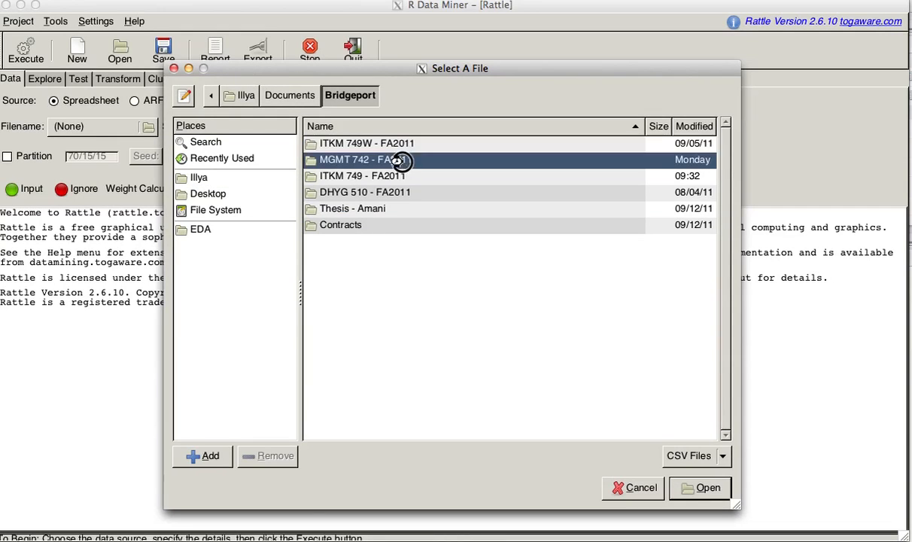
{"action": "double_click", "coordinate": [361, 160]}
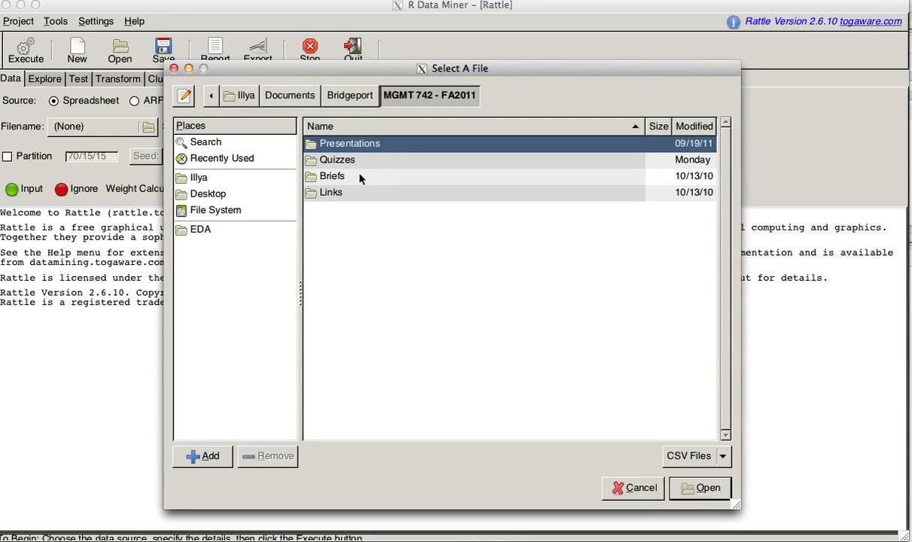
{"action": "mouse_move", "coordinate": [369, 160]}
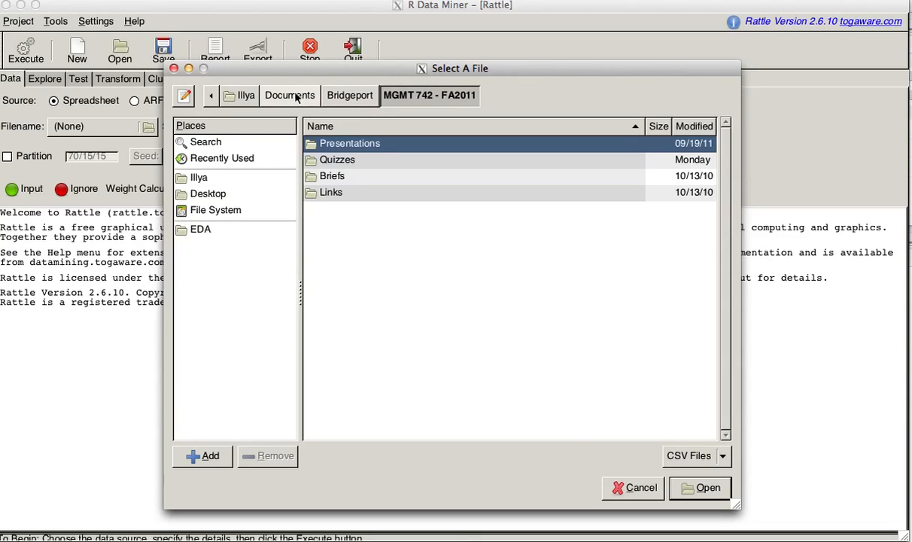
{"action": "left_click", "coordinate": [289, 95]}
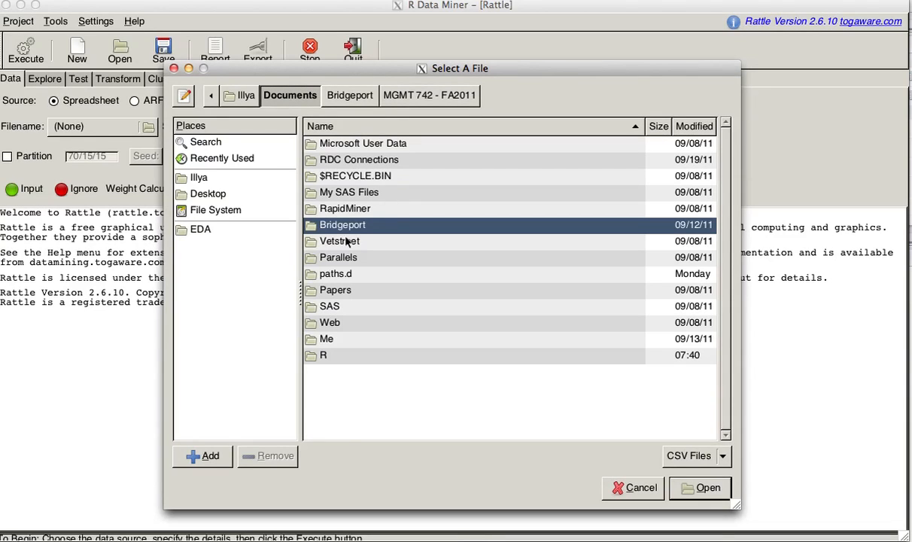
Step: Navigate Bridgeport > ITKM 749 - FA2011 > EDA and choose data ITKM749.csv as the source
{"action": "double_click", "coordinate": [343, 224]}
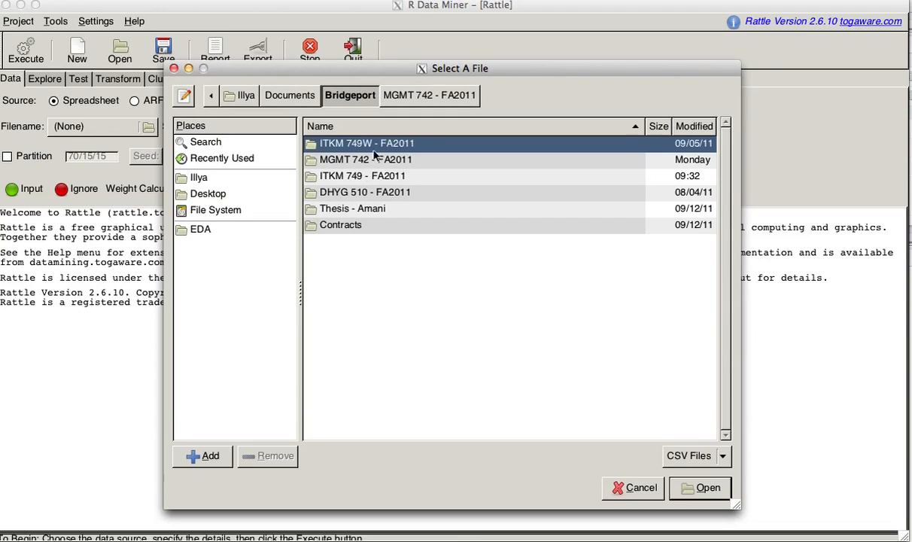
{"action": "mouse_move", "coordinate": [361, 177]}
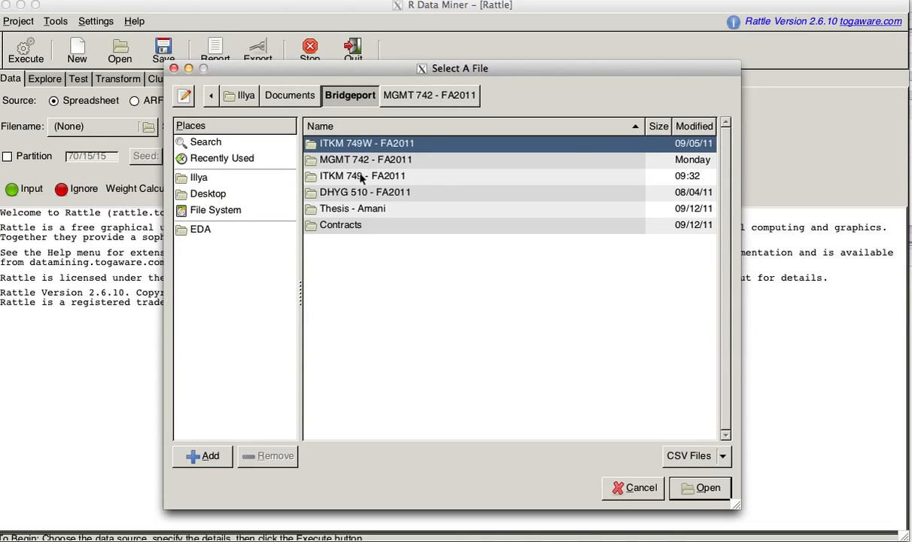
{"action": "double_click", "coordinate": [362, 174]}
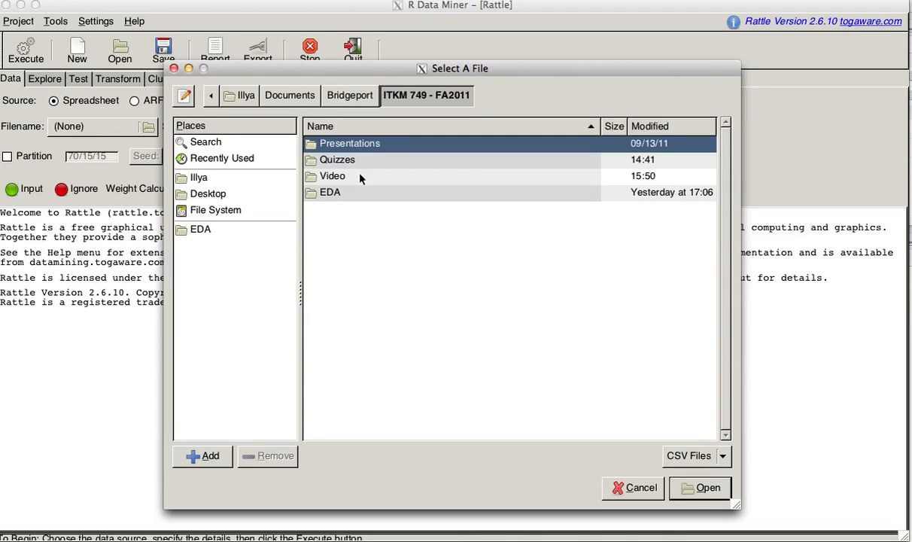
{"action": "double_click", "coordinate": [331, 192]}
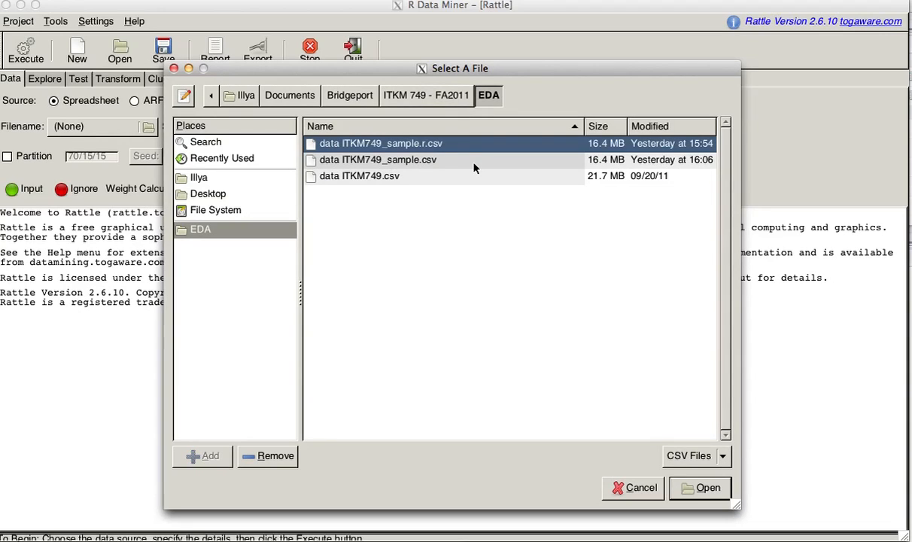
{"action": "mouse_move", "coordinate": [457, 160]}
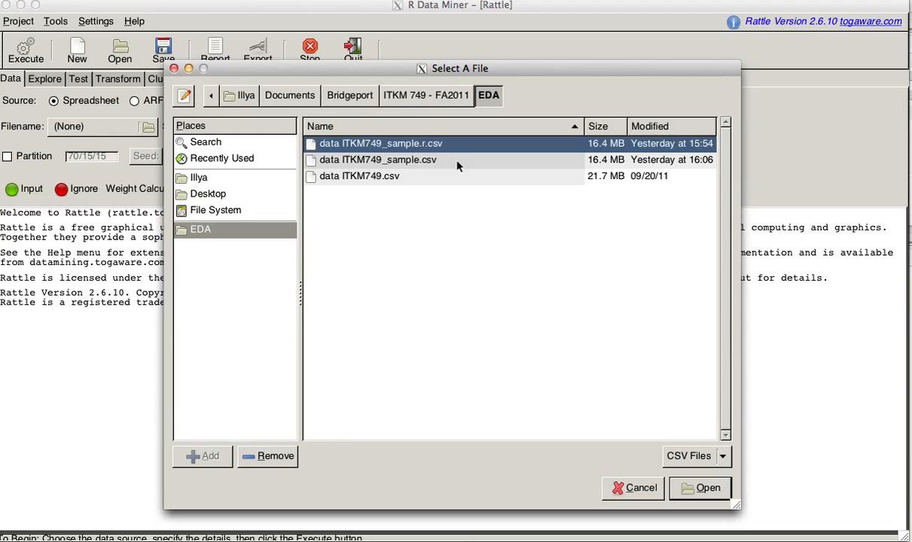
{"action": "left_click", "coordinate": [699, 488]}
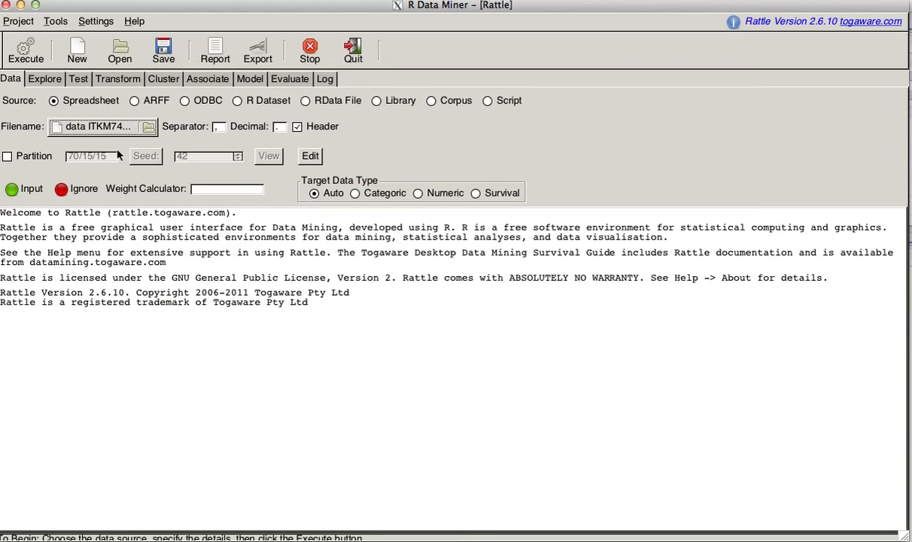
Step: Enable Partition and execute the CSV load, returning to Rattle where the multiple-Risk warning shows
{"action": "left_click", "coordinate": [6, 155]}
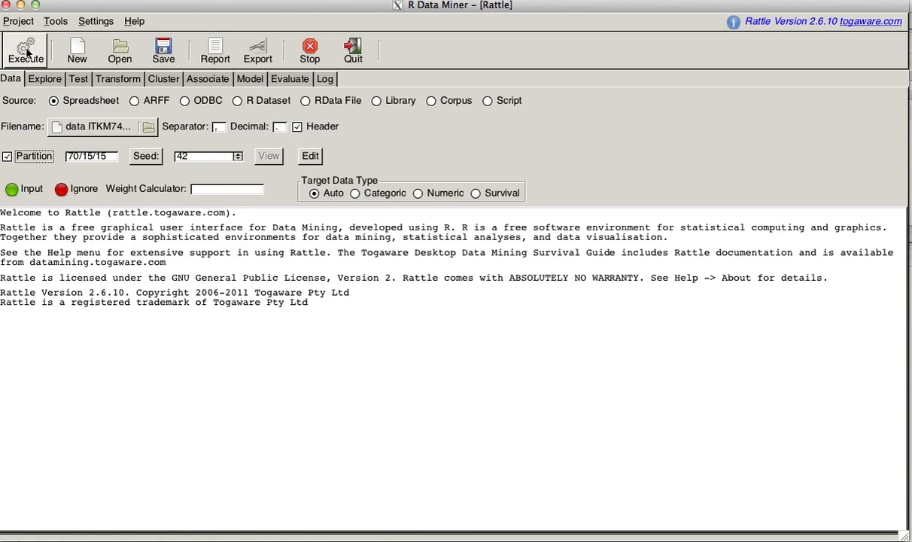
{"action": "left_click", "coordinate": [8, 155]}
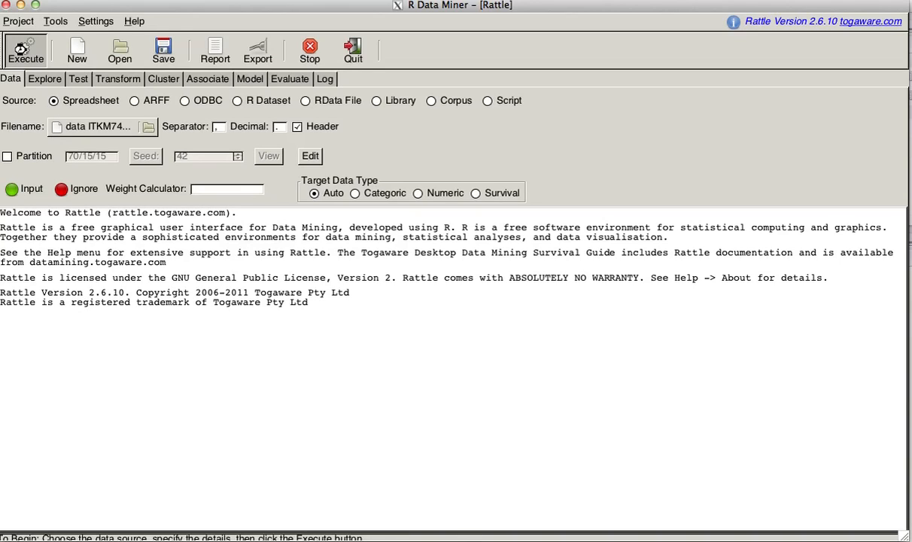
{"action": "left_click", "coordinate": [25, 51]}
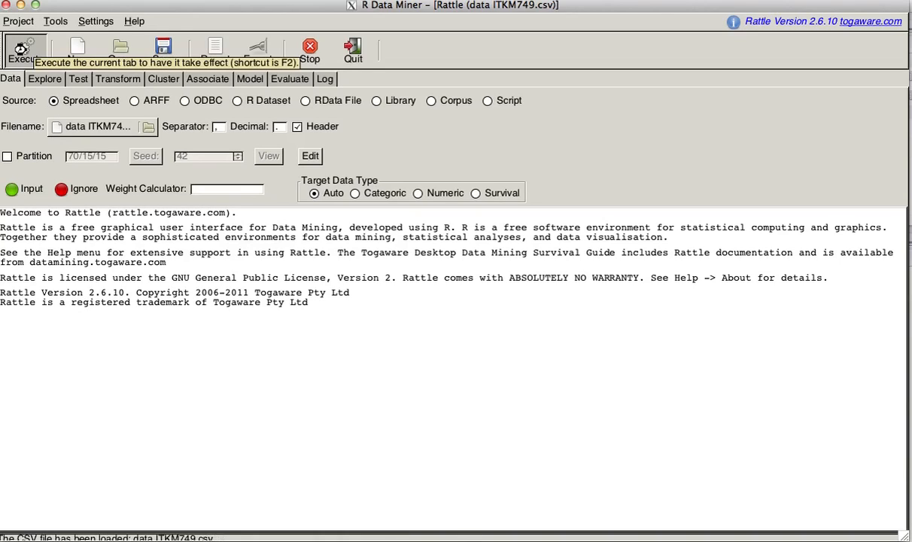
{"action": "left_click", "coordinate": [21, 48]}
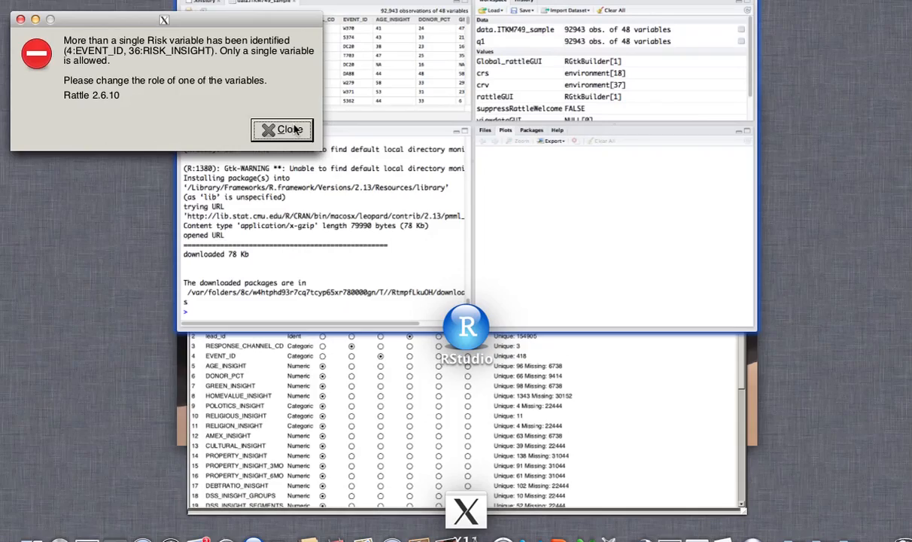
{"action": "left_click", "coordinate": [283, 130]}
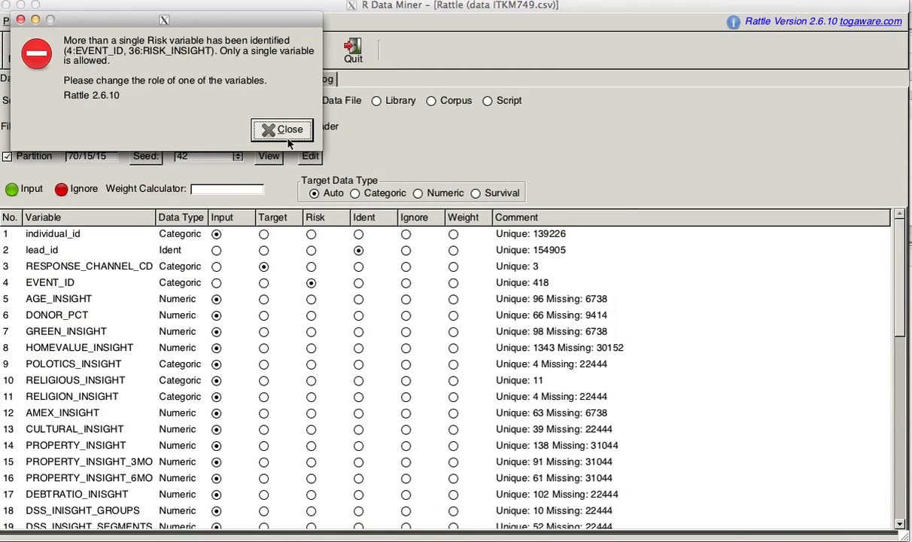
Step: Dismiss the warning, mark individual_id as Ident and set EVENT_ID and RISK_INSIGHT from Risk to Input
{"action": "left_click", "coordinate": [281, 130]}
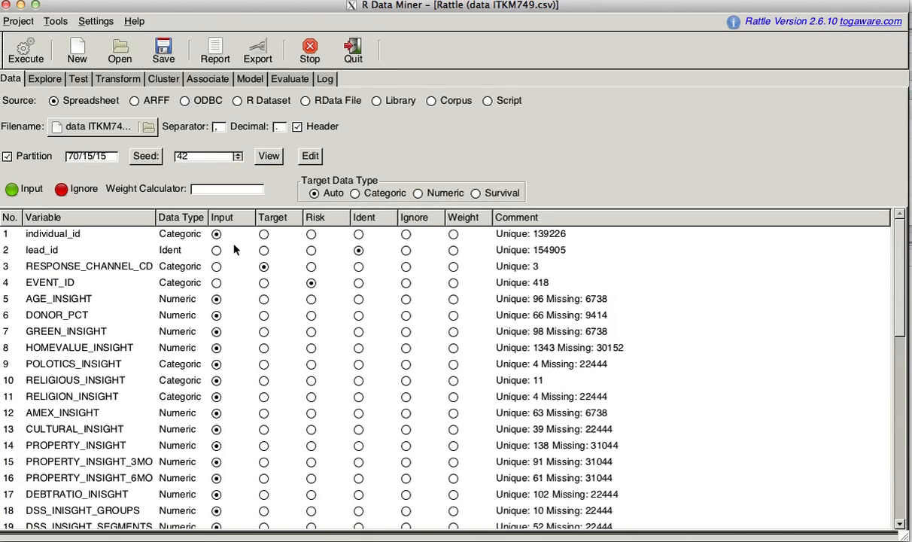
{"action": "mouse_move", "coordinate": [223, 244]}
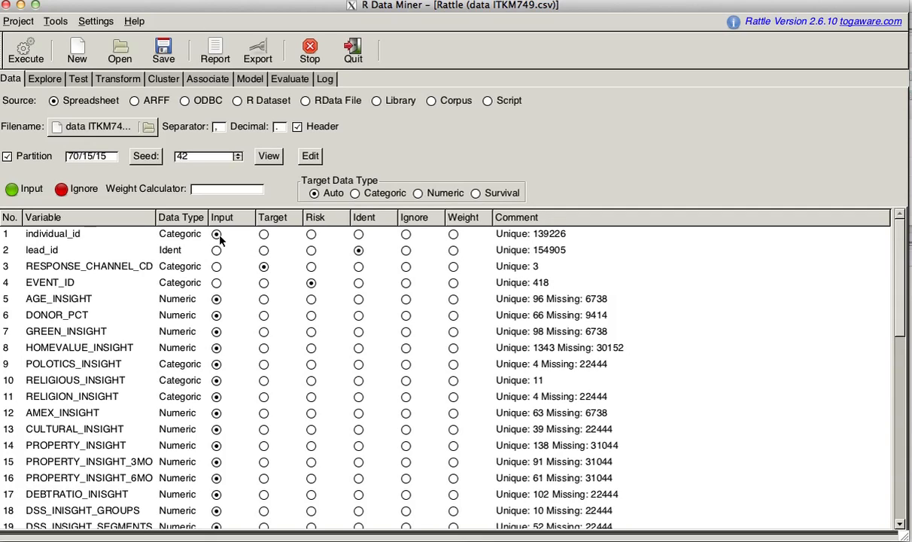
{"action": "left_click", "coordinate": [358, 234]}
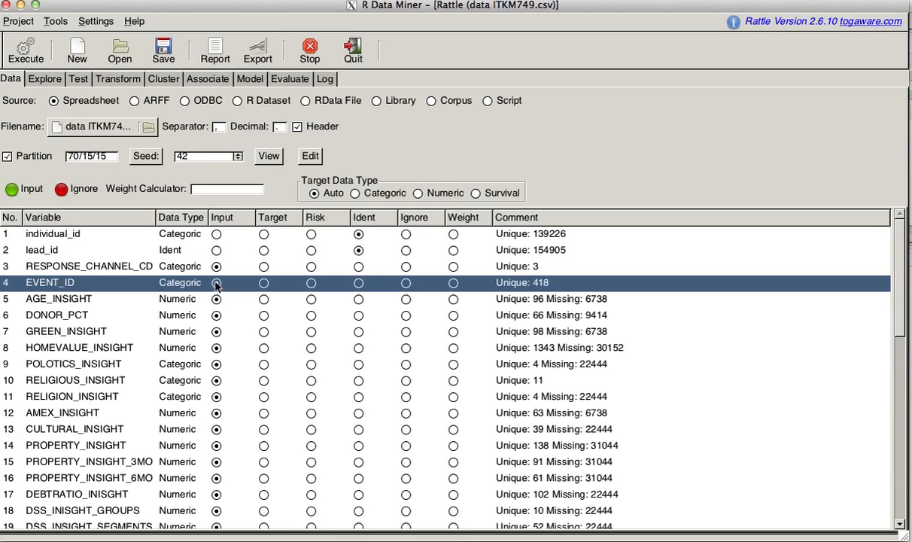
{"action": "left_click", "coordinate": [217, 283]}
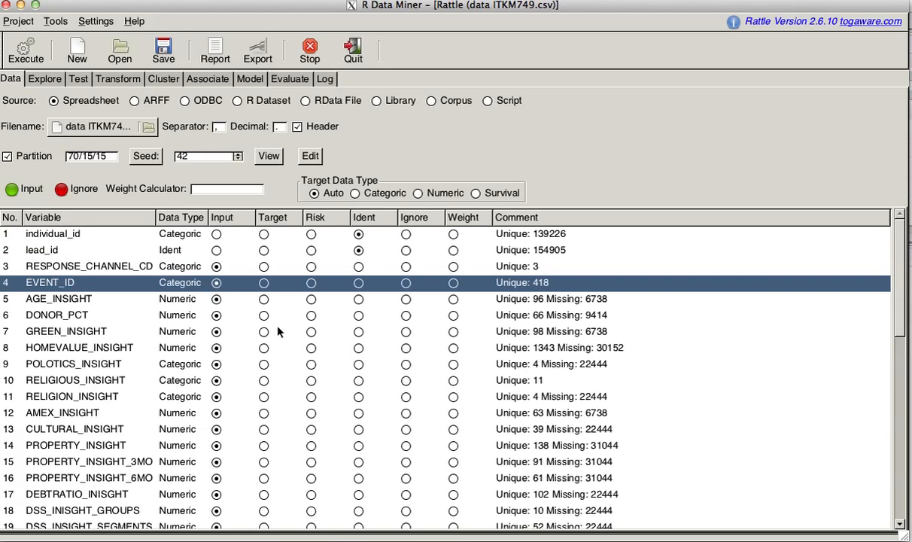
{"action": "scroll", "scroll_direction": "down", "scroll_amount": 3}
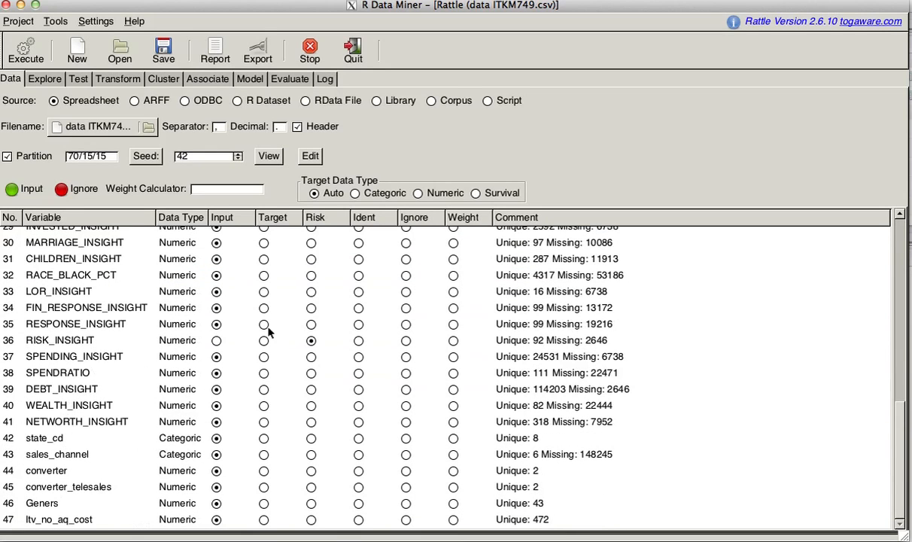
{"action": "left_click", "coordinate": [218, 340]}
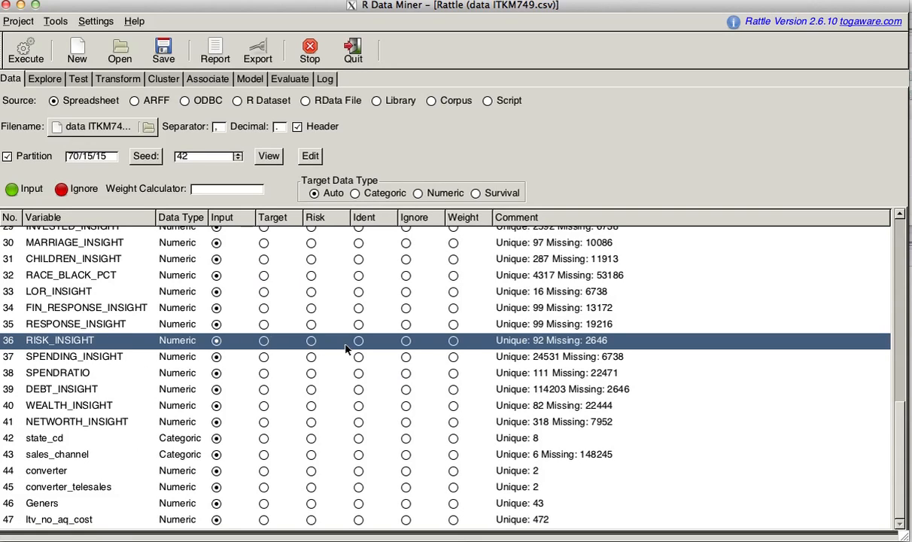
{"action": "mouse_move", "coordinate": [220, 454]}
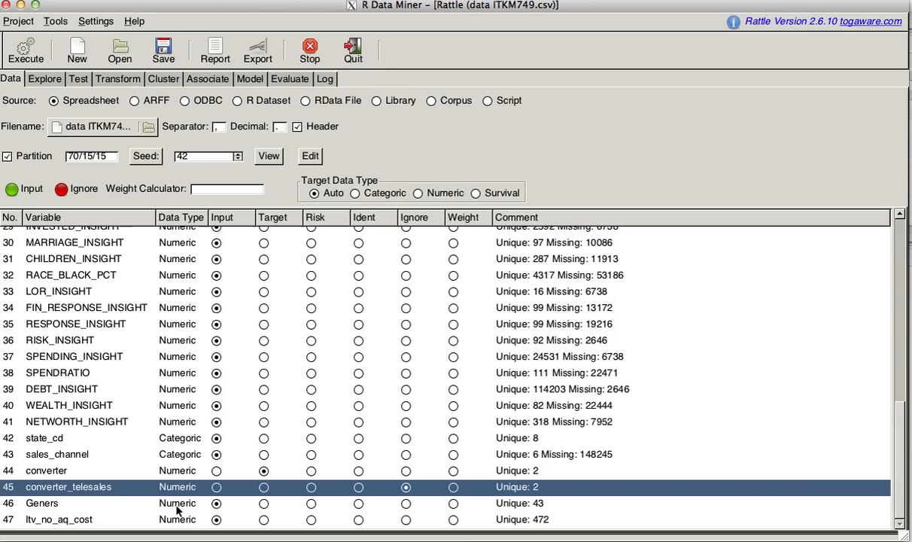
{"action": "mouse_move", "coordinate": [558, 495]}
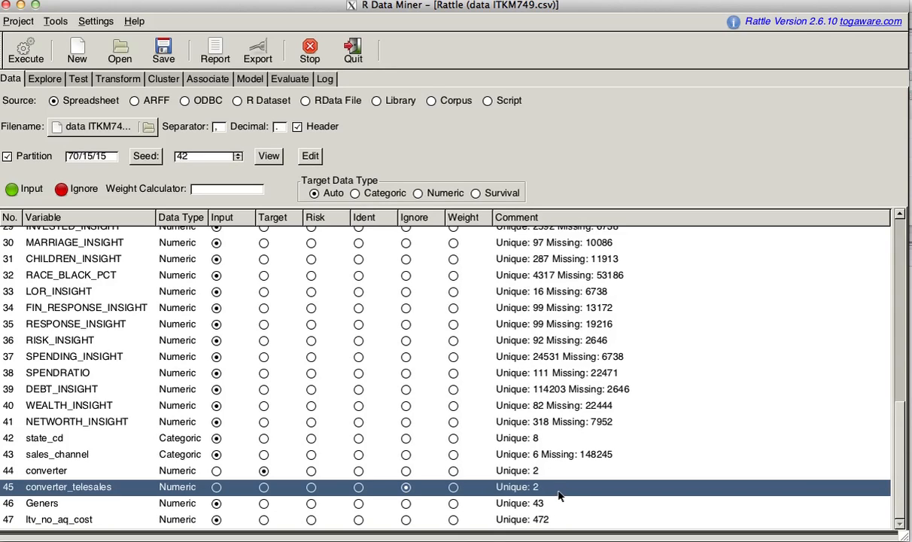
{"action": "mouse_move", "coordinate": [117, 124]}
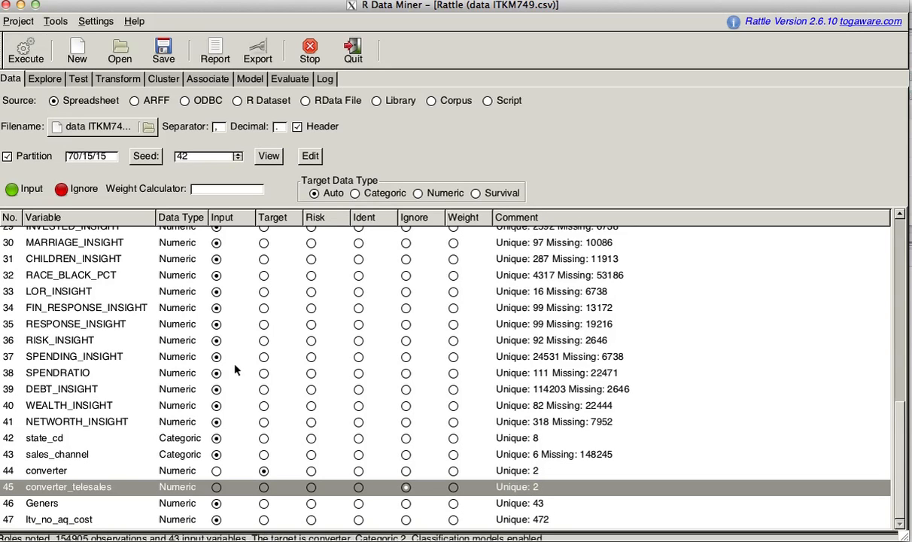
Step: On Transform, recode Geners as categoric and execute, adding a TFC_ copy and ignoring the original
{"action": "left_click", "coordinate": [117, 78]}
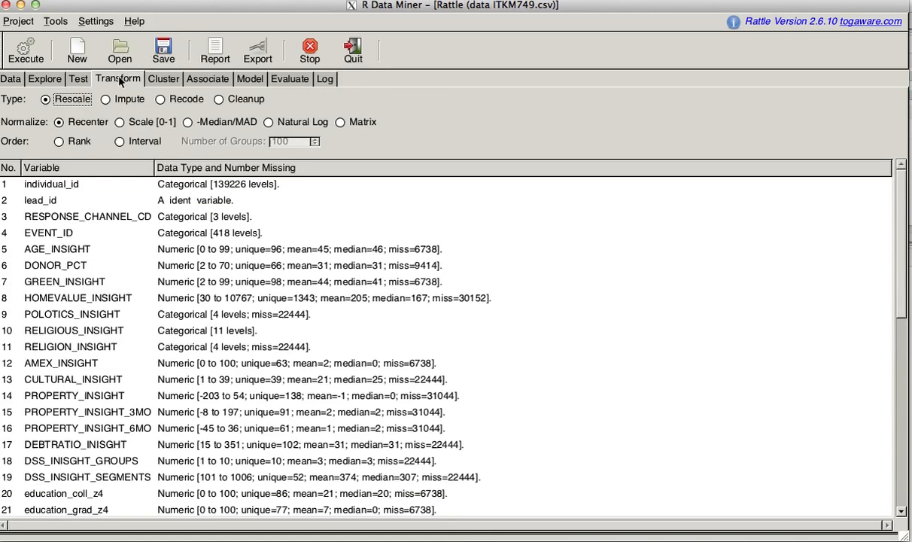
{"action": "scroll", "scroll_direction": "down", "scroll_amount": 3}
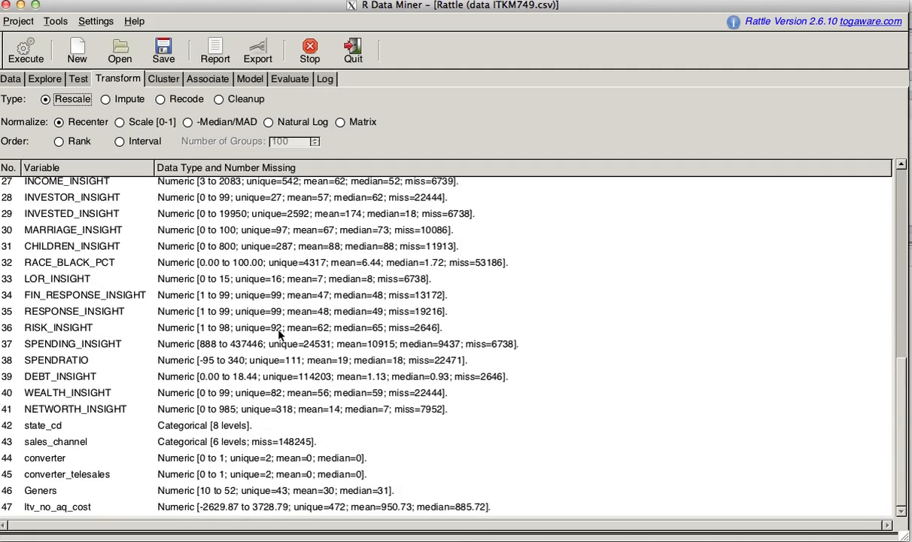
{"action": "mouse_move", "coordinate": [42, 499]}
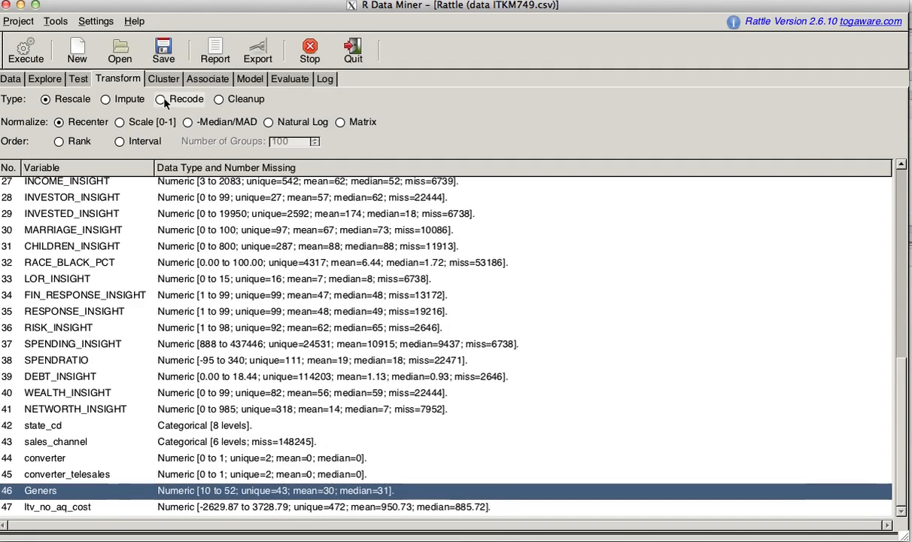
{"action": "left_click", "coordinate": [160, 99]}
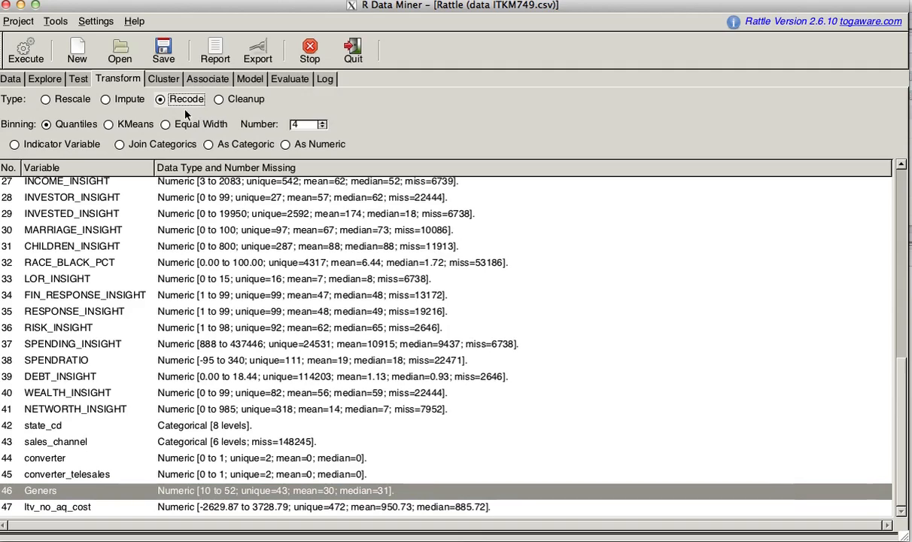
{"action": "left_click", "coordinate": [207, 145]}
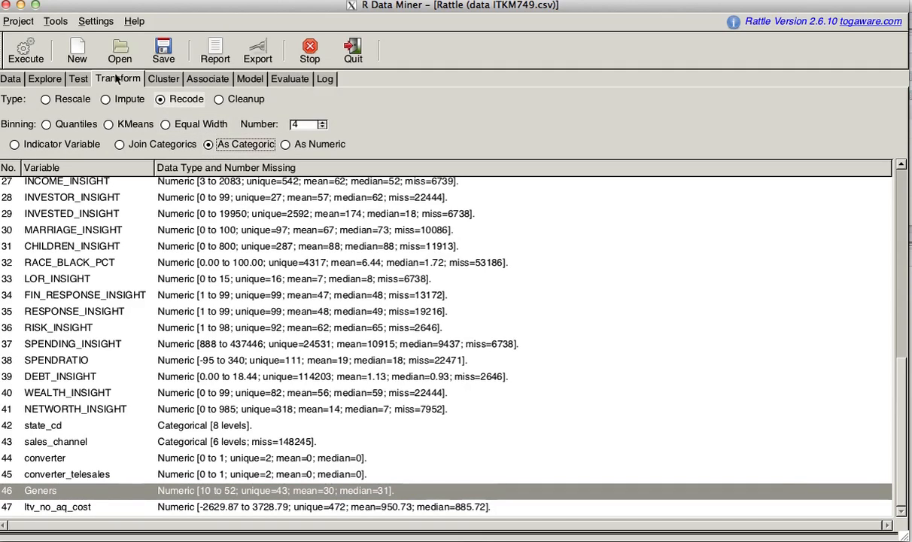
{"action": "mouse_move", "coordinate": [126, 485]}
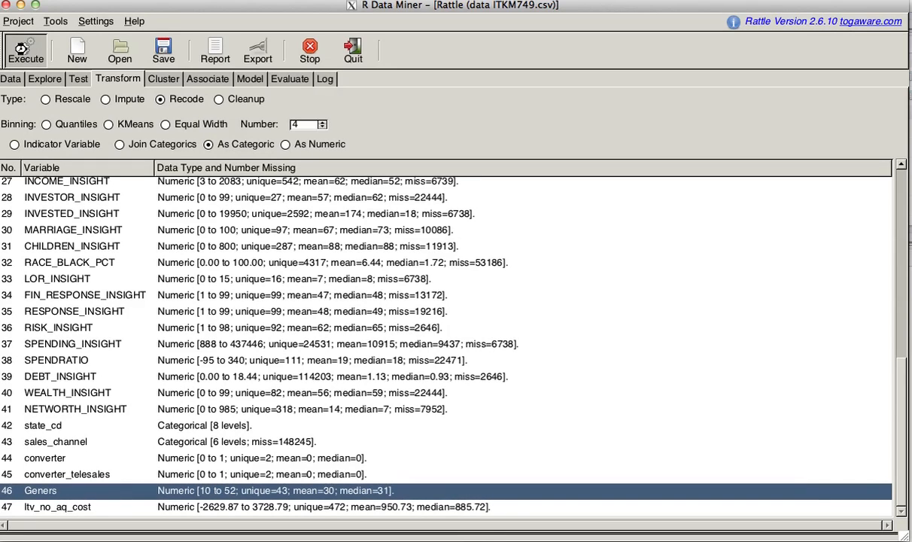
{"action": "mouse_move", "coordinate": [585, 115]}
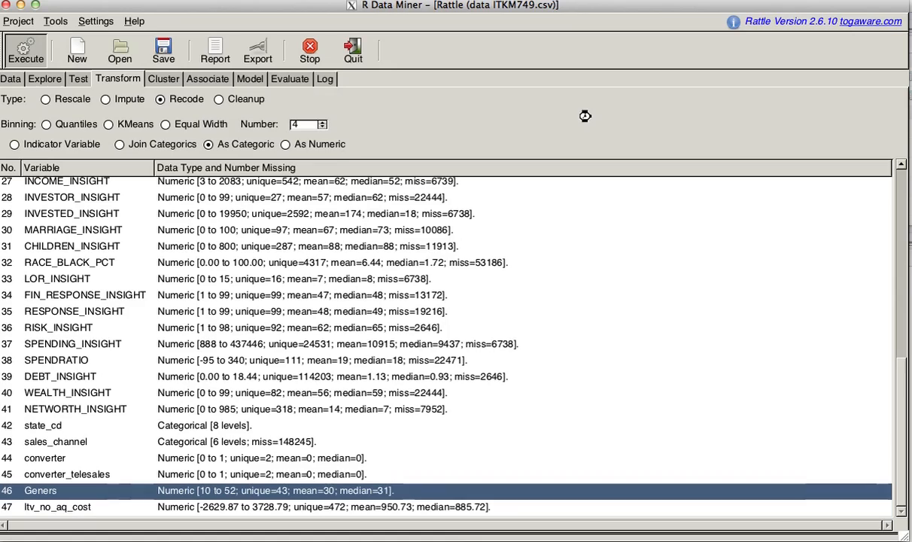
{"action": "mouse_move", "coordinate": [602, 127]}
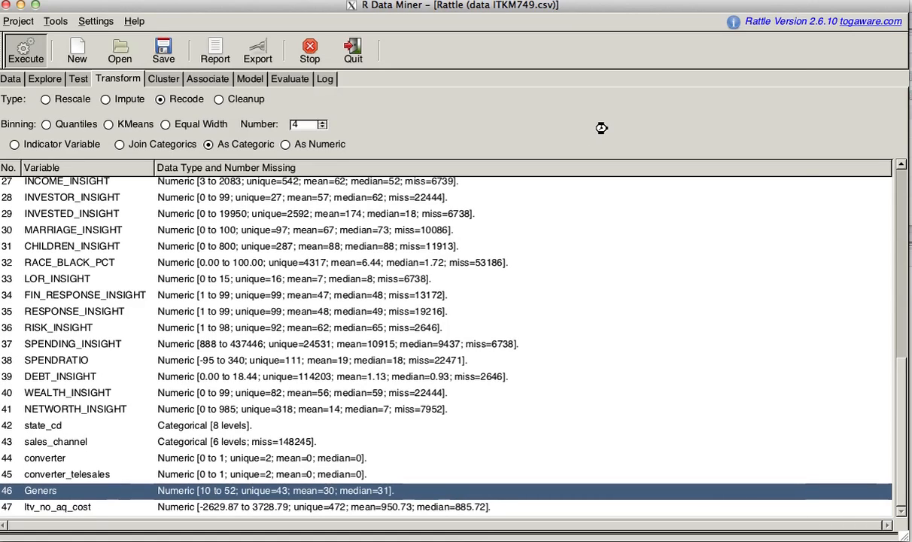
{"action": "left_click", "coordinate": [26, 49]}
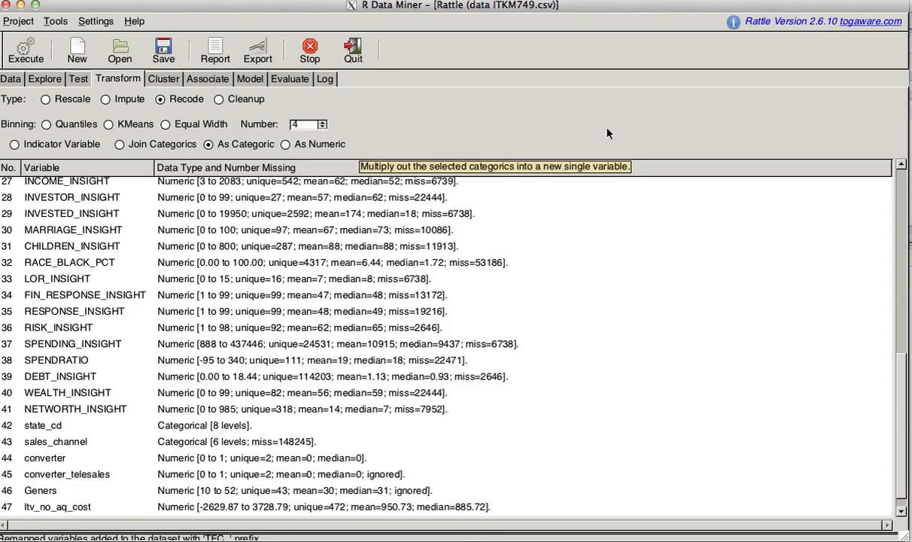
{"action": "mouse_move", "coordinate": [16, 100]}
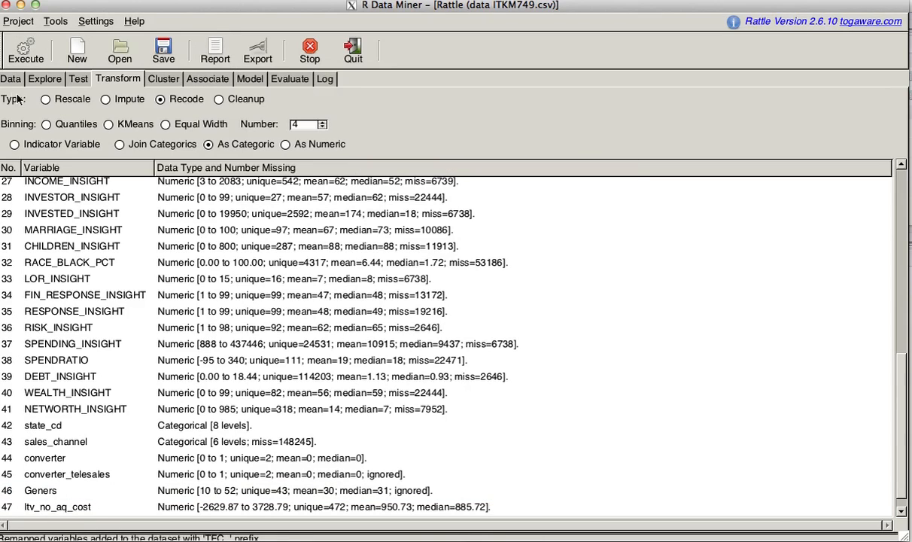
Step: Review the Data tab variable list showing TFC_Geners as Input and Geners ignored, then move to Explore
{"action": "left_click", "coordinate": [10, 78]}
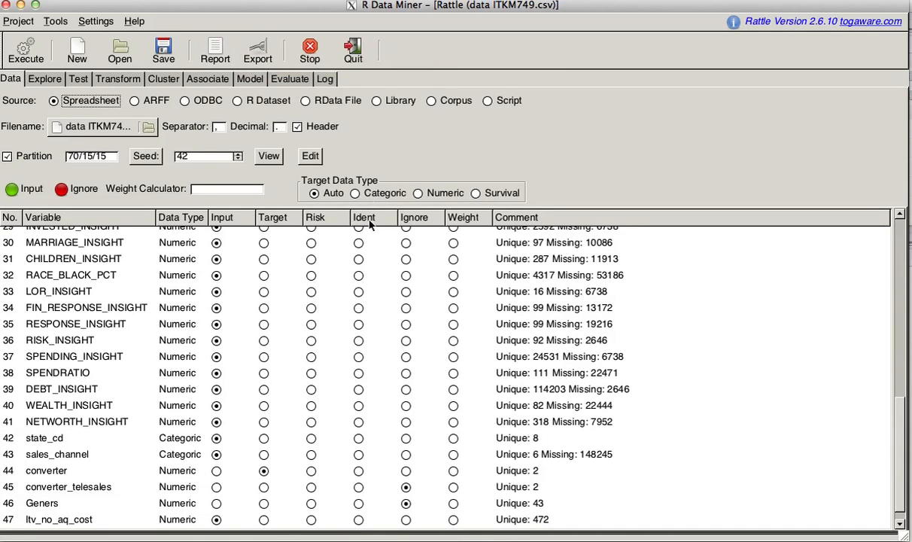
{"action": "mouse_move", "coordinate": [84, 499]}
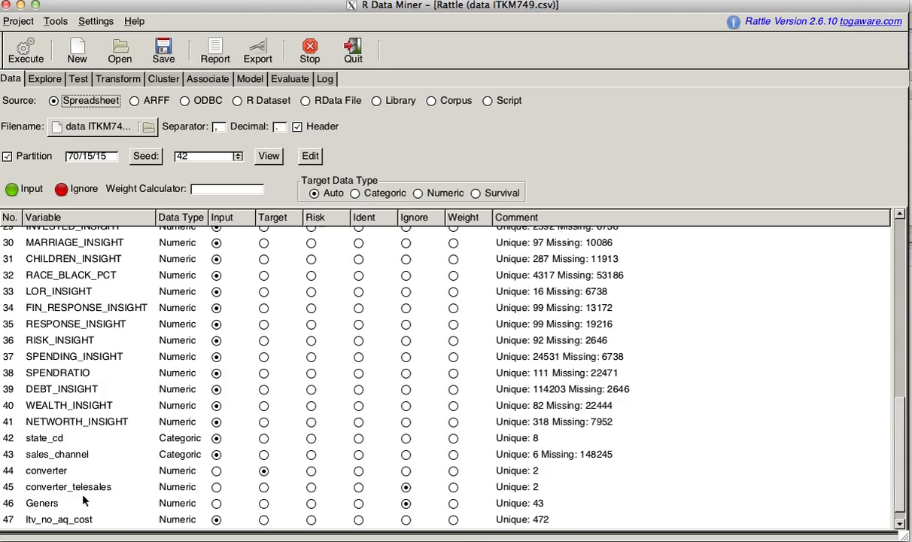
{"action": "scroll", "scroll_direction": "down", "scroll_amount": 3}
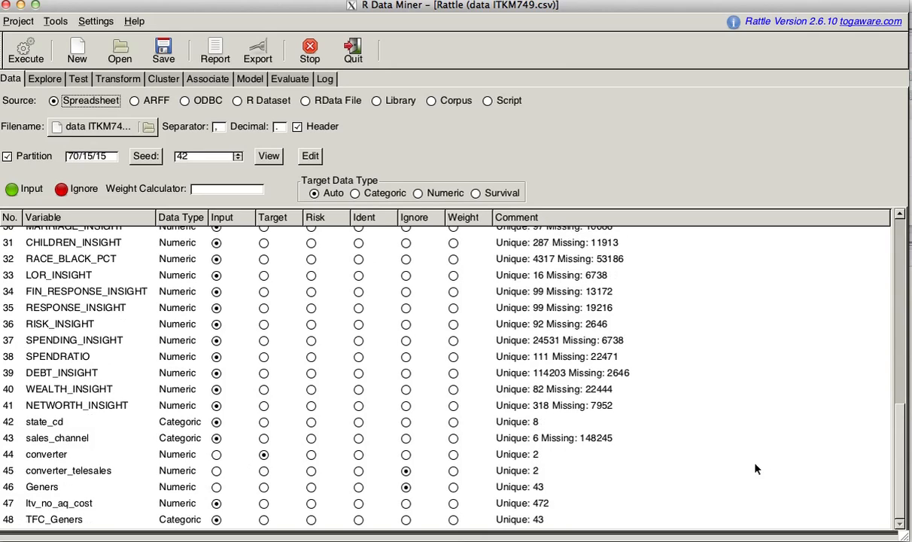
{"action": "mouse_move", "coordinate": [67, 520]}
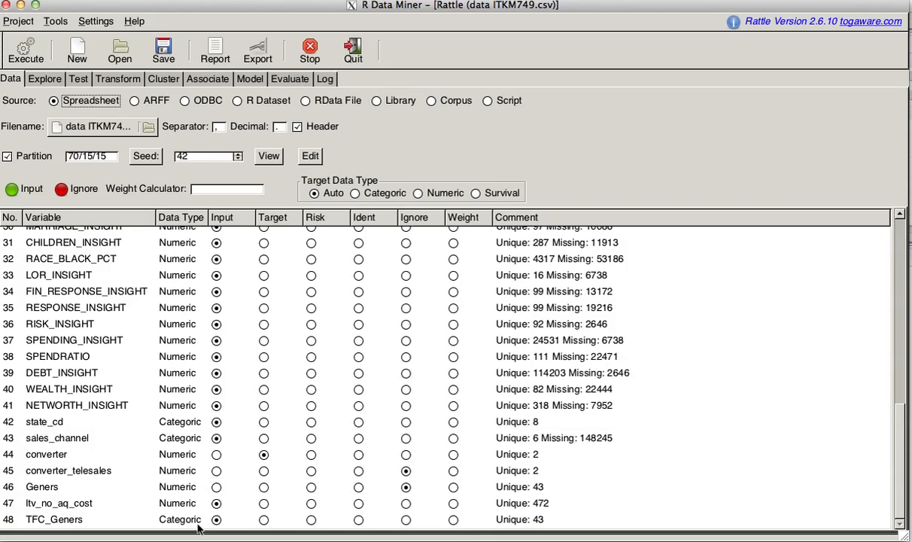
{"action": "mouse_move", "coordinate": [42, 524]}
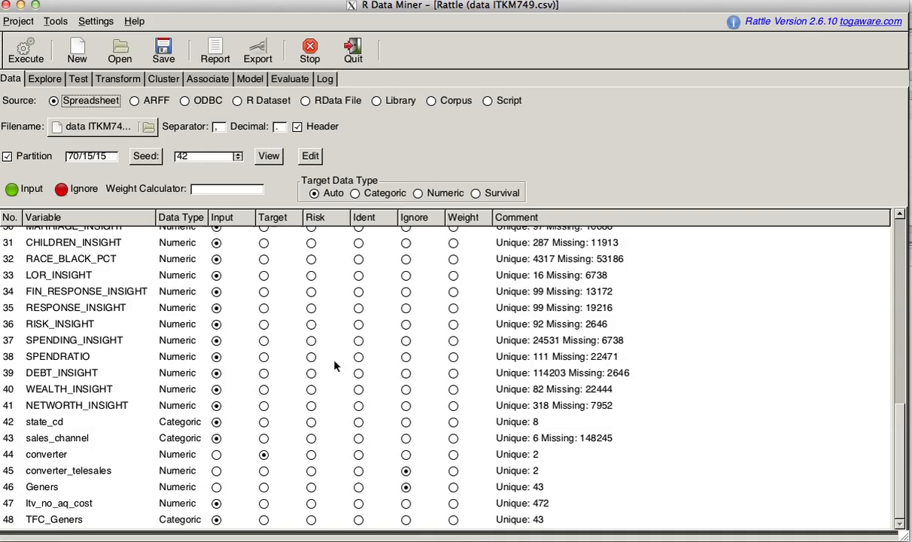
{"action": "left_click", "coordinate": [45, 78]}
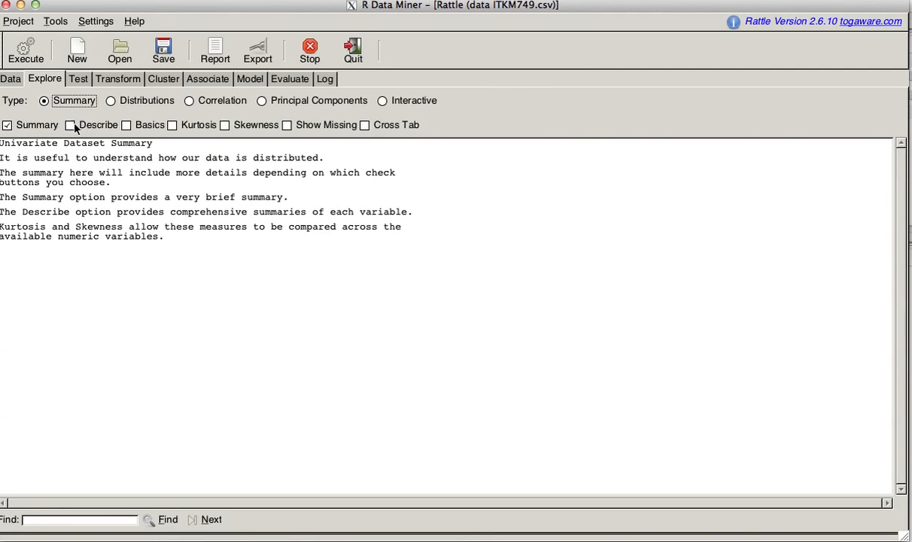
Step: Run the Explore summary with Describe and Basics ticked, agreeing to install Hmisc and fBasics
{"action": "left_click", "coordinate": [70, 125]}
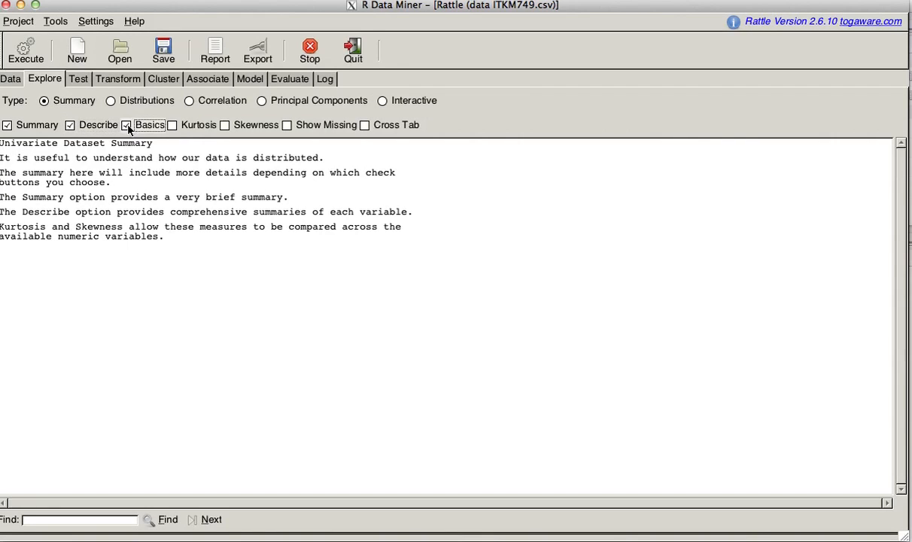
{"action": "left_click", "coordinate": [171, 125]}
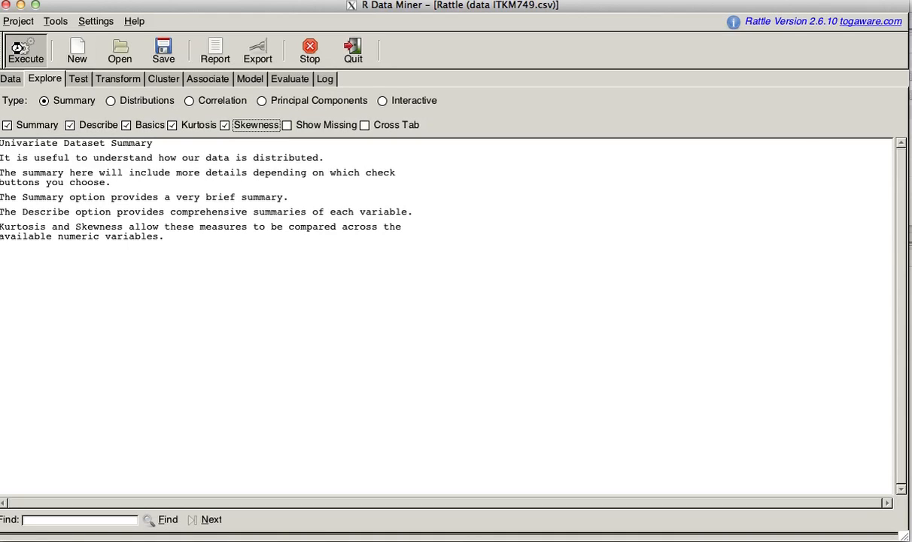
{"action": "left_click", "coordinate": [25, 49]}
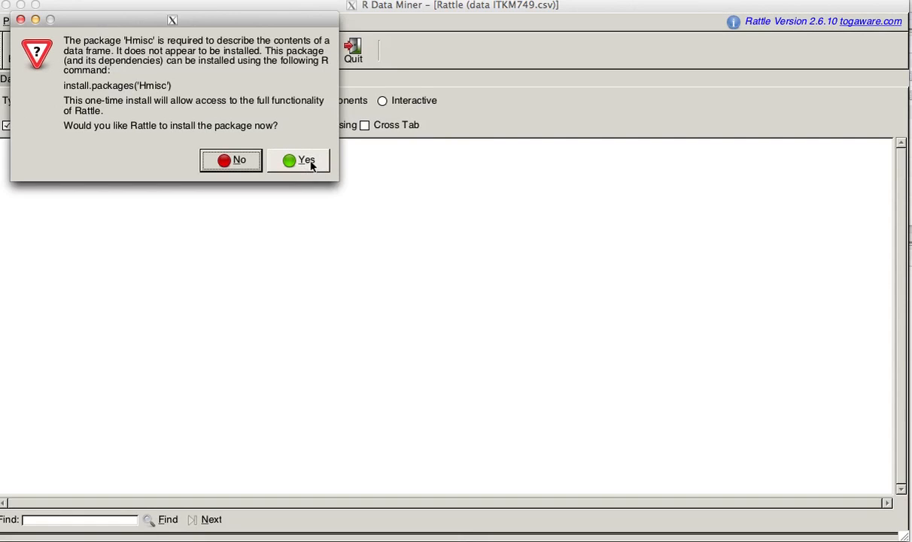
{"action": "left_click", "coordinate": [304, 159]}
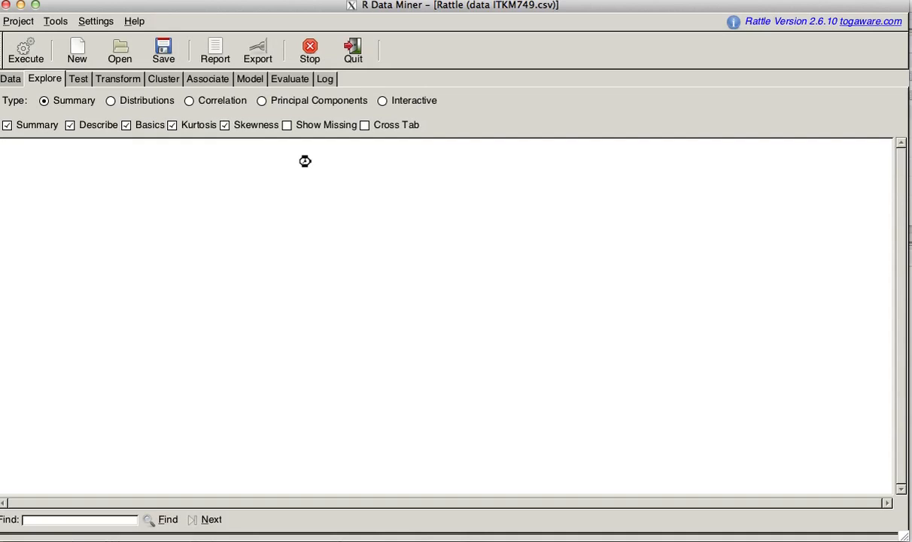
{"action": "mouse_move", "coordinate": [313, 165]}
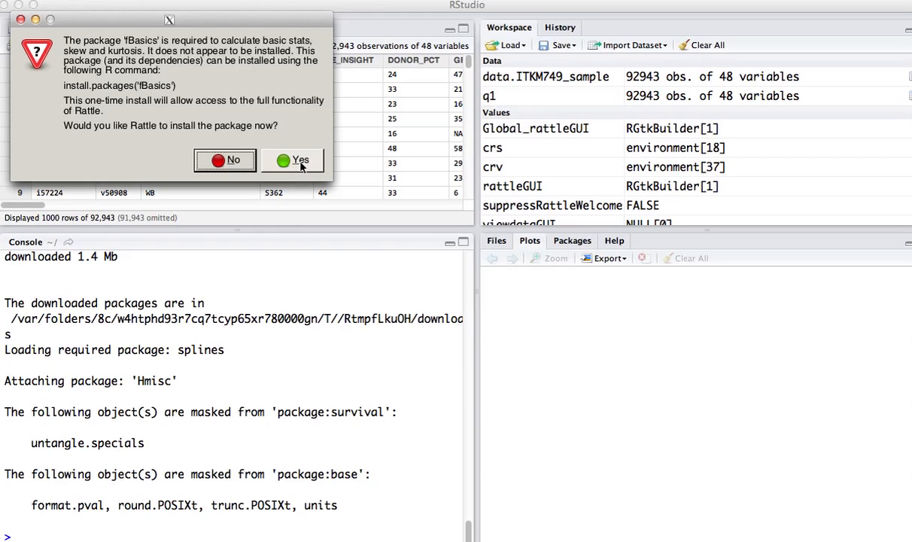
{"action": "left_click", "coordinate": [292, 159]}
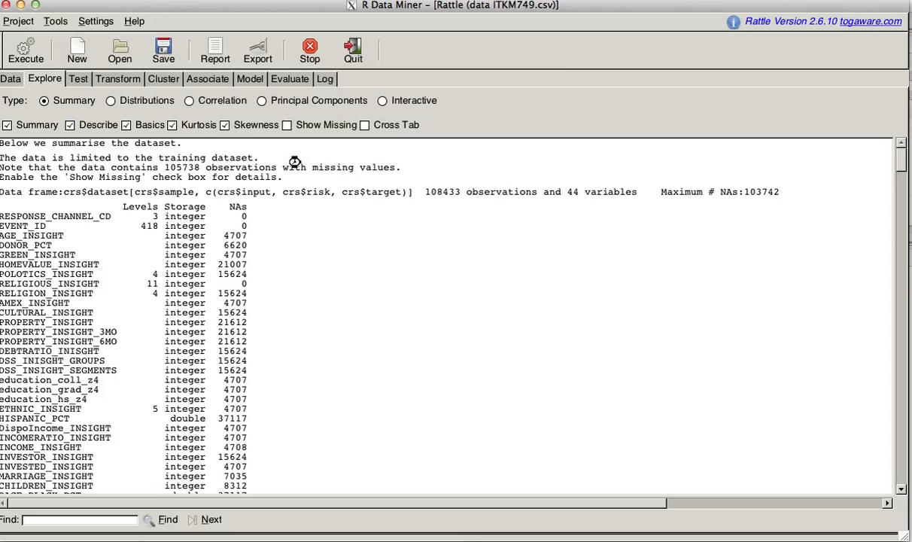
{"action": "mouse_move", "coordinate": [330, 253]}
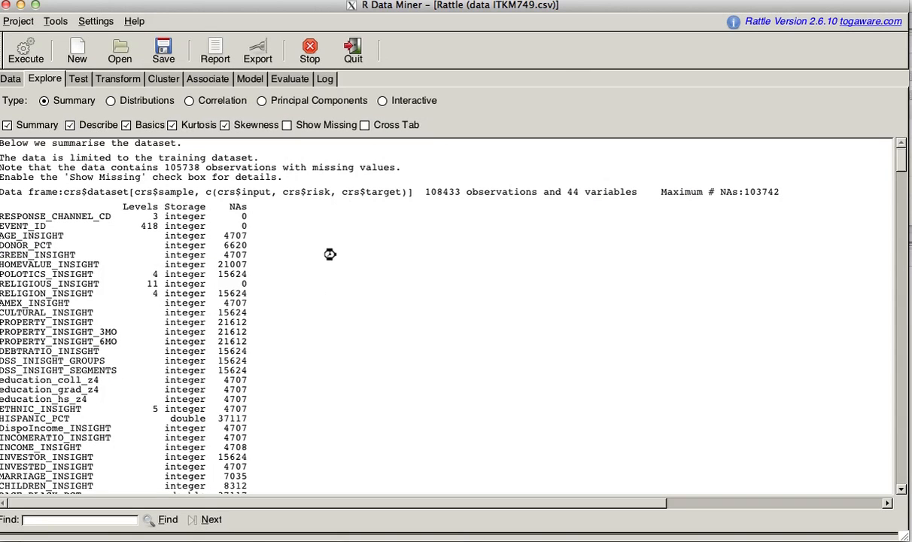
{"action": "mouse_move", "coordinate": [325, 265]}
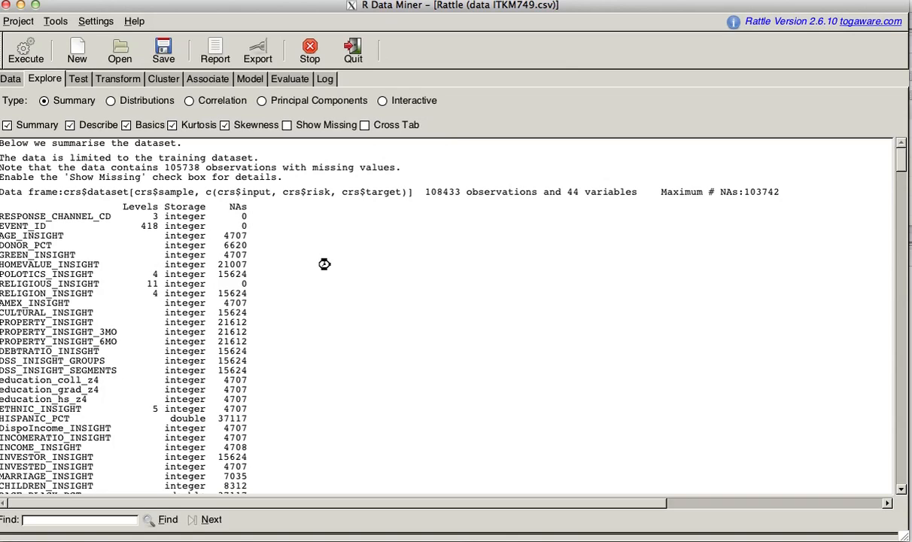
{"action": "mouse_move", "coordinate": [78, 265]}
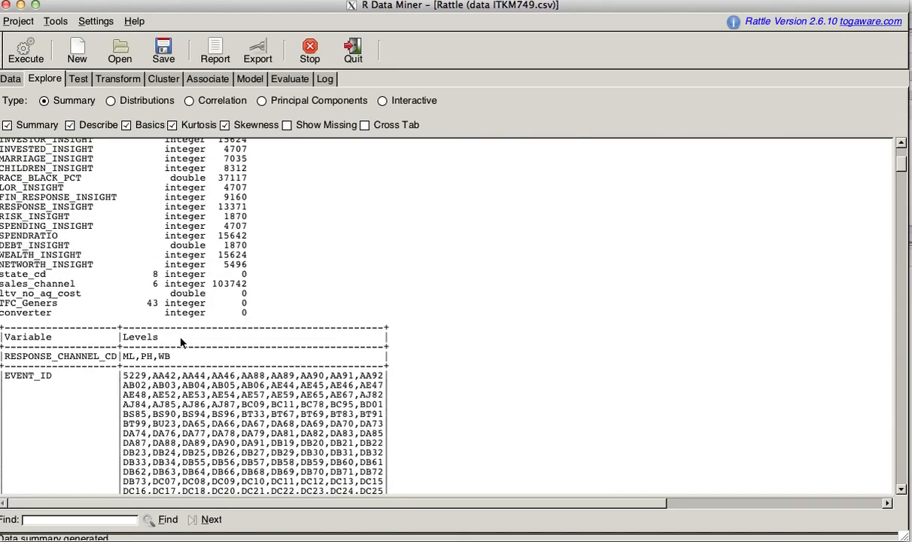
{"action": "mouse_move", "coordinate": [134, 355]}
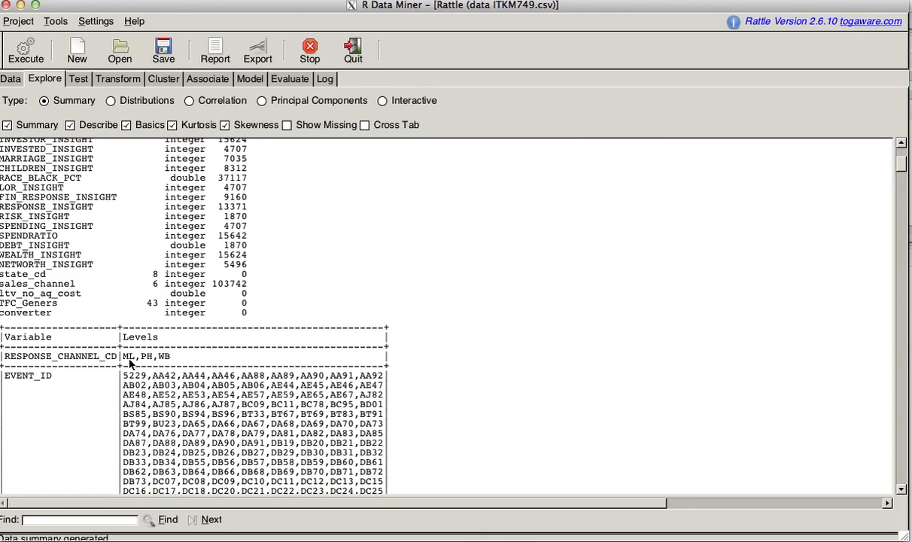
{"action": "mouse_move", "coordinate": [184, 372]}
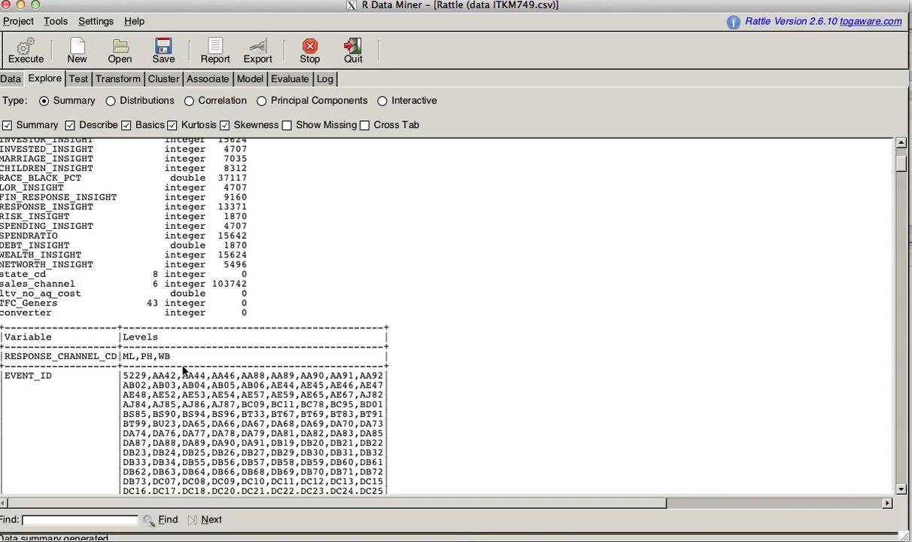
{"action": "scroll", "scroll_direction": "down", "scroll_amount": 3}
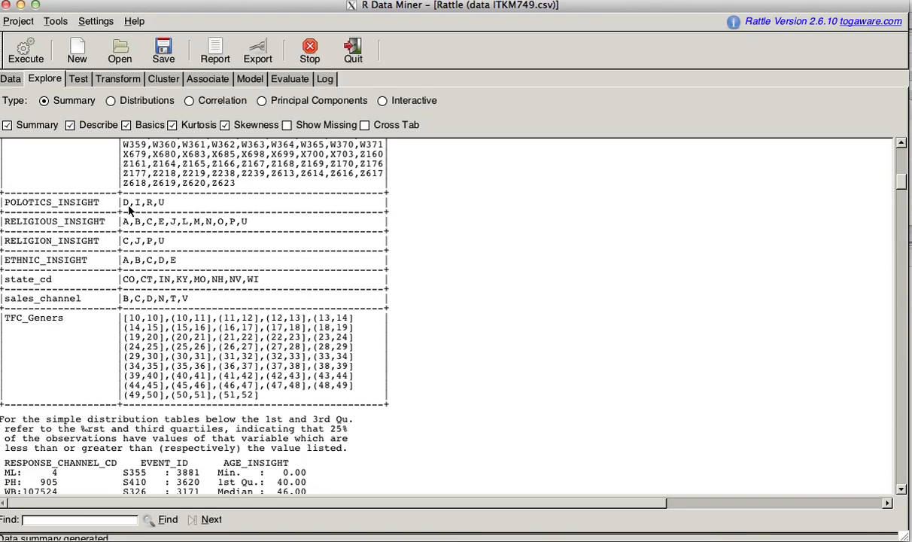
{"action": "mouse_move", "coordinate": [164, 210]}
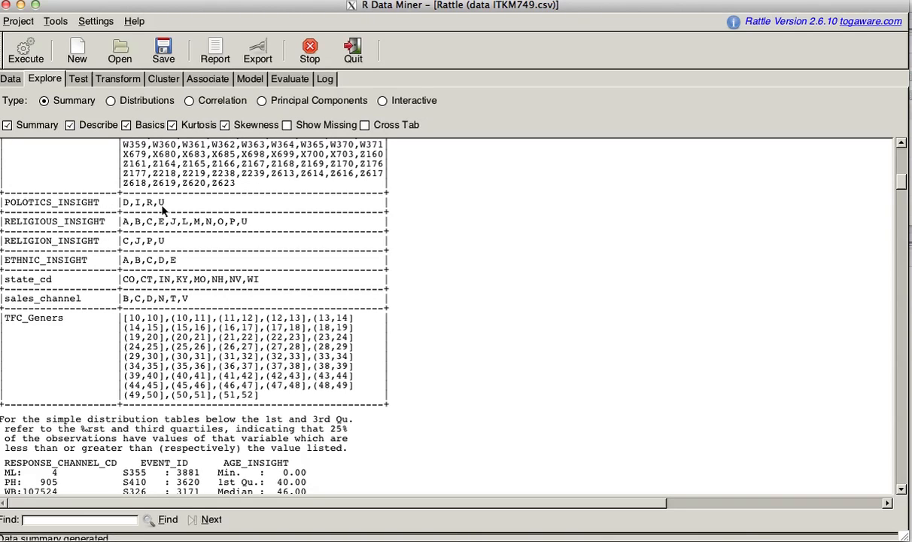
{"action": "mouse_move", "coordinate": [123, 232]}
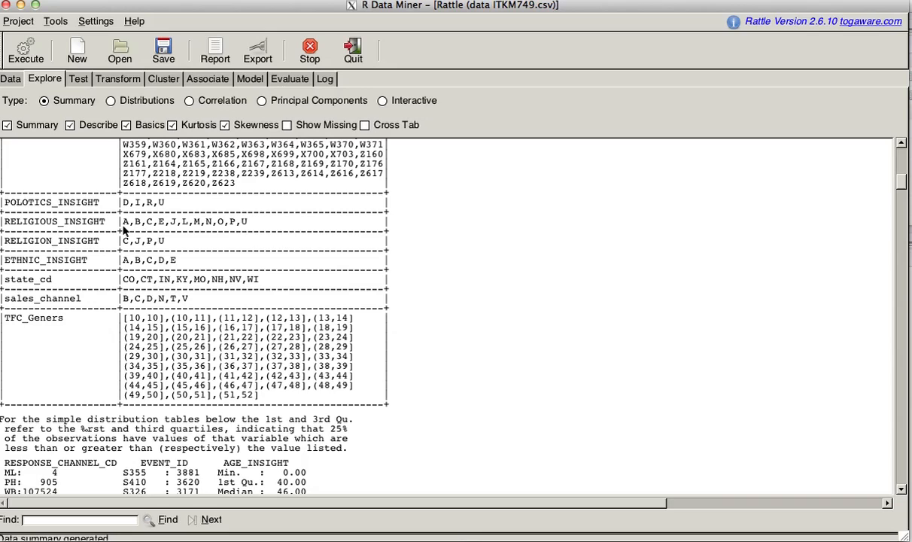
{"action": "mouse_move", "coordinate": [253, 229]}
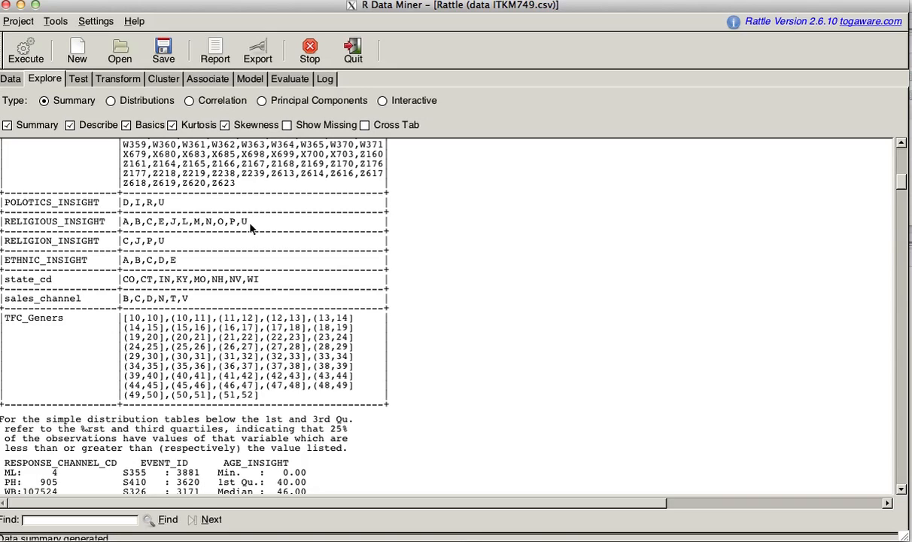
{"action": "mouse_move", "coordinate": [137, 248]}
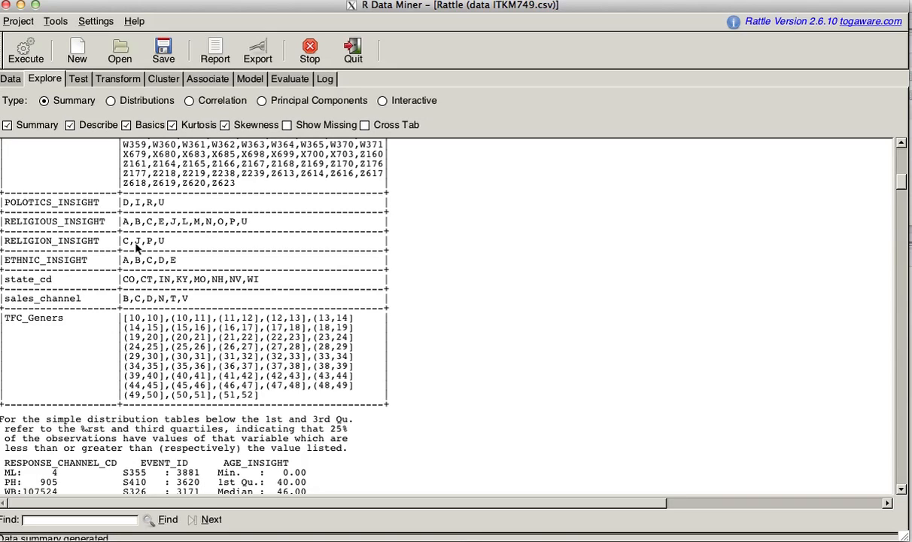
{"action": "mouse_move", "coordinate": [167, 251]}
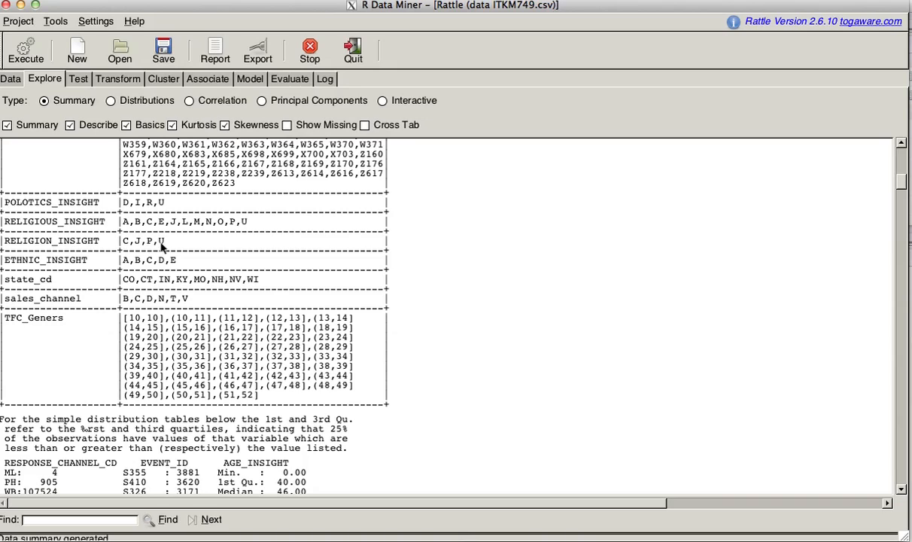
{"action": "mouse_move", "coordinate": [138, 264]}
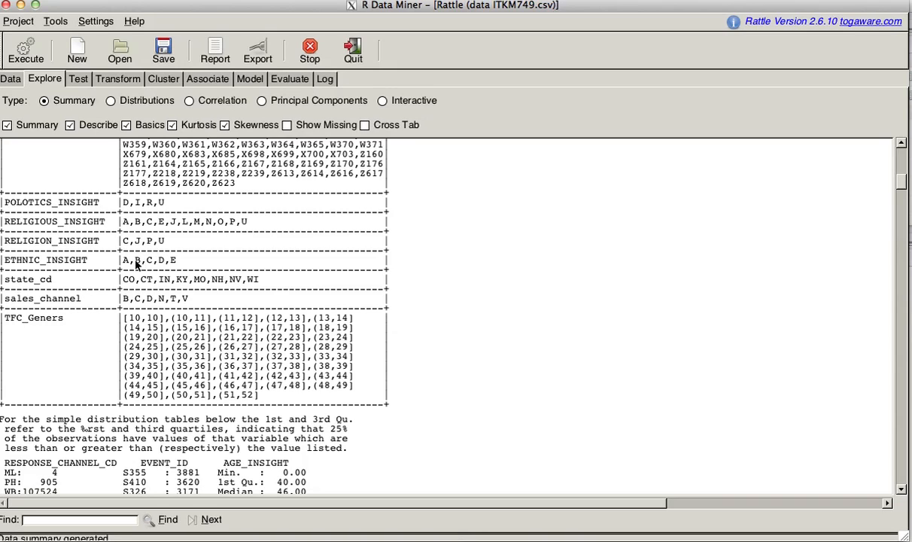
{"action": "mouse_move", "coordinate": [167, 290]}
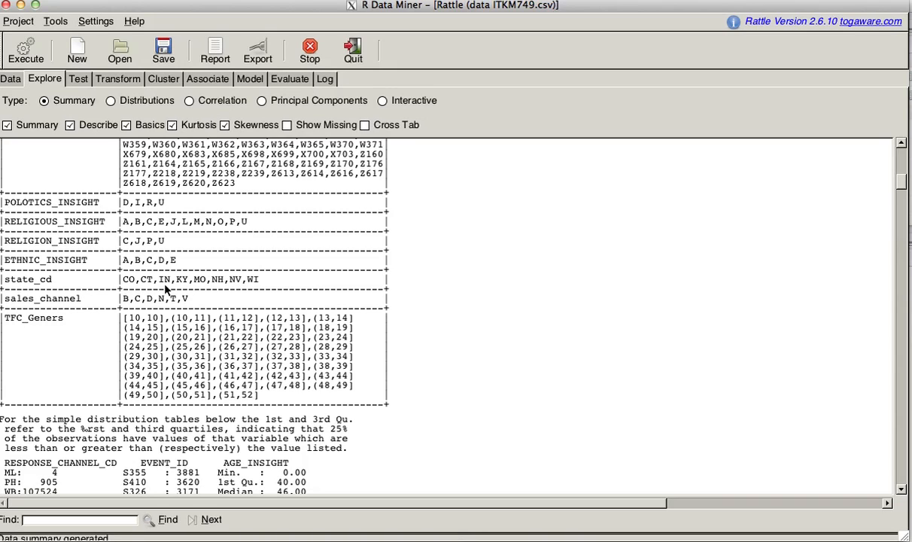
{"action": "mouse_move", "coordinate": [136, 307]}
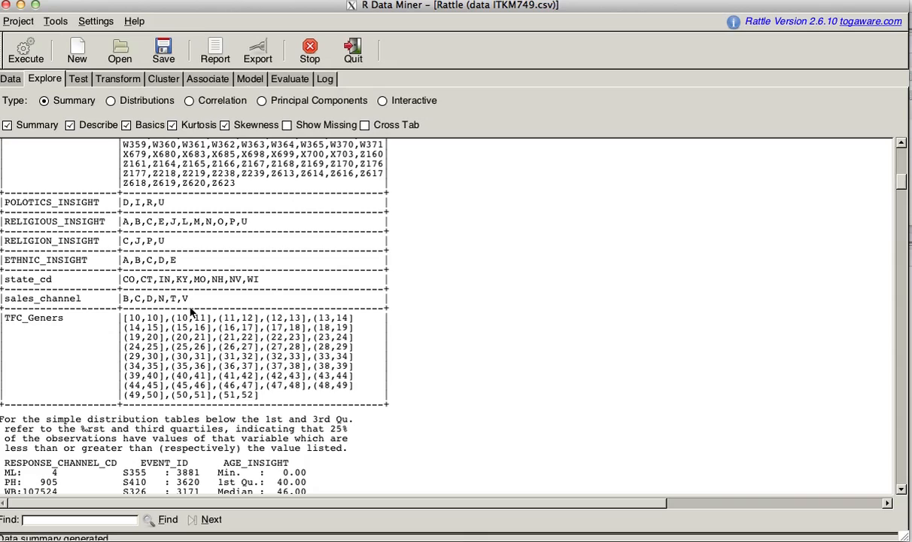
{"action": "mouse_move", "coordinate": [109, 304]}
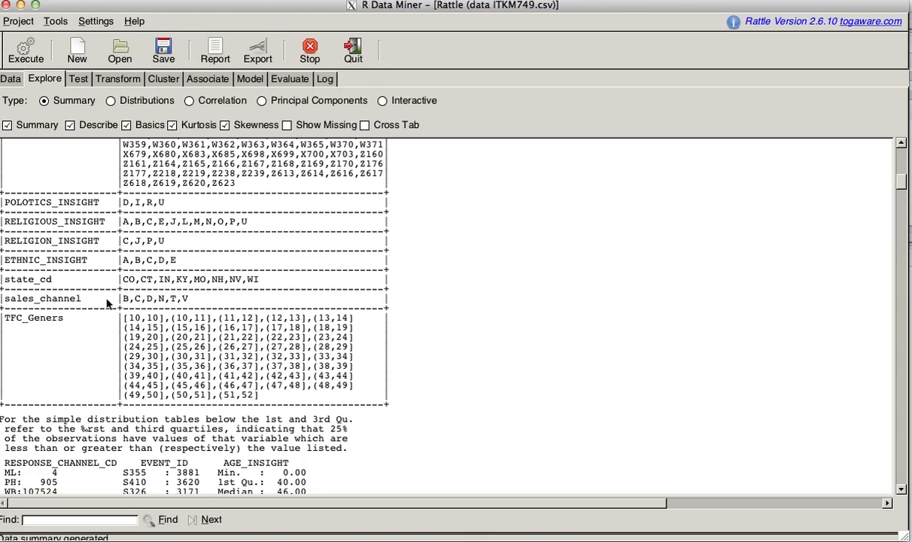
{"action": "mouse_move", "coordinate": [139, 304]}
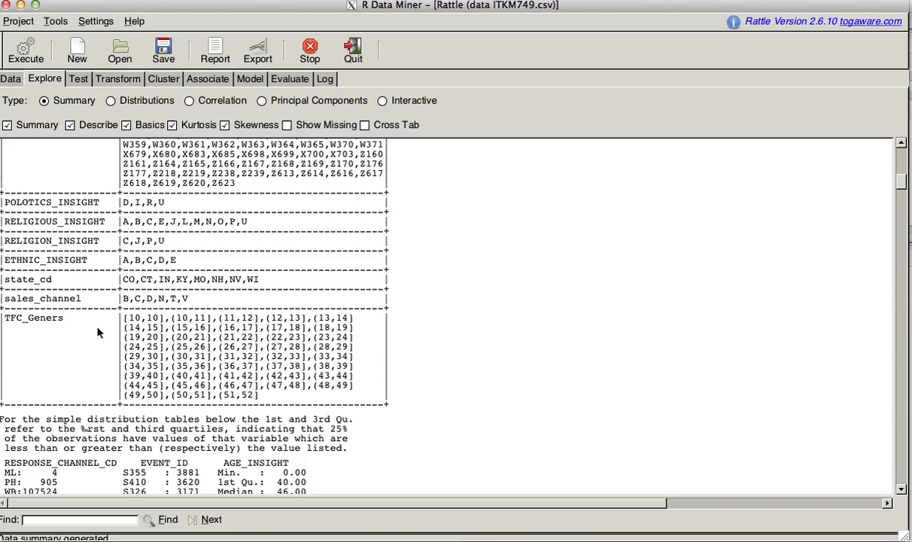
{"action": "mouse_move", "coordinate": [283, 359]}
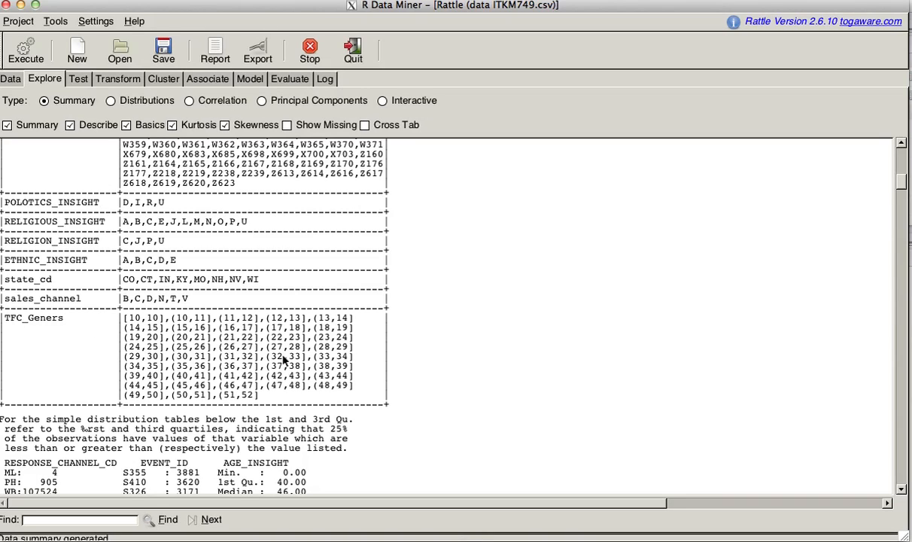
{"action": "mouse_move", "coordinate": [226, 421]}
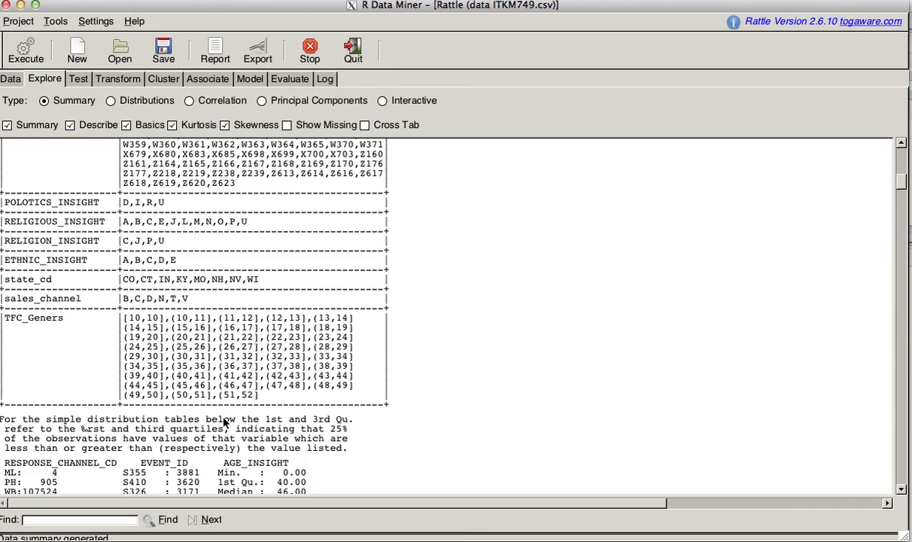
{"action": "scroll", "scroll_direction": "down", "scroll_amount": 3}
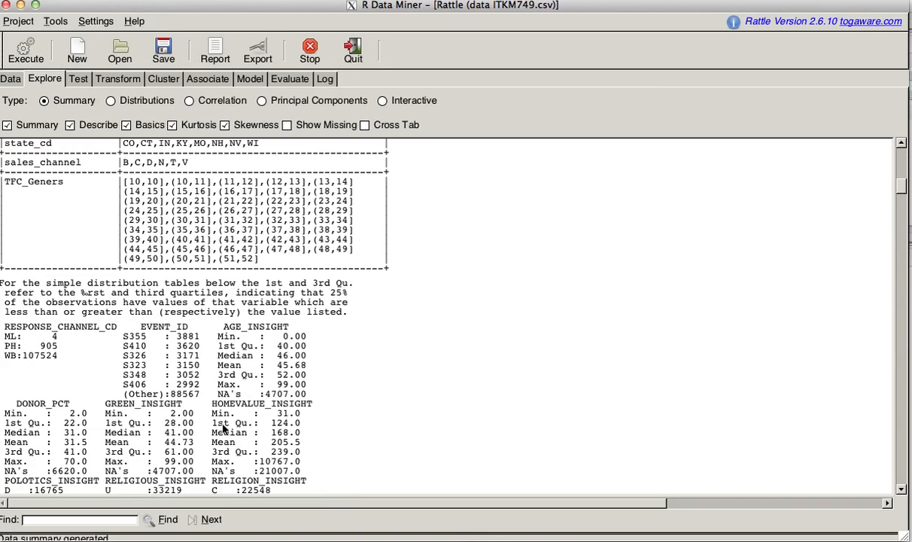
{"action": "mouse_move", "coordinate": [136, 331]}
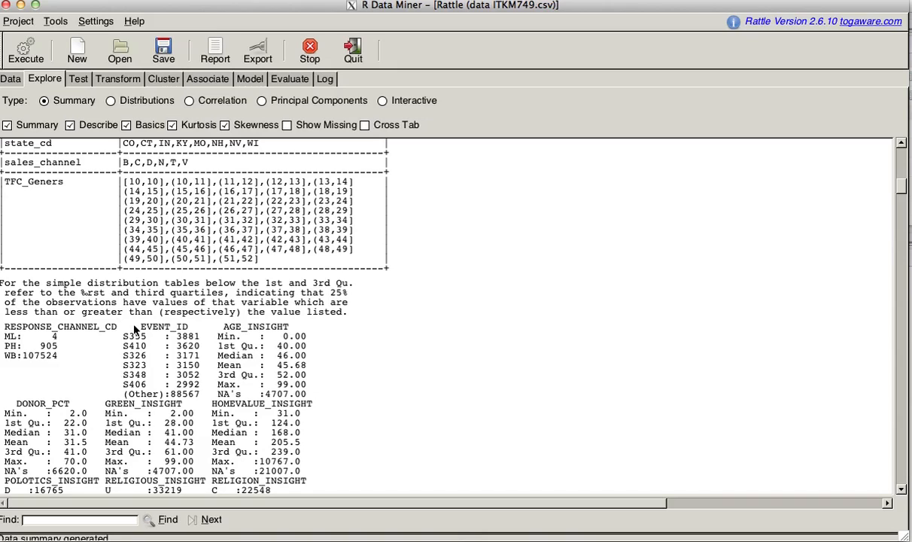
{"action": "mouse_move", "coordinate": [92, 334]}
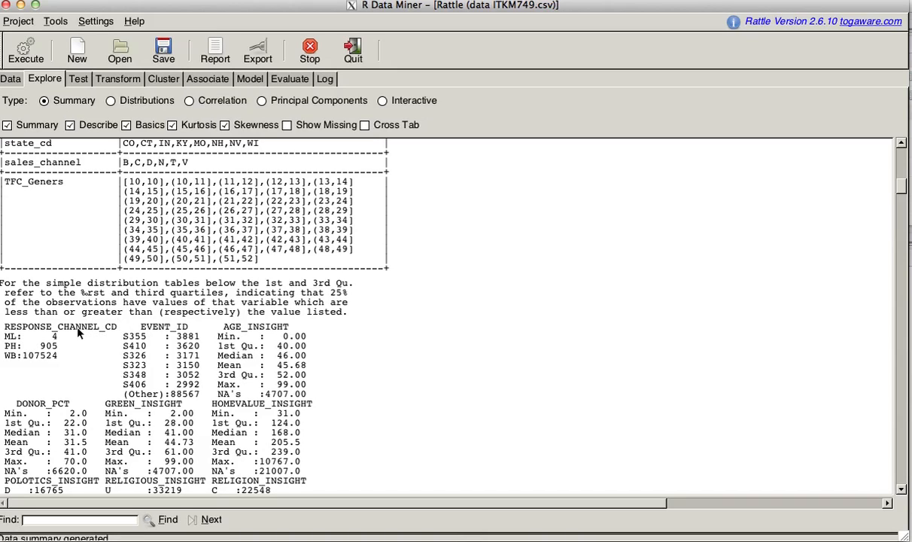
{"action": "mouse_move", "coordinate": [54, 334]}
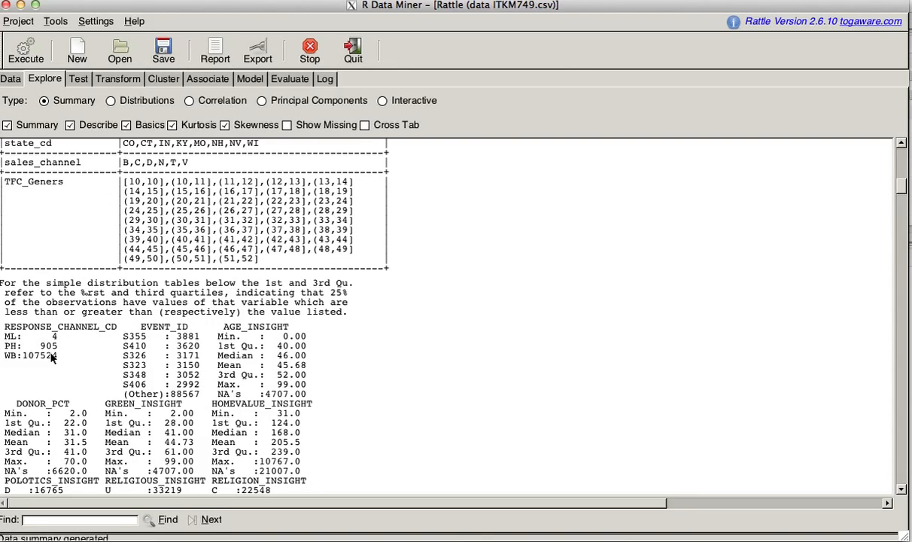
{"action": "mouse_move", "coordinate": [43, 361]}
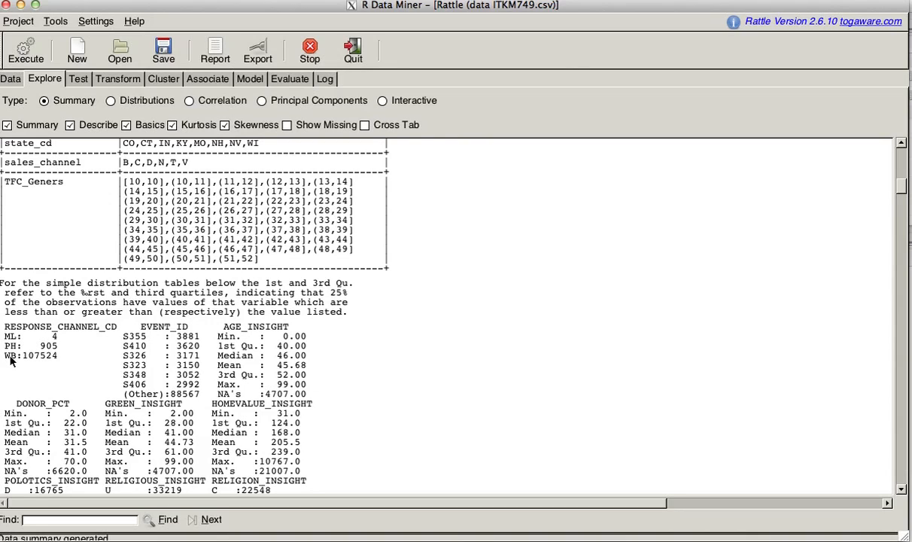
{"action": "mouse_move", "coordinate": [53, 349]}
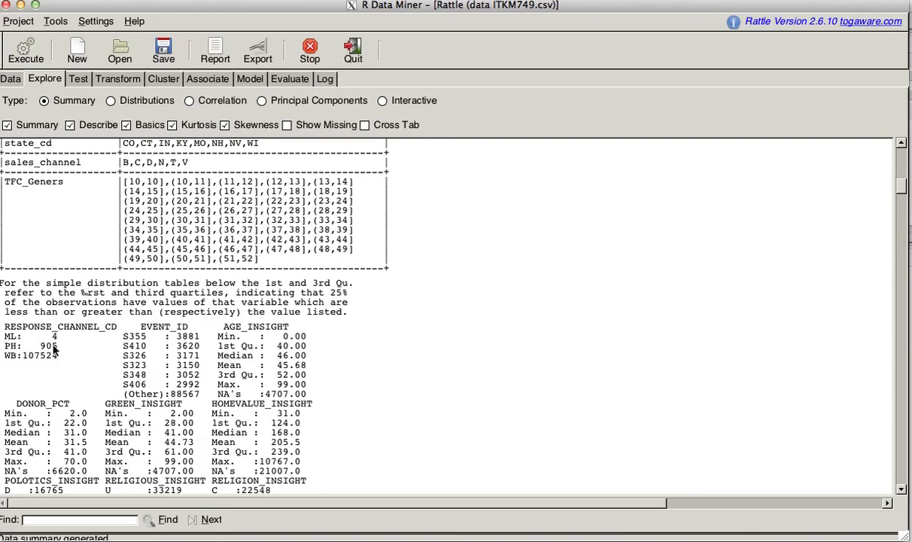
{"action": "mouse_move", "coordinate": [57, 339]}
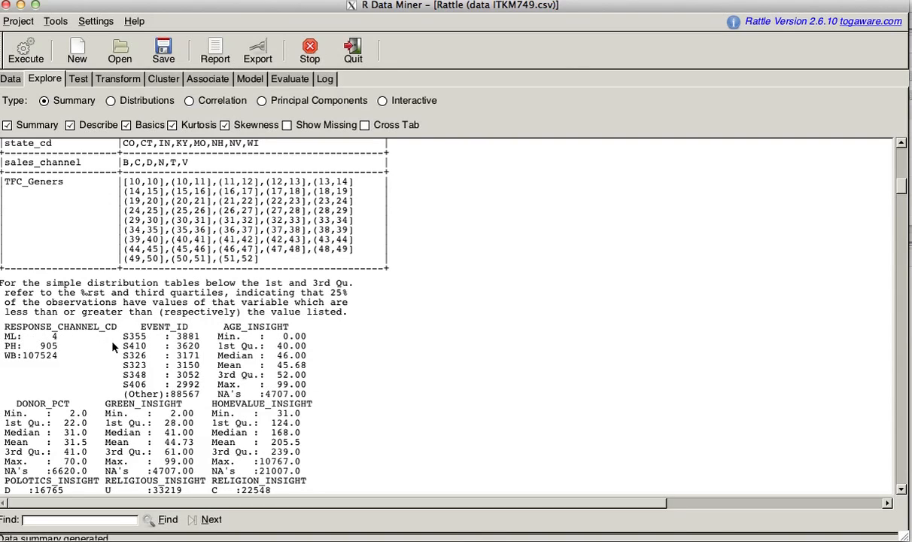
{"action": "mouse_move", "coordinate": [228, 369]}
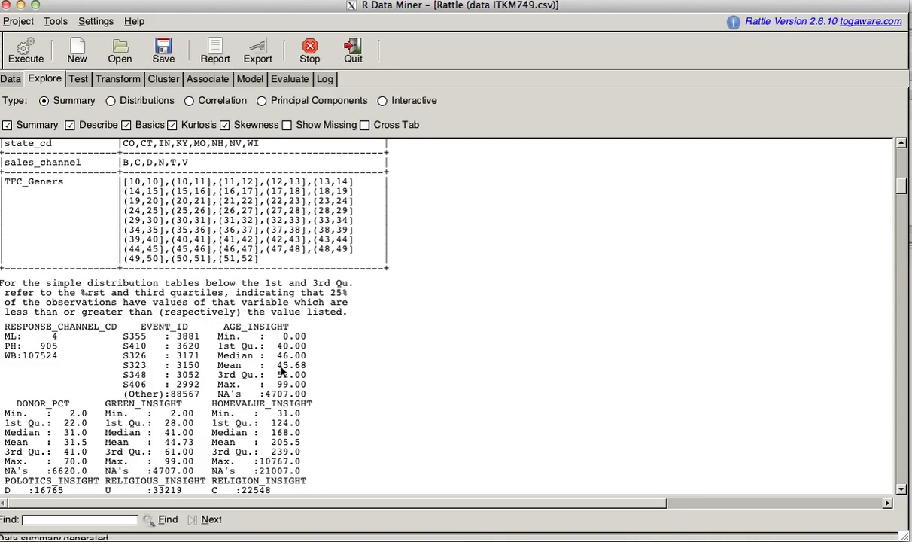
{"action": "mouse_move", "coordinate": [301, 371]}
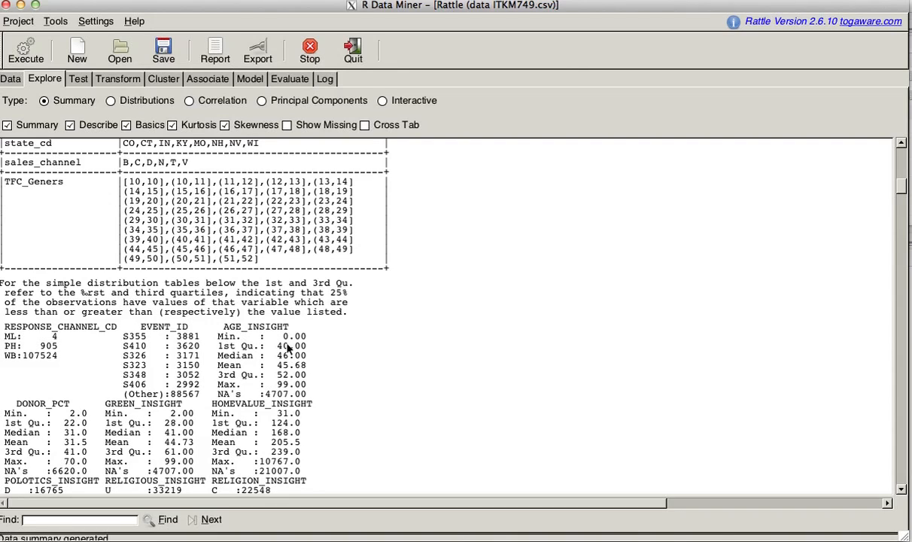
{"action": "mouse_move", "coordinate": [291, 368]}
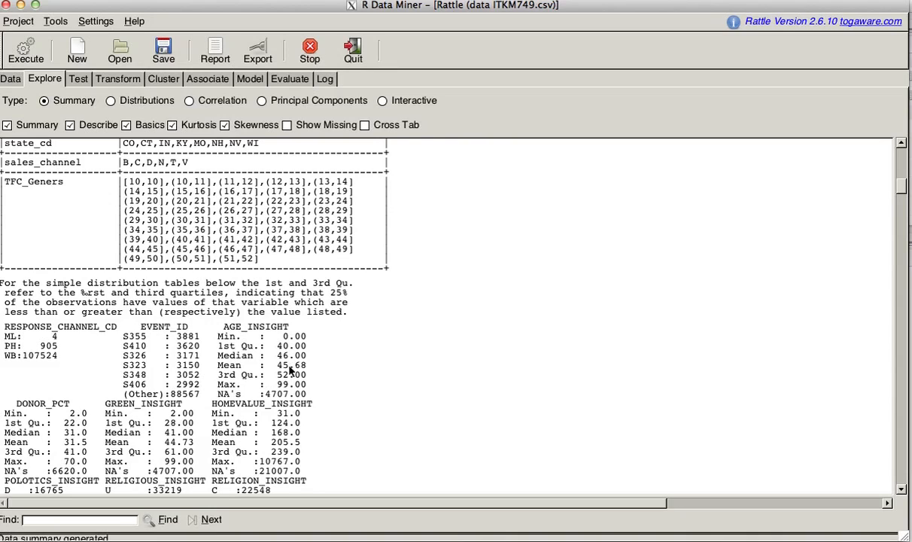
{"action": "mouse_move", "coordinate": [286, 343]}
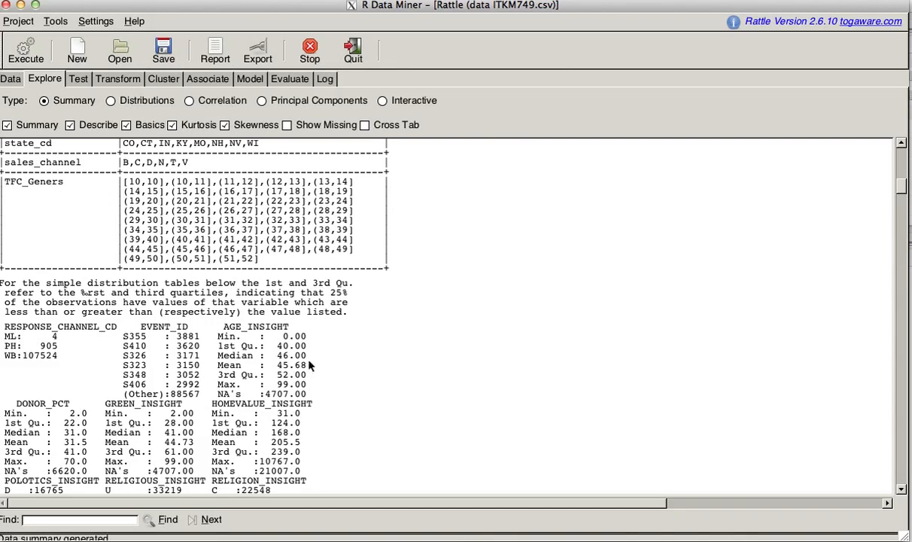
{"action": "mouse_move", "coordinate": [294, 382]}
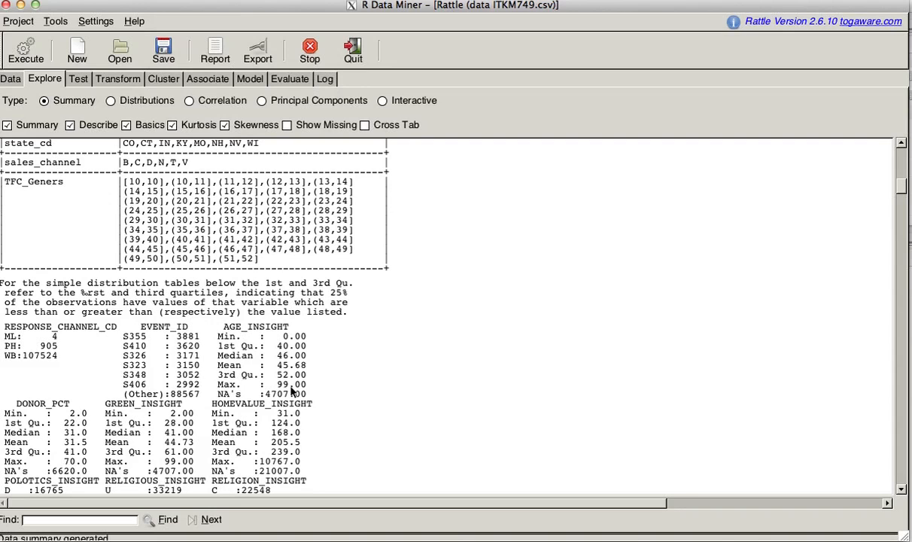
{"action": "scroll", "scroll_direction": "down", "scroll_amount": 3}
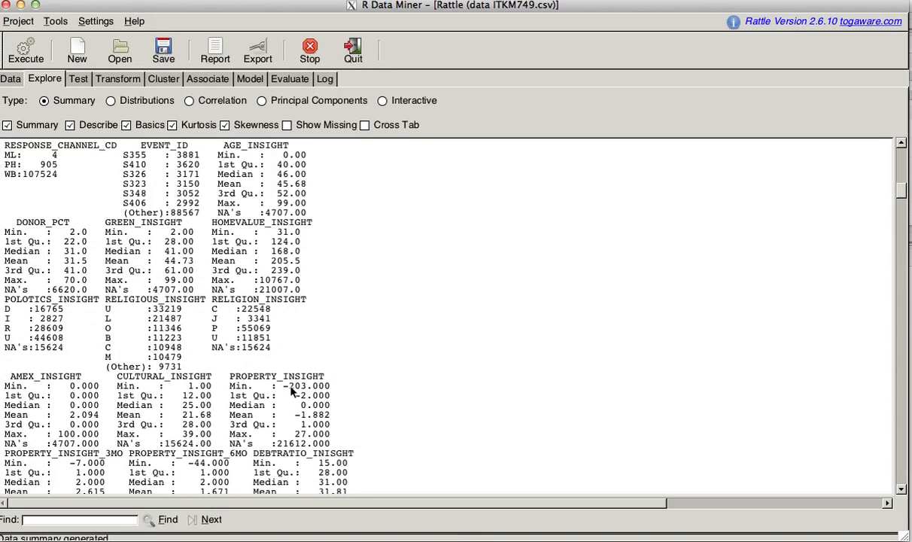
{"action": "scroll", "scroll_direction": "down", "scroll_amount": 3}
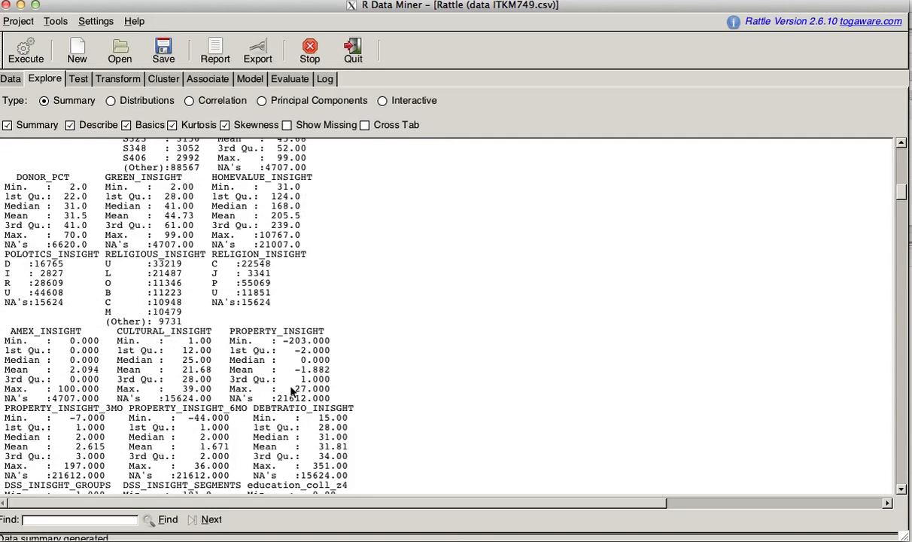
{"action": "scroll", "scroll_direction": "down", "scroll_amount": 3}
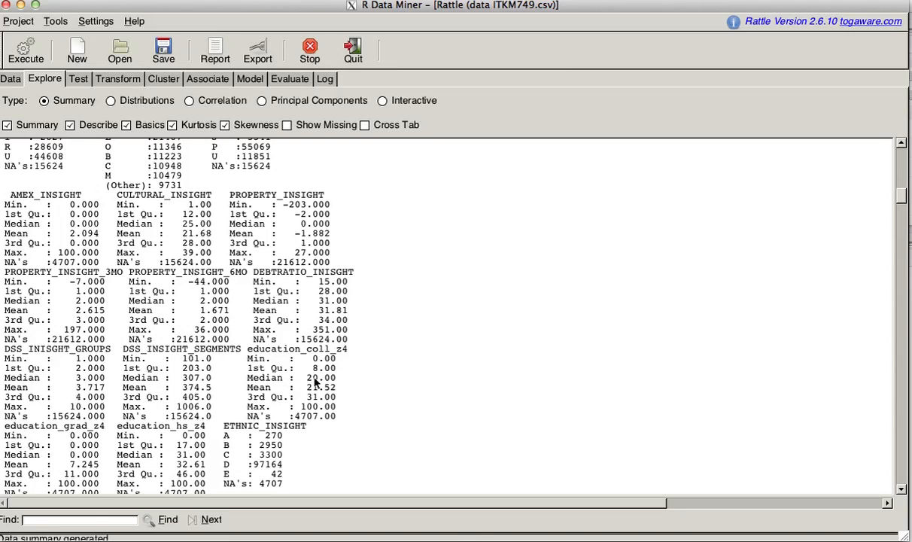
{"action": "scroll", "scroll_direction": "down", "scroll_amount": 3}
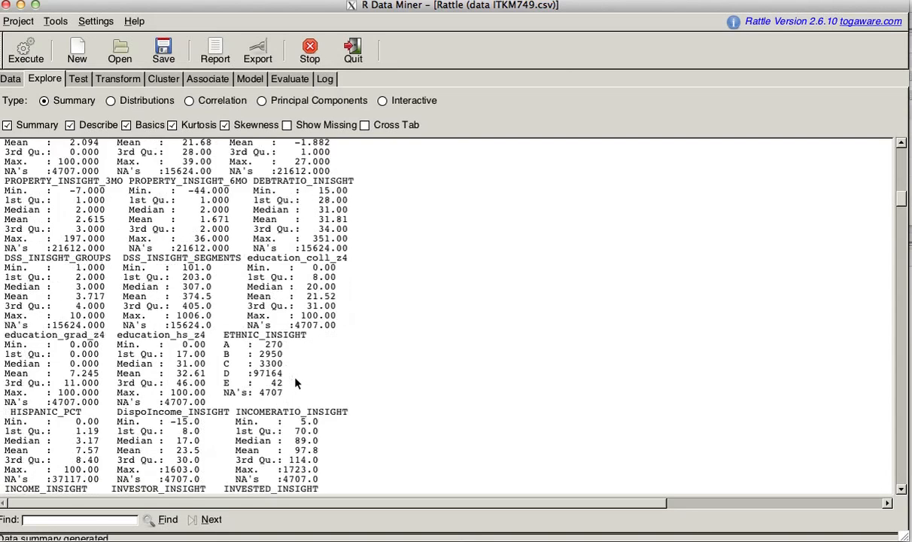
{"action": "scroll", "scroll_direction": "down", "scroll_amount": 3}
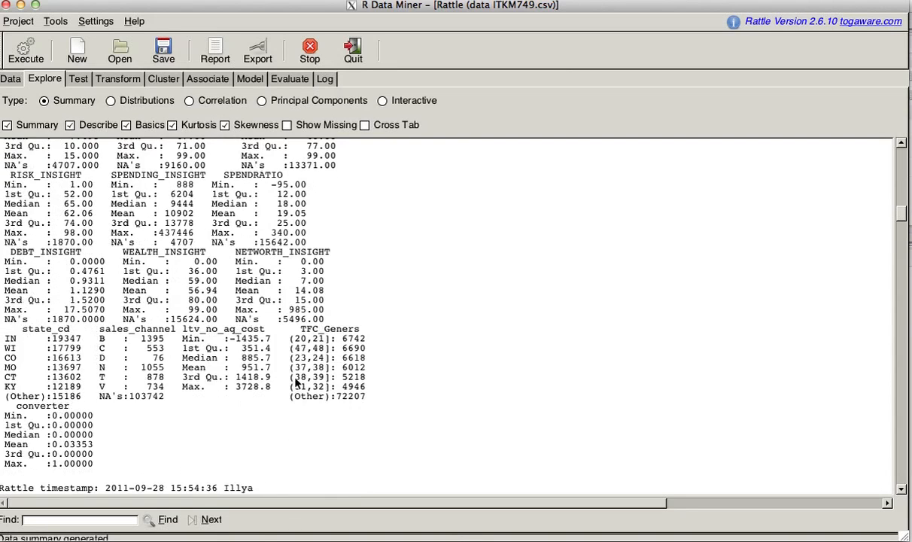
{"action": "scroll", "scroll_direction": "down", "scroll_amount": 3}
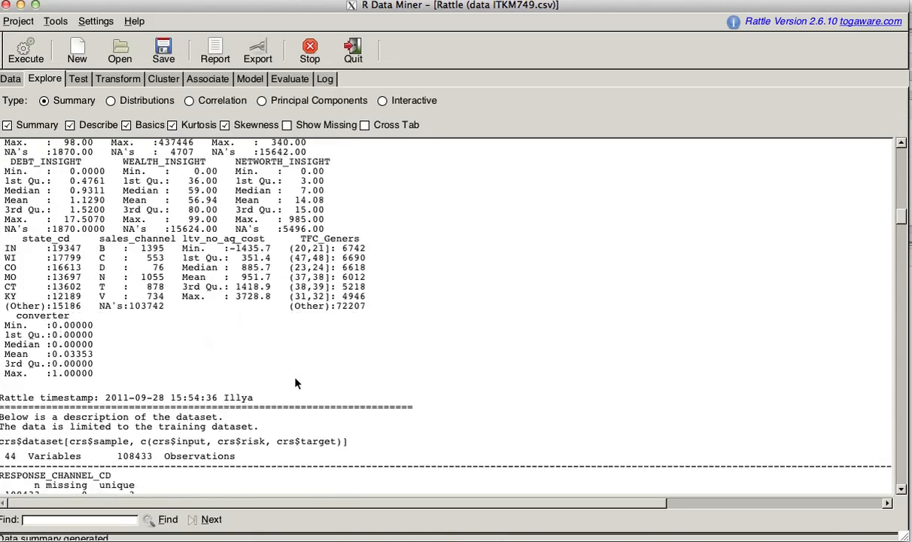
{"action": "scroll", "scroll_direction": "down", "scroll_amount": 3}
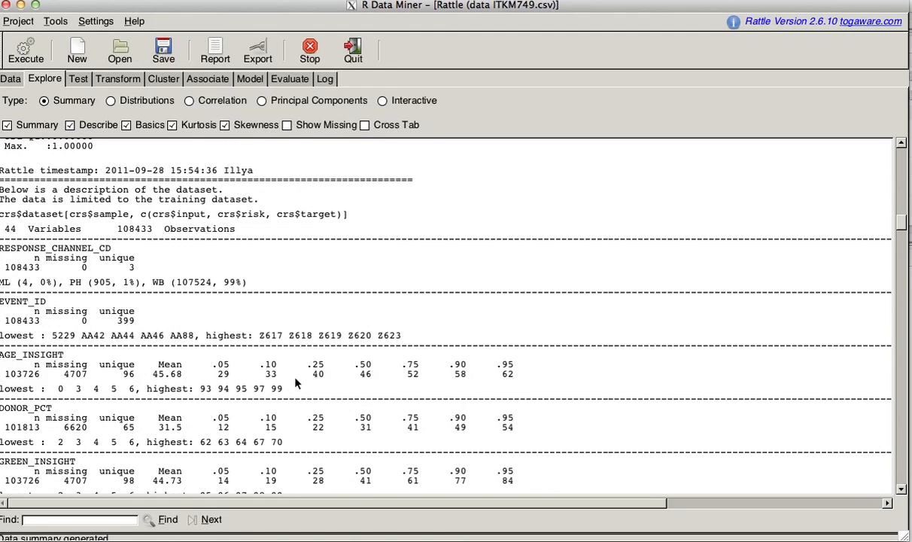
{"action": "scroll", "scroll_direction": "down", "scroll_amount": 3}
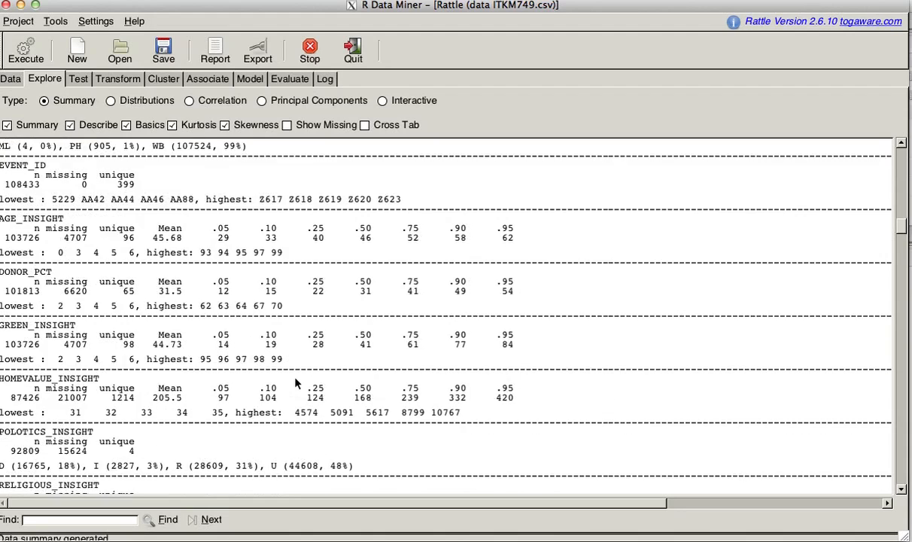
{"action": "scroll", "scroll_direction": "down", "scroll_amount": 3}
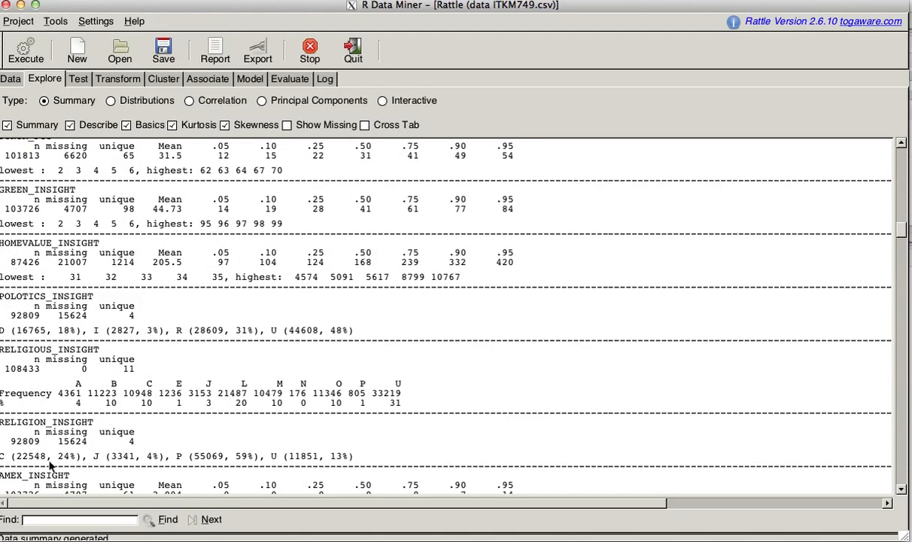
{"action": "mouse_move", "coordinate": [12, 467]}
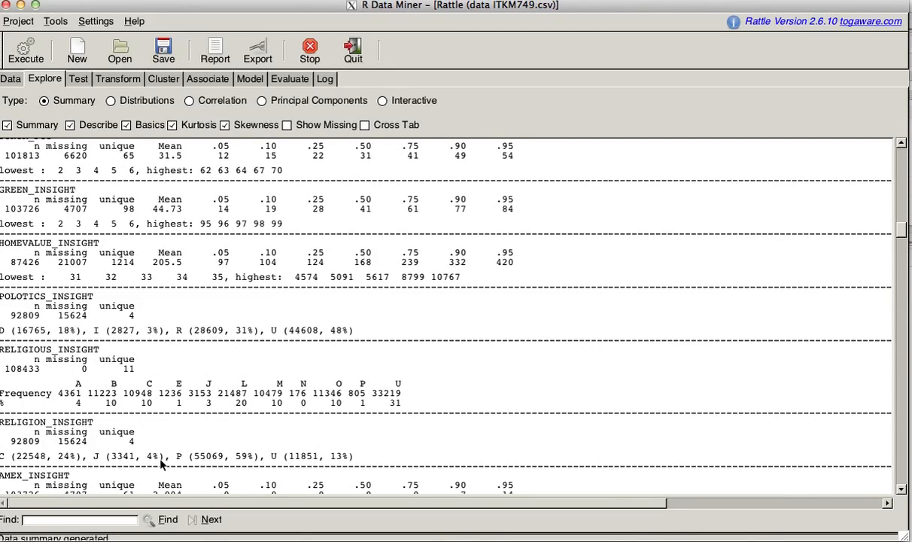
{"action": "mouse_move", "coordinate": [190, 467]}
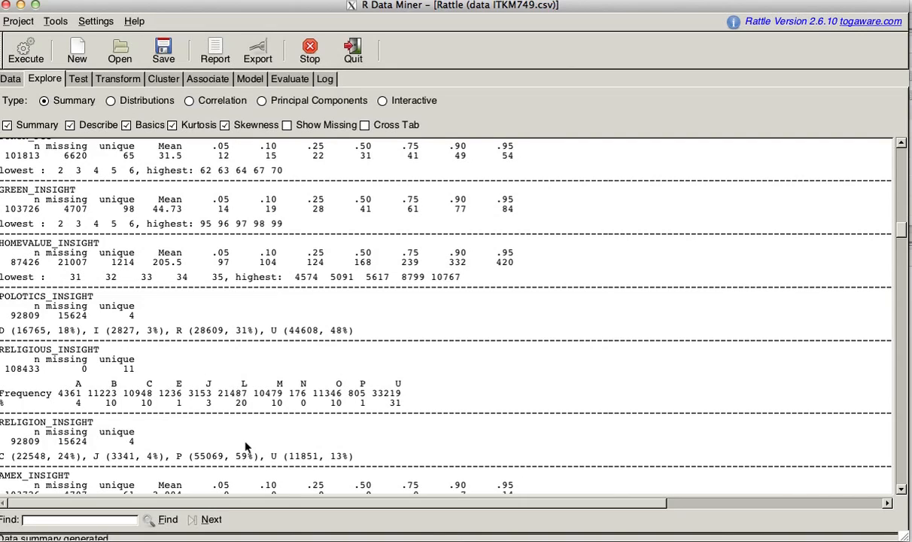
{"action": "mouse_move", "coordinate": [352, 460]}
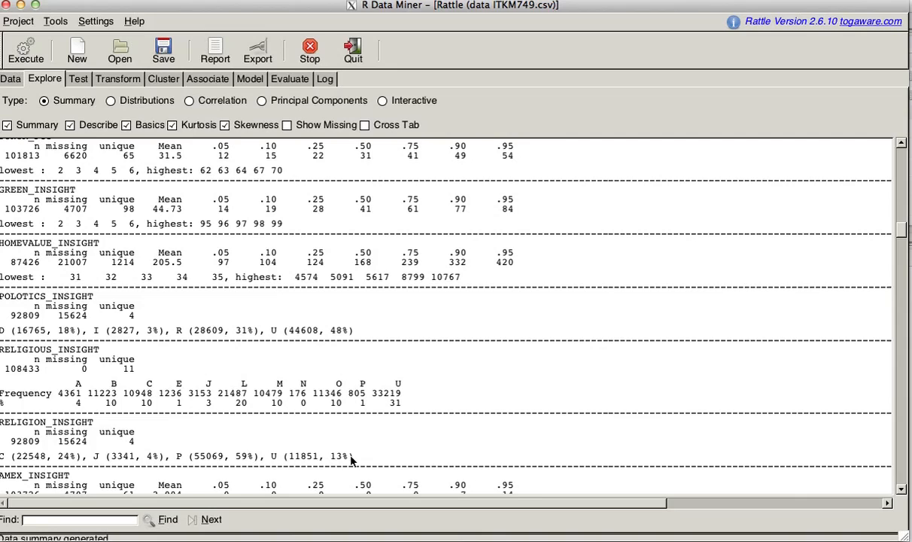
{"action": "scroll", "scroll_direction": "down", "scroll_amount": 3}
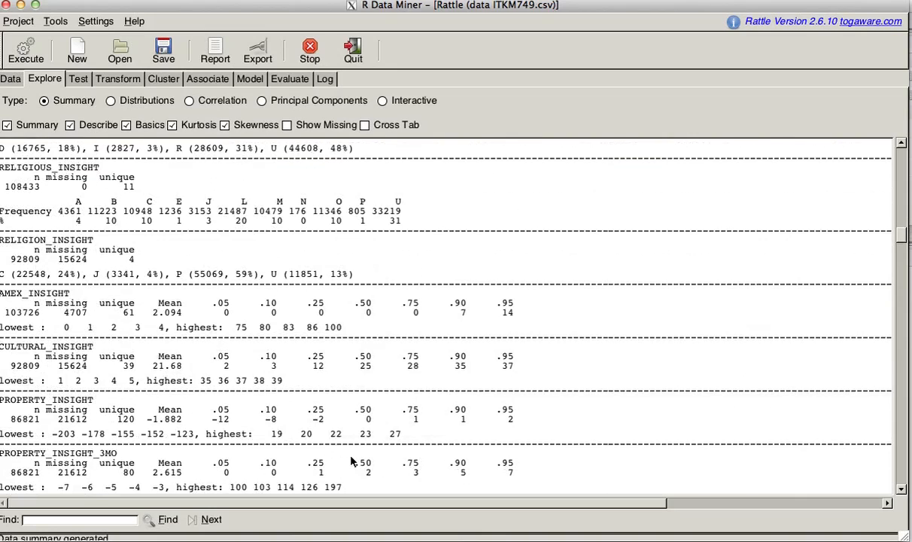
{"action": "scroll", "scroll_direction": "down", "scroll_amount": 3}
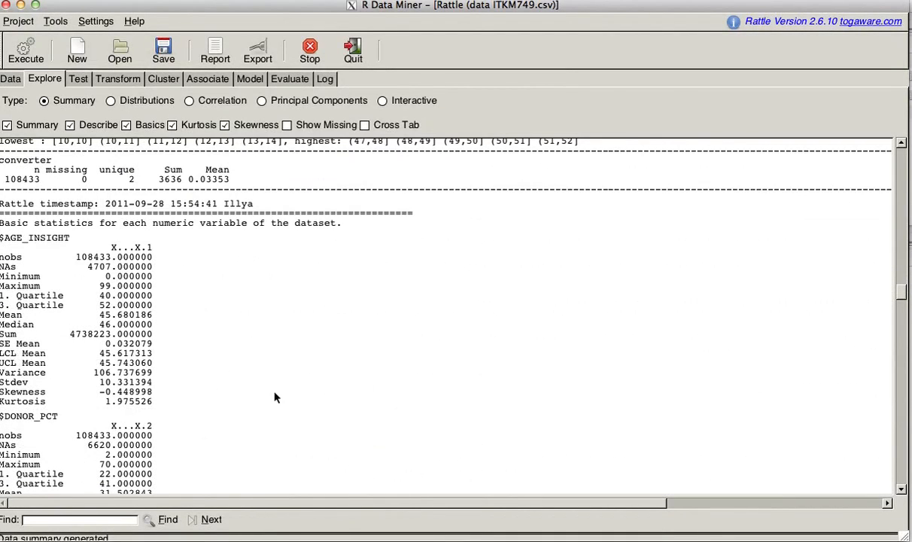
{"action": "mouse_move", "coordinate": [159, 256]}
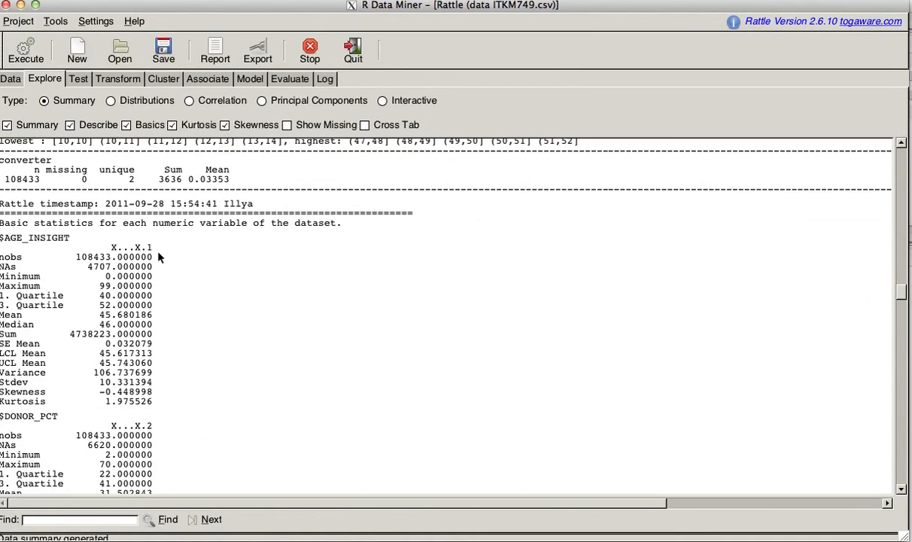
{"action": "mouse_move", "coordinate": [220, 196]}
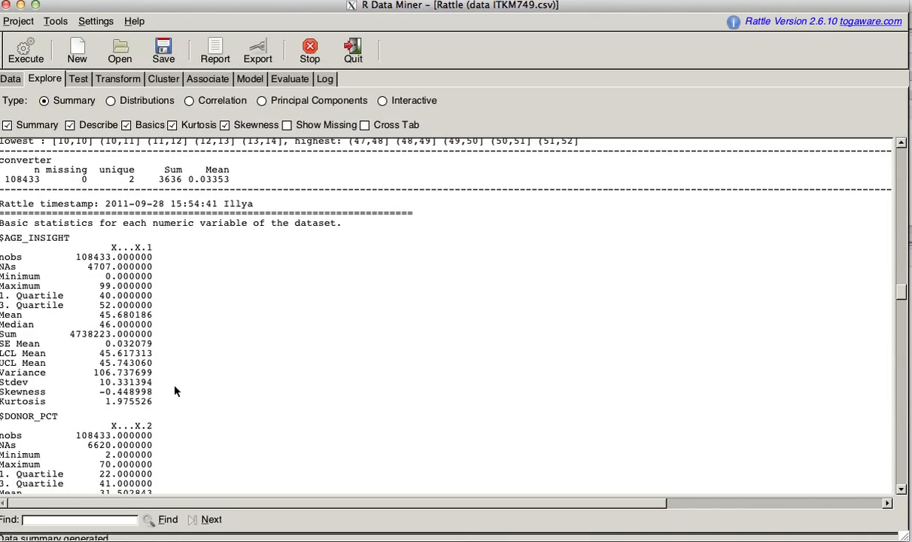
{"action": "mouse_move", "coordinate": [89, 262]}
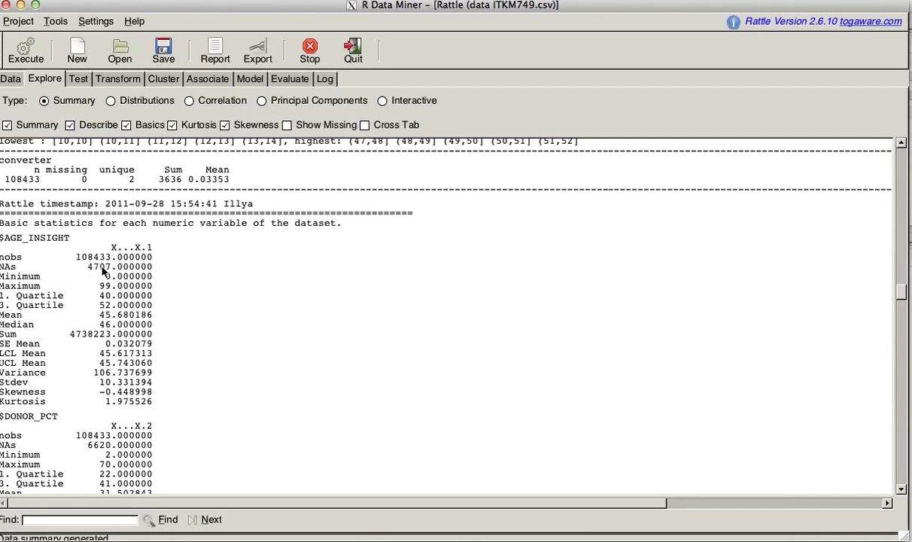
{"action": "mouse_move", "coordinate": [121, 283]}
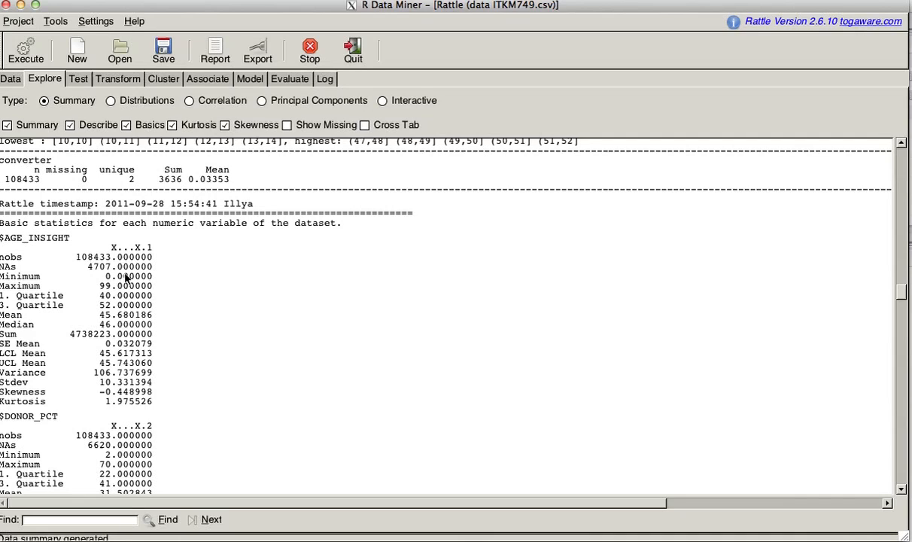
{"action": "mouse_move", "coordinate": [139, 285]}
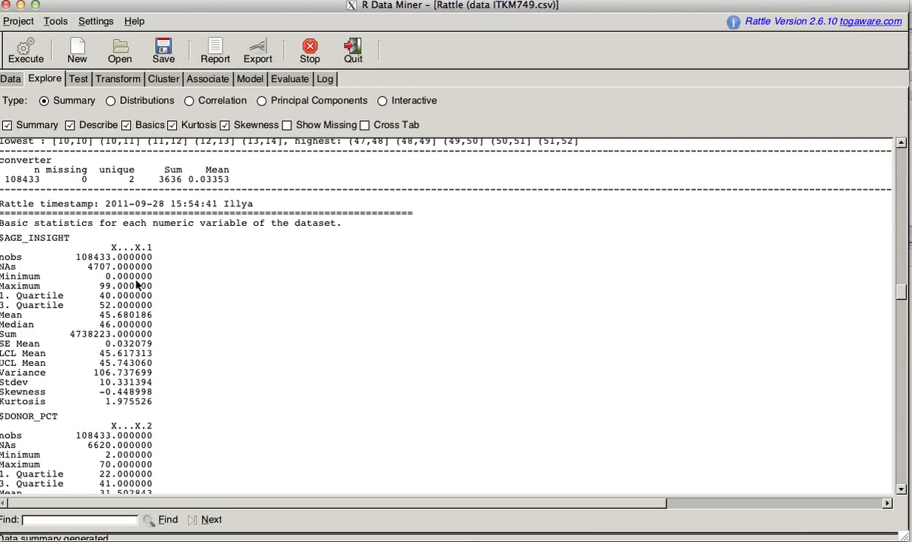
{"action": "mouse_move", "coordinate": [138, 319]}
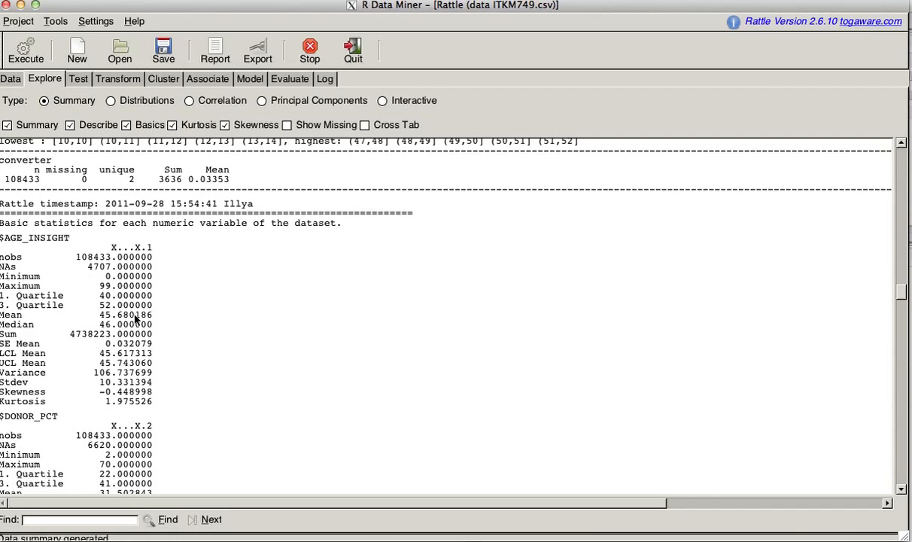
{"action": "mouse_move", "coordinate": [42, 394]}
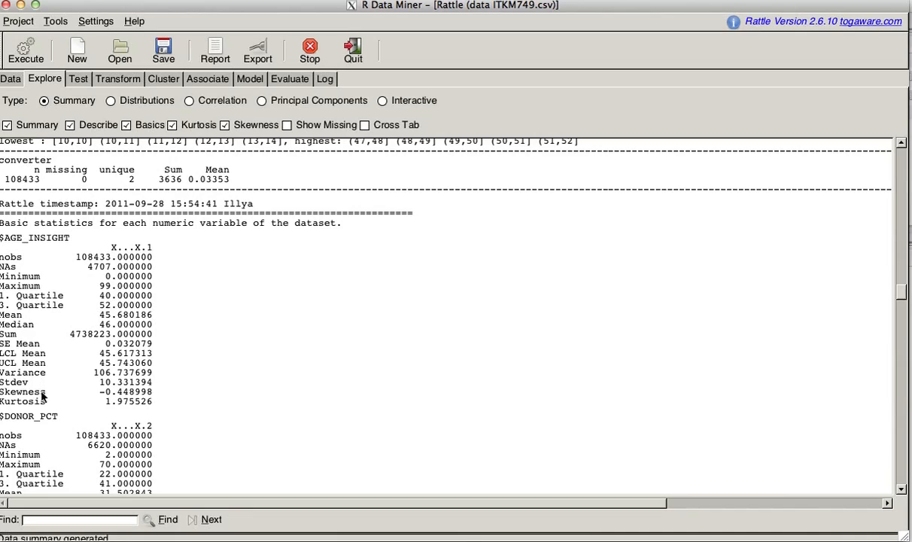
{"action": "mouse_move", "coordinate": [130, 400]}
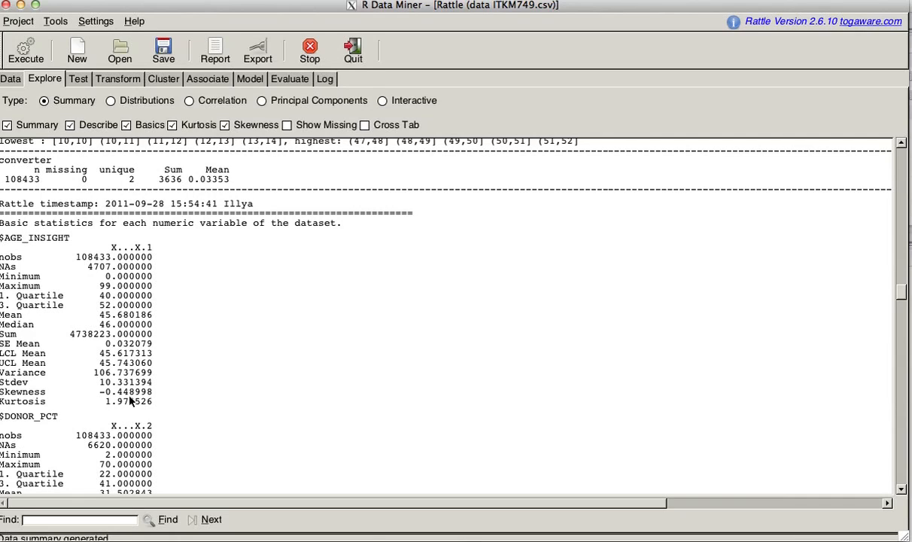
{"action": "mouse_move", "coordinate": [113, 369]}
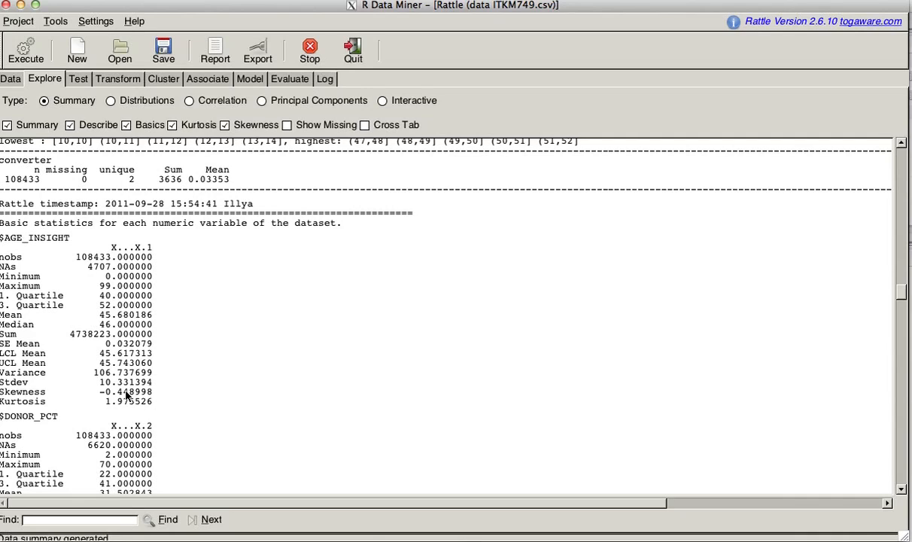
{"action": "mouse_move", "coordinate": [128, 405]}
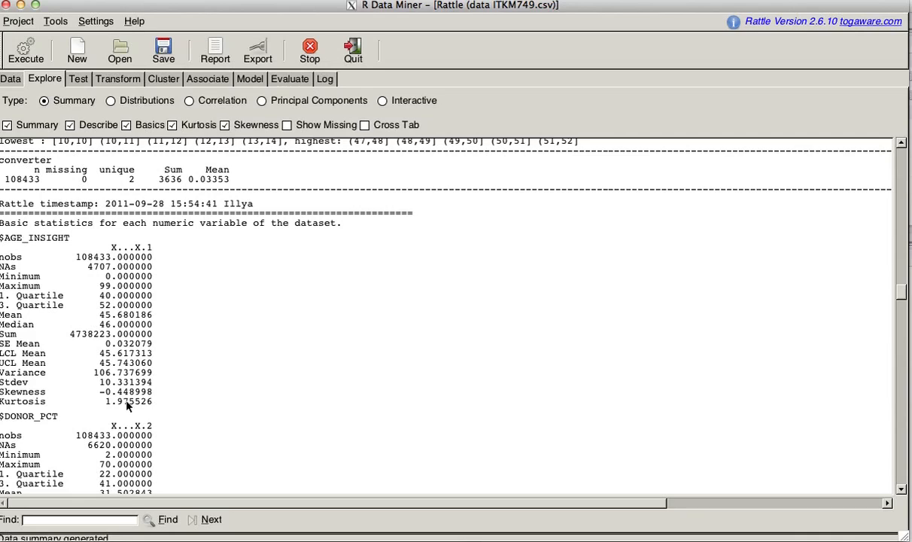
{"action": "mouse_move", "coordinate": [127, 334]}
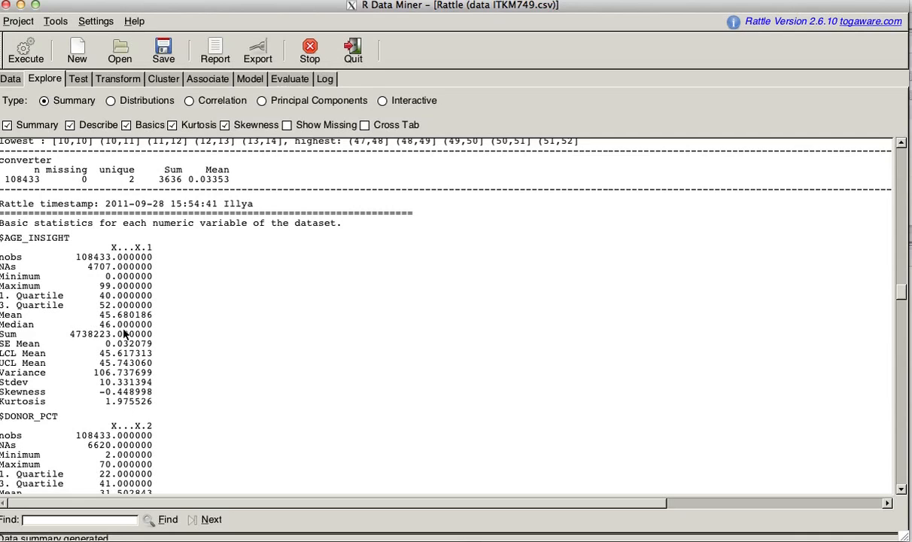
{"action": "mouse_move", "coordinate": [127, 323]}
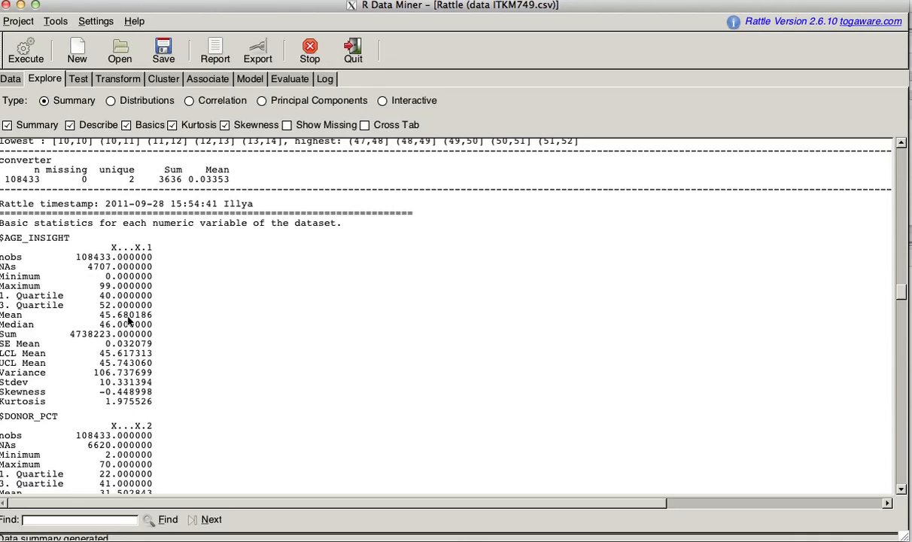
{"action": "mouse_move", "coordinate": [151, 319]}
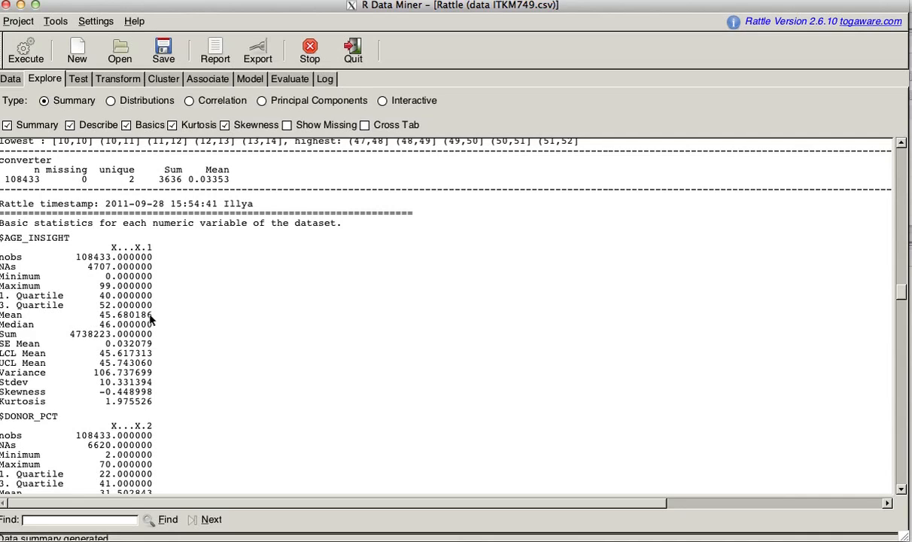
{"action": "scroll", "scroll_direction": "down", "scroll_amount": 3}
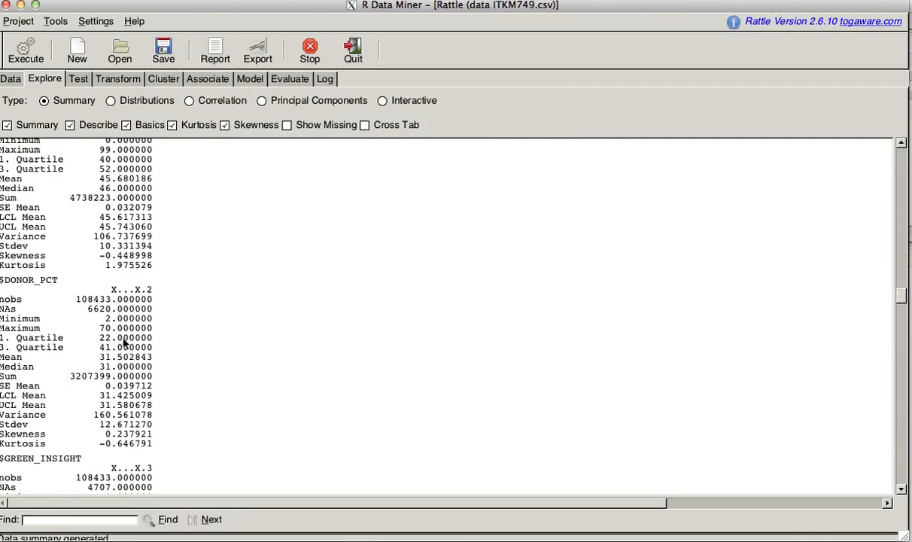
{"action": "mouse_move", "coordinate": [126, 406]}
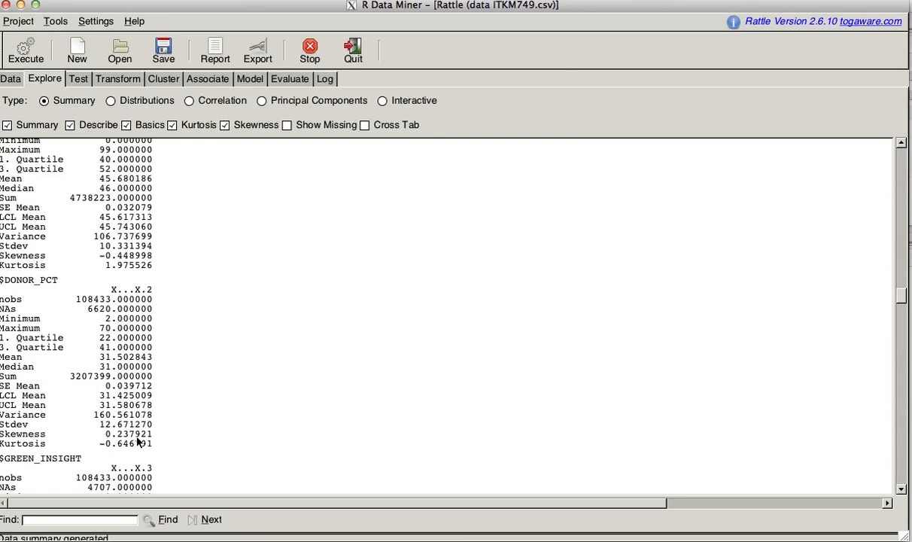
{"action": "scroll", "scroll_direction": "down", "scroll_amount": 3}
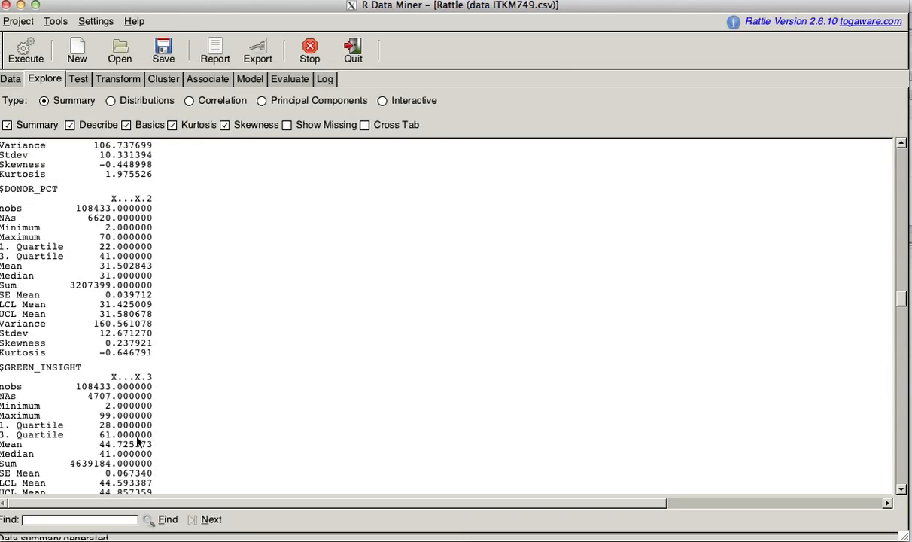
{"action": "scroll", "scroll_direction": "down", "scroll_amount": 3}
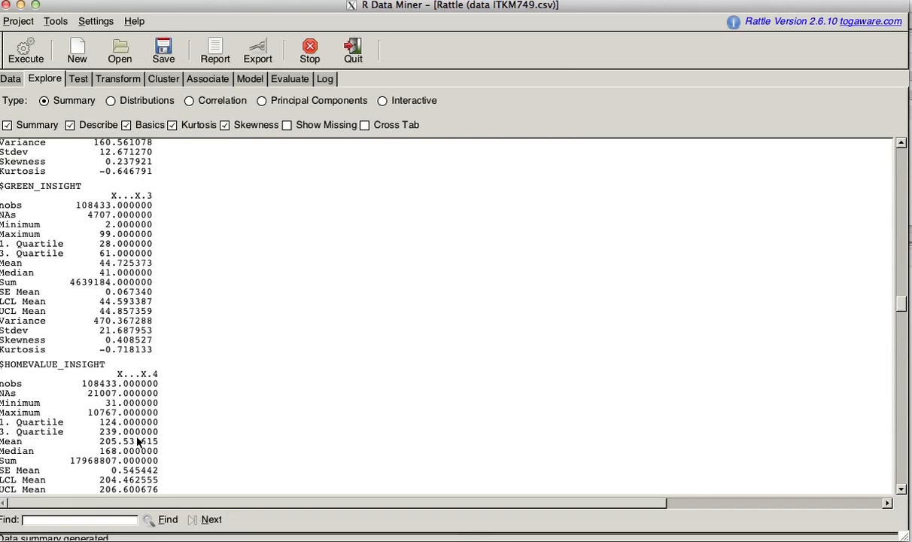
{"action": "scroll", "scroll_direction": "down", "scroll_amount": 3}
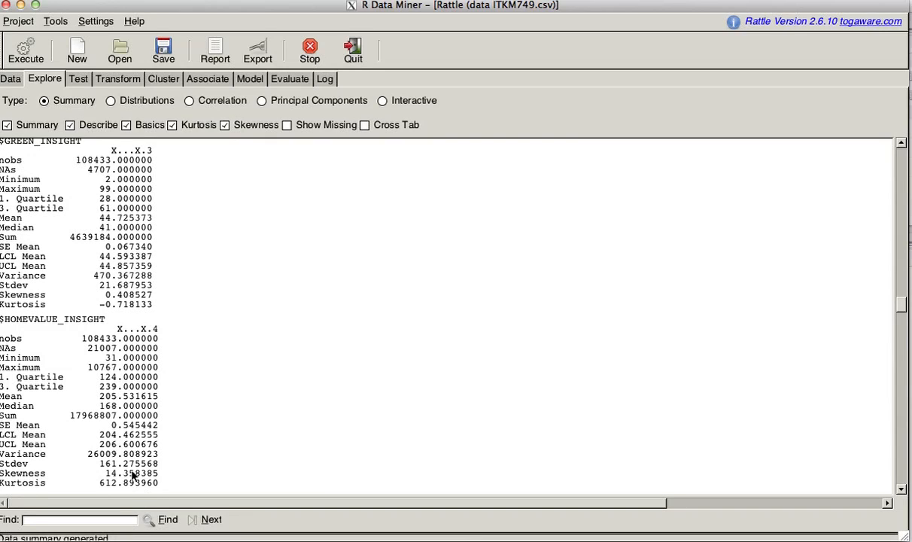
{"action": "mouse_move", "coordinate": [130, 478]}
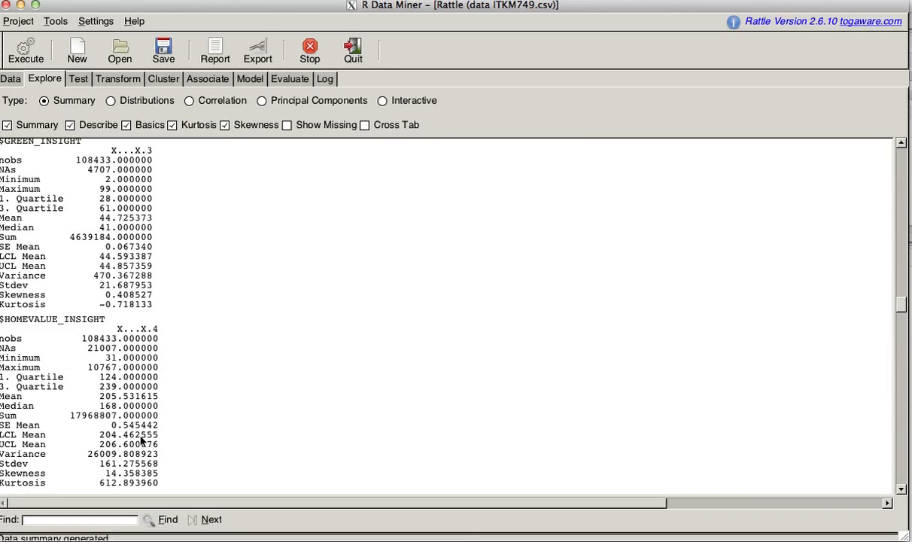
{"action": "mouse_move", "coordinate": [801, 406]}
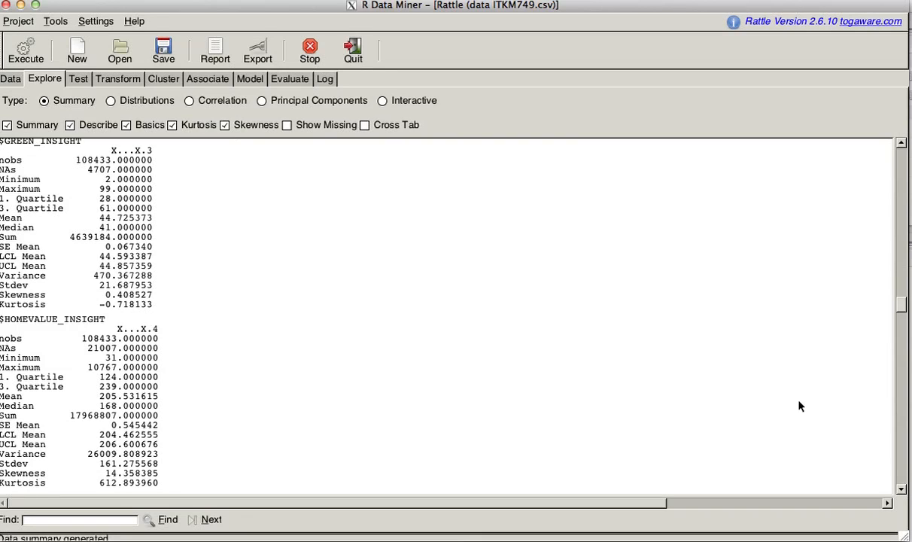
{"action": "mouse_move", "coordinate": [807, 459]}
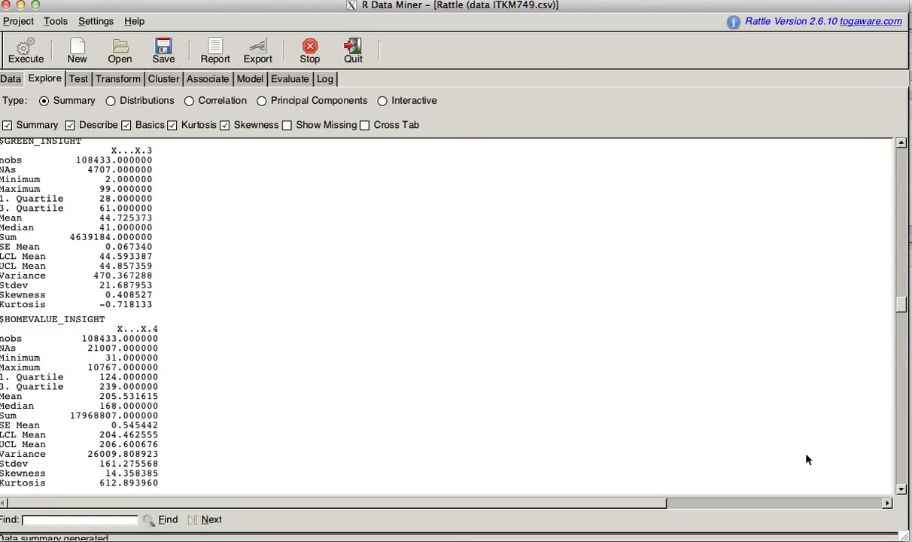
{"action": "mouse_move", "coordinate": [154, 114]}
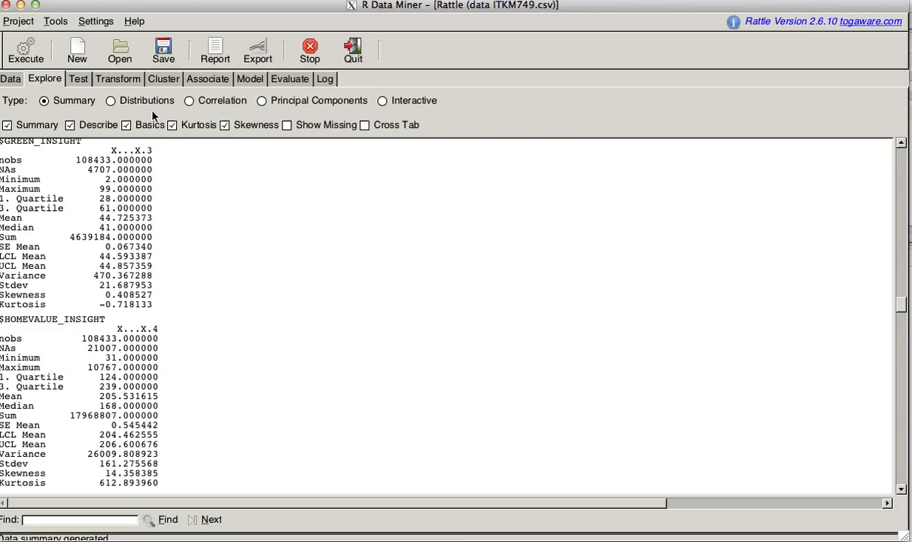
{"action": "mouse_move", "coordinate": [119, 99]}
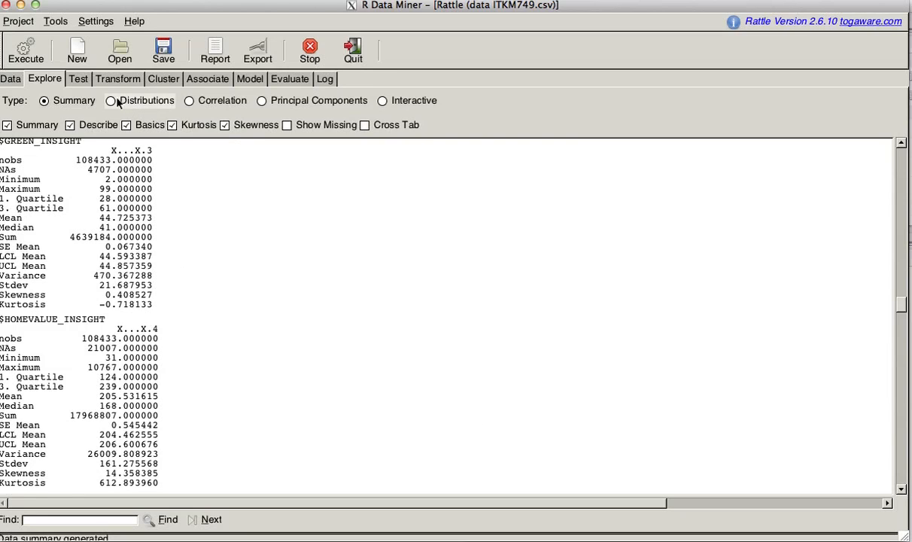
Step: Under Distributions, generate a histogram of HOMEVALUE_INSIGHT grouped by converter
{"action": "left_click", "coordinate": [111, 99]}
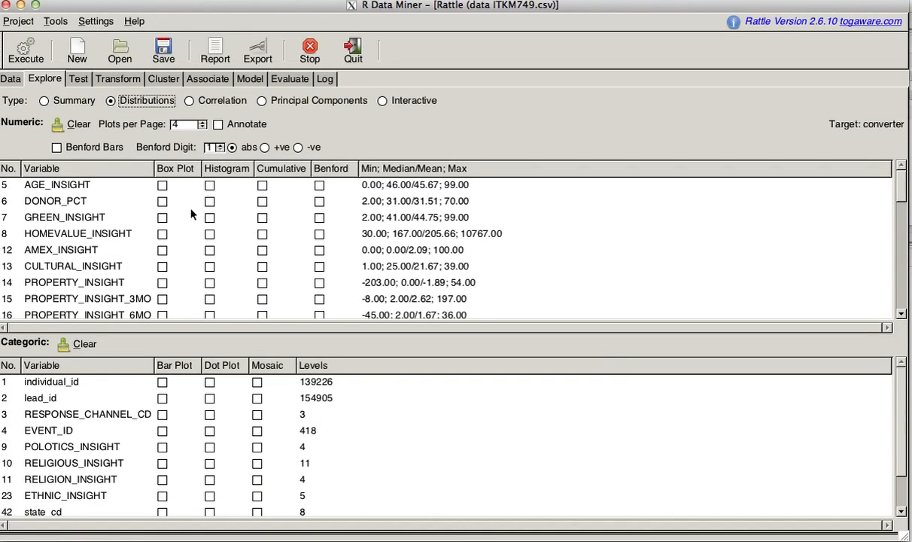
{"action": "mouse_move", "coordinate": [193, 265]}
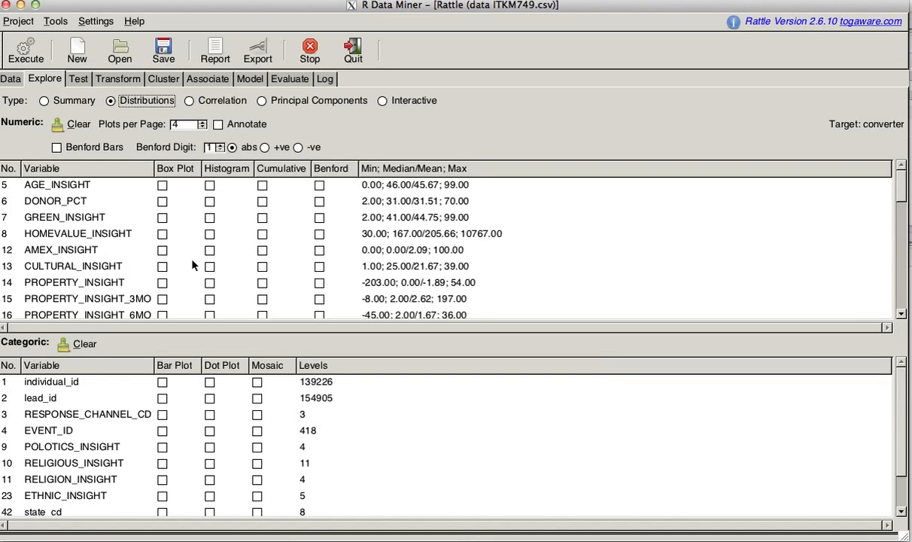
{"action": "mouse_move", "coordinate": [214, 239]}
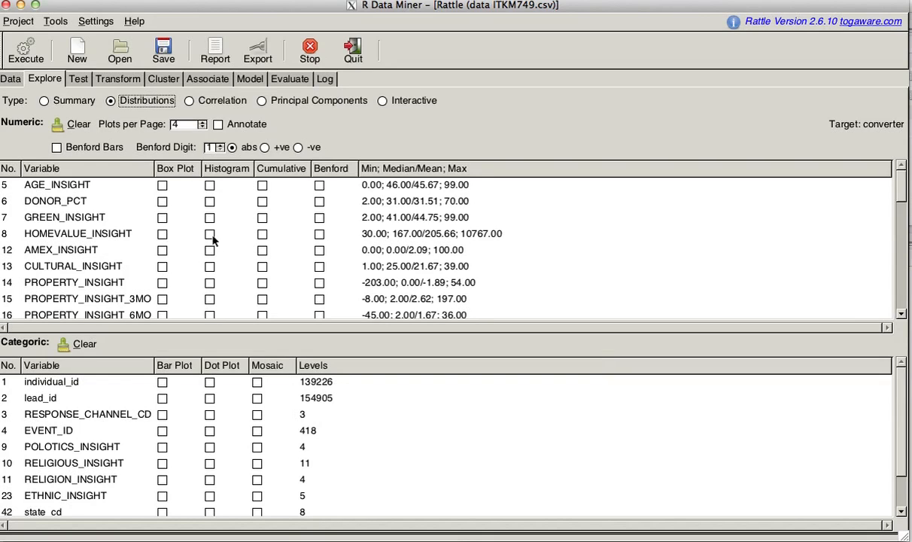
{"action": "left_click", "coordinate": [211, 234]}
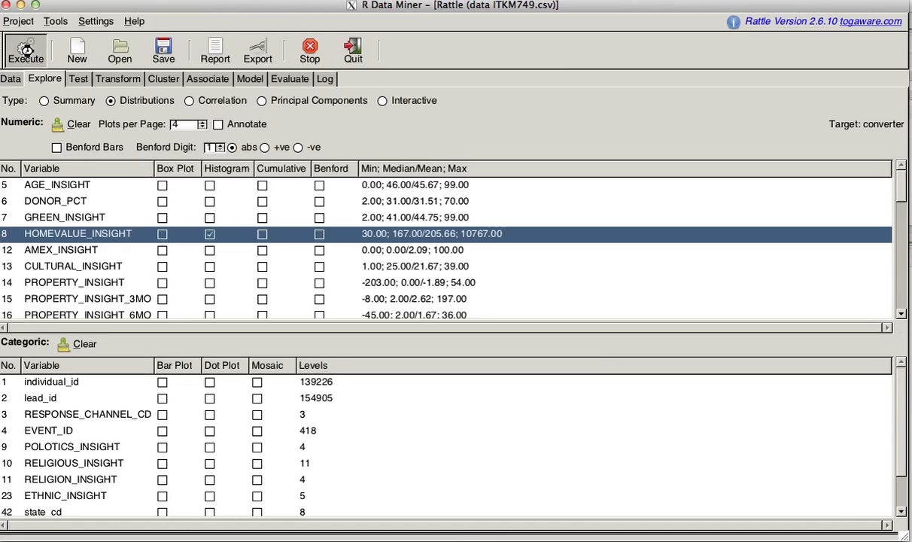
{"action": "left_click", "coordinate": [25, 51]}
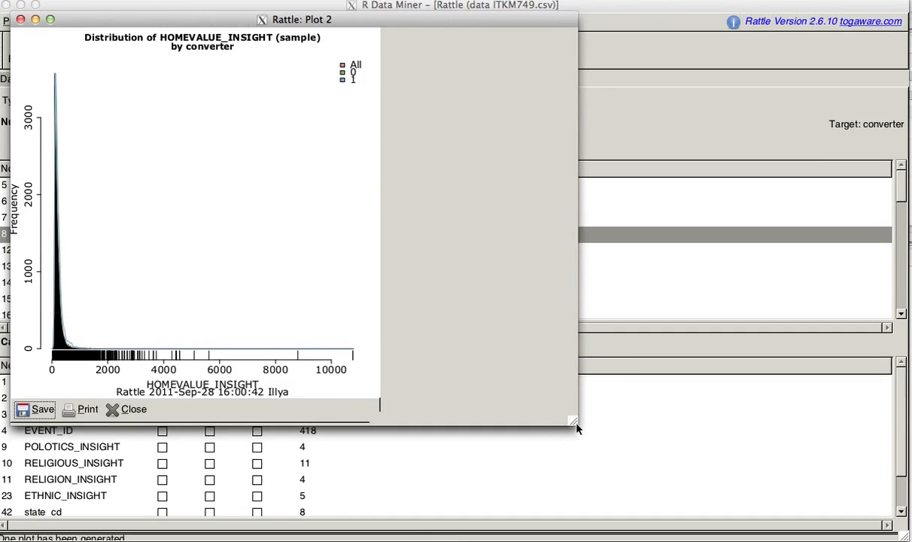
Step: Widen the Rattle: Plot 2 window so the histogram's right tail spreads out
{"action": "left_click_drag", "start_coordinate": [575, 428], "coordinate": [723, 420]}
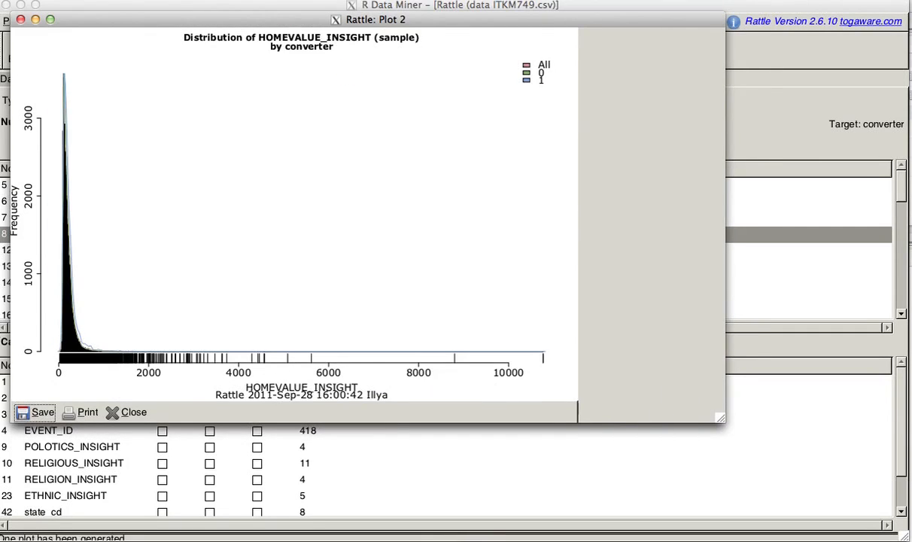
{"action": "mouse_move", "coordinate": [339, 365]}
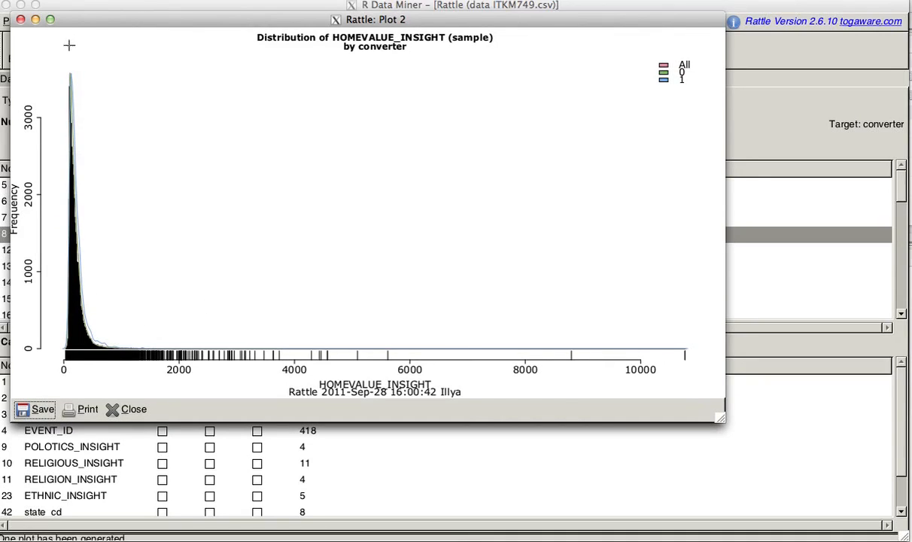
{"action": "mouse_move", "coordinate": [78, 253]}
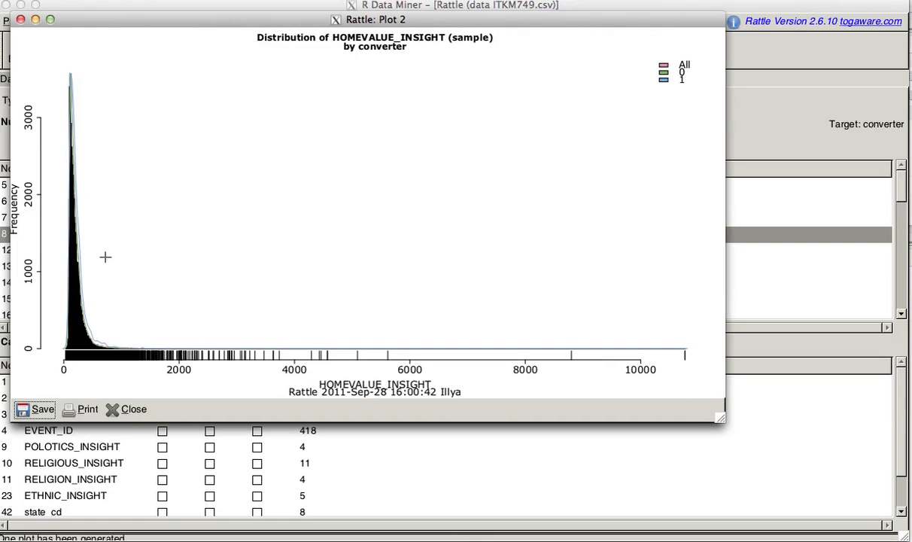
{"action": "mouse_move", "coordinate": [182, 153]}
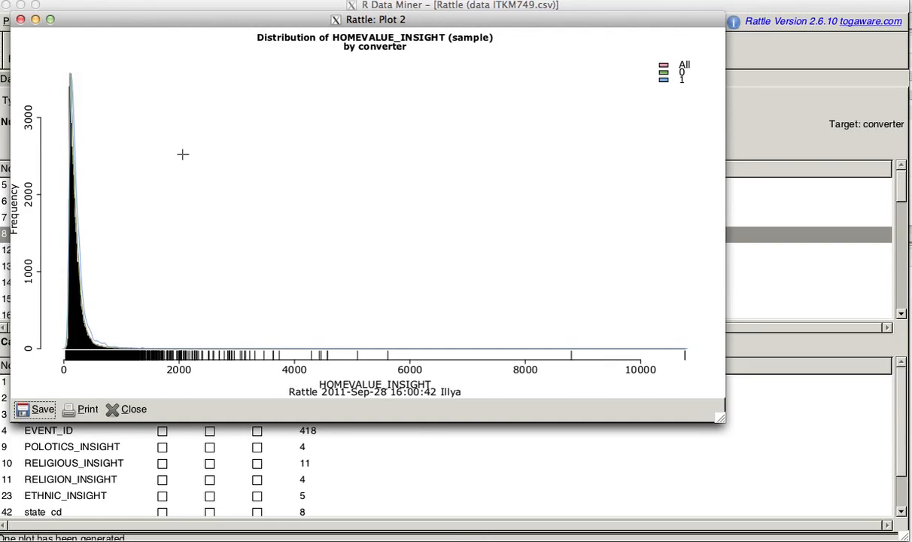
{"action": "mouse_move", "coordinate": [68, 77]}
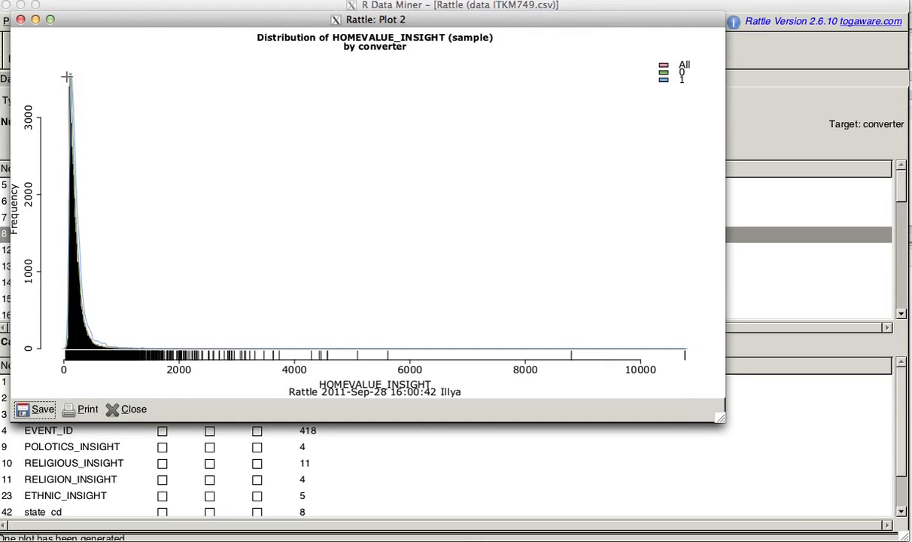
Step: Start a Save of the histogram, then abandon the Export Graphics dialog and close the plot
{"action": "left_click", "coordinate": [36, 410]}
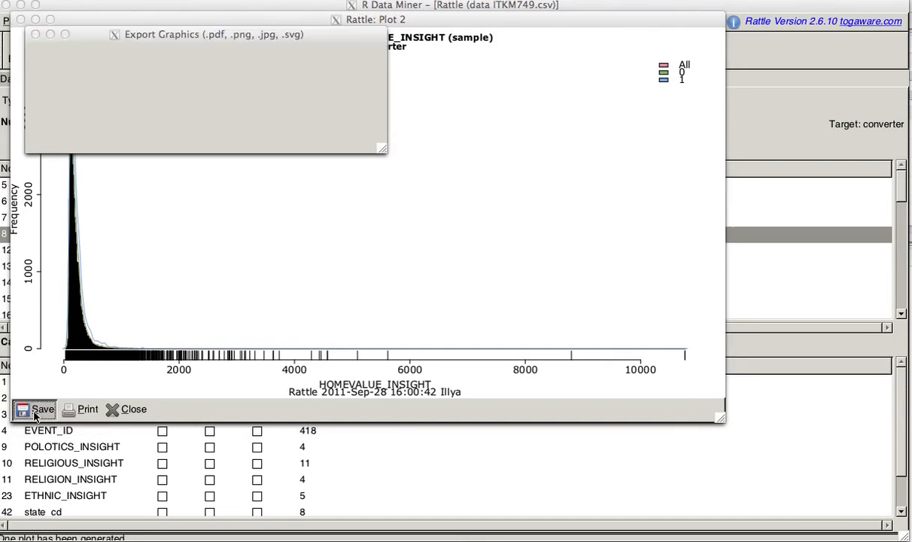
{"action": "left_click", "coordinate": [42, 410]}
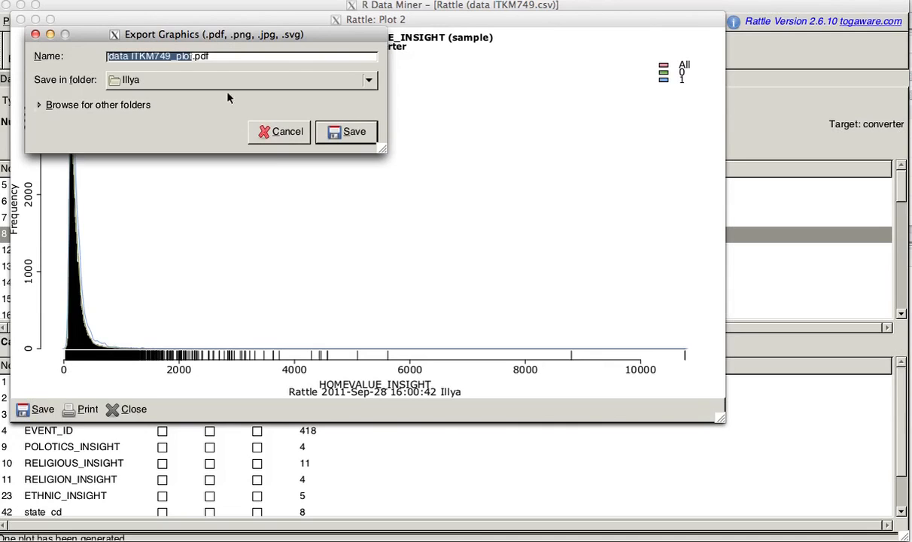
{"action": "mouse_move", "coordinate": [203, 98]}
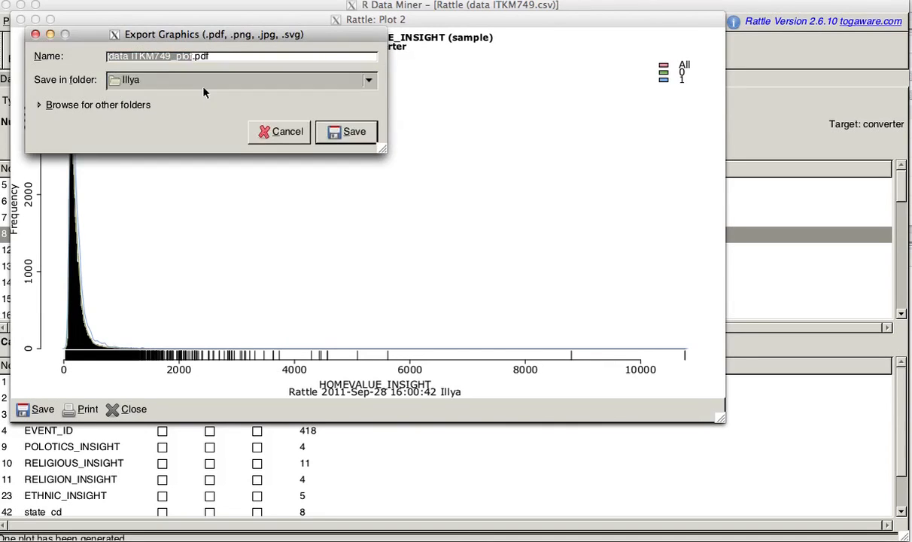
{"action": "left_click", "coordinate": [286, 132]}
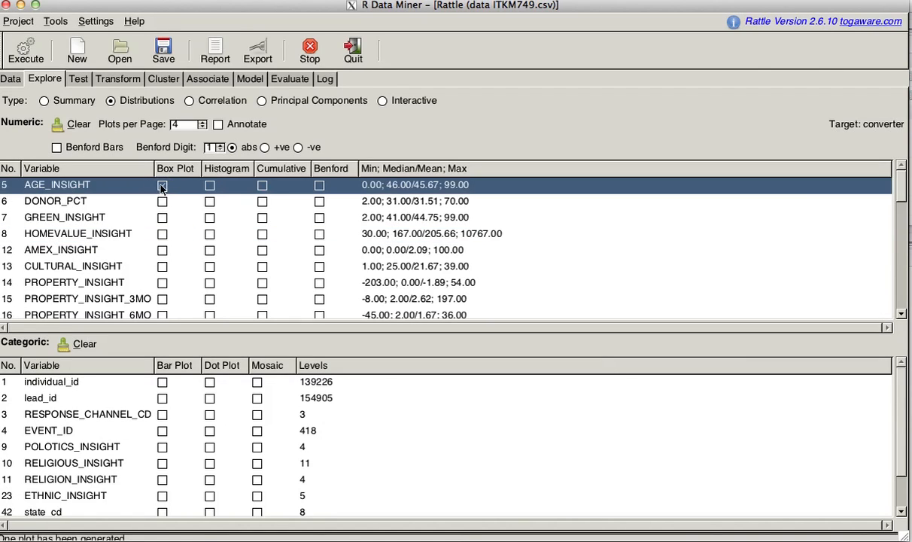
Step: Generate a box plot of AGE_INSIGHT grouped by converter (All, 0, 1)
{"action": "left_click", "coordinate": [163, 185]}
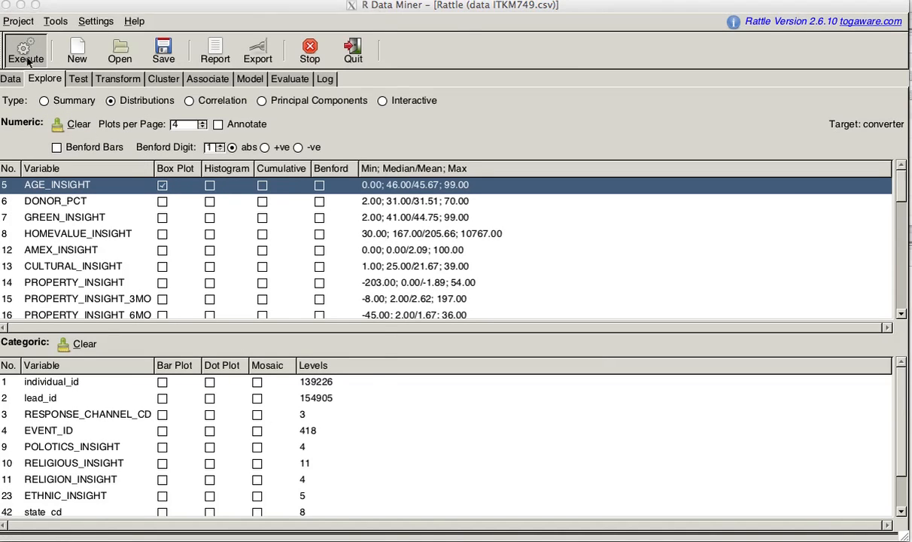
{"action": "left_click", "coordinate": [26, 51]}
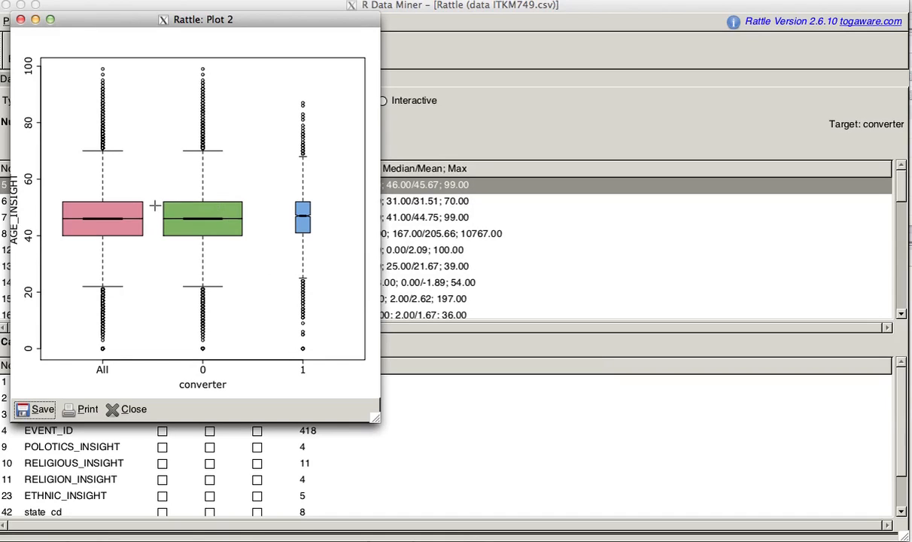
{"action": "mouse_move", "coordinate": [126, 218]}
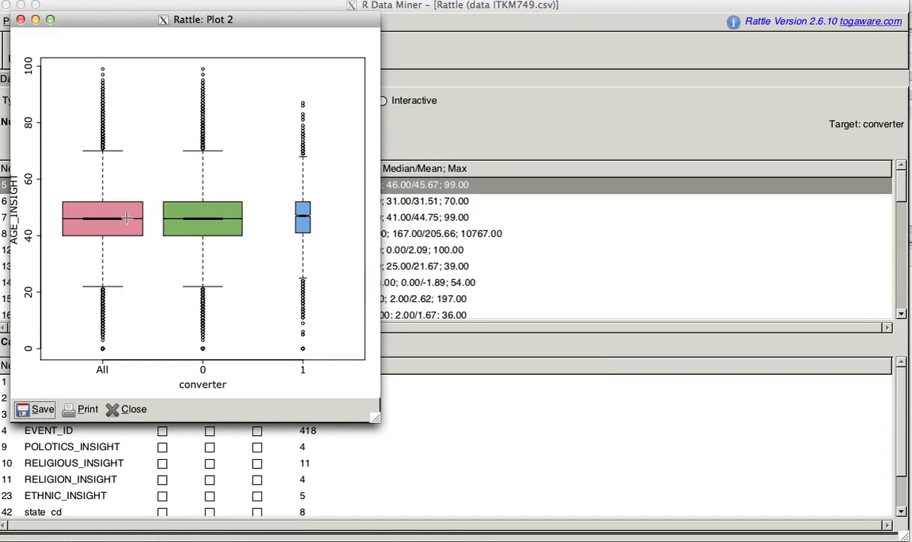
{"action": "mouse_move", "coordinate": [307, 218]}
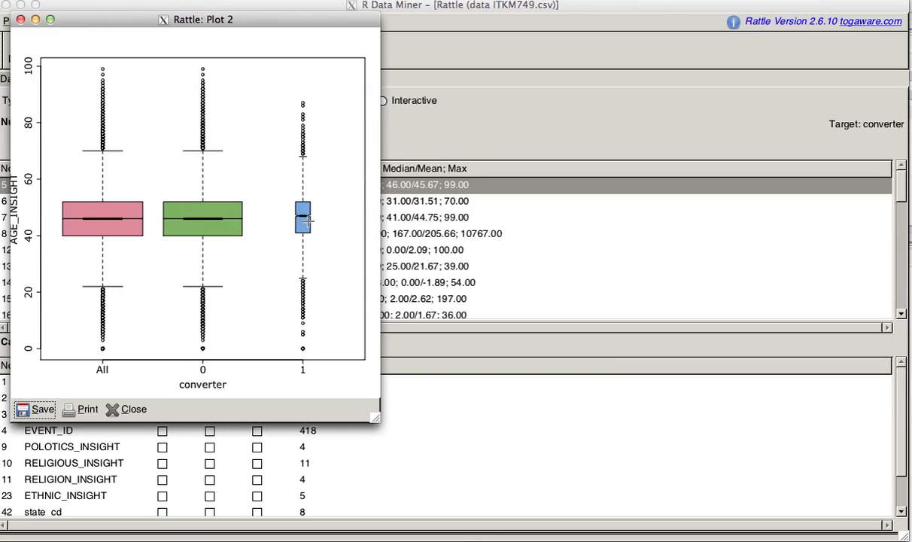
{"action": "mouse_move", "coordinate": [235, 298]}
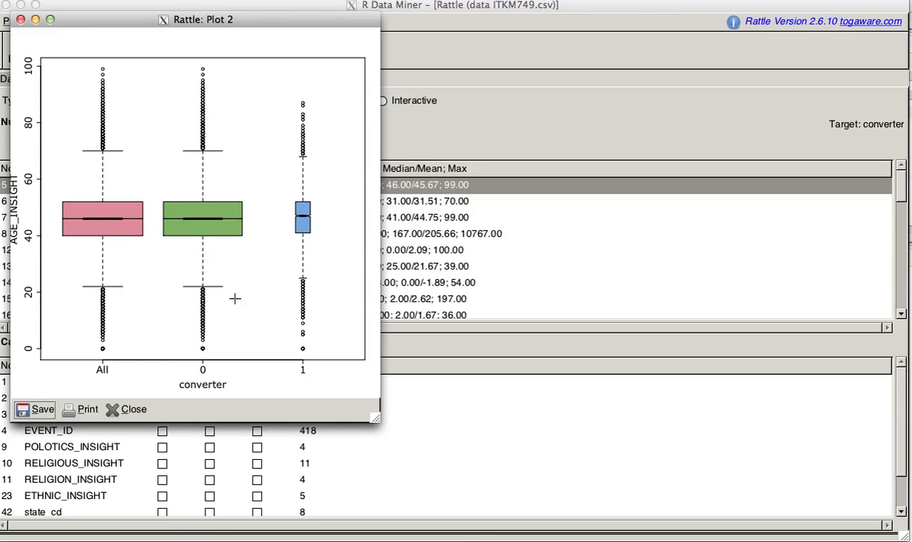
{"action": "mouse_move", "coordinate": [298, 187]}
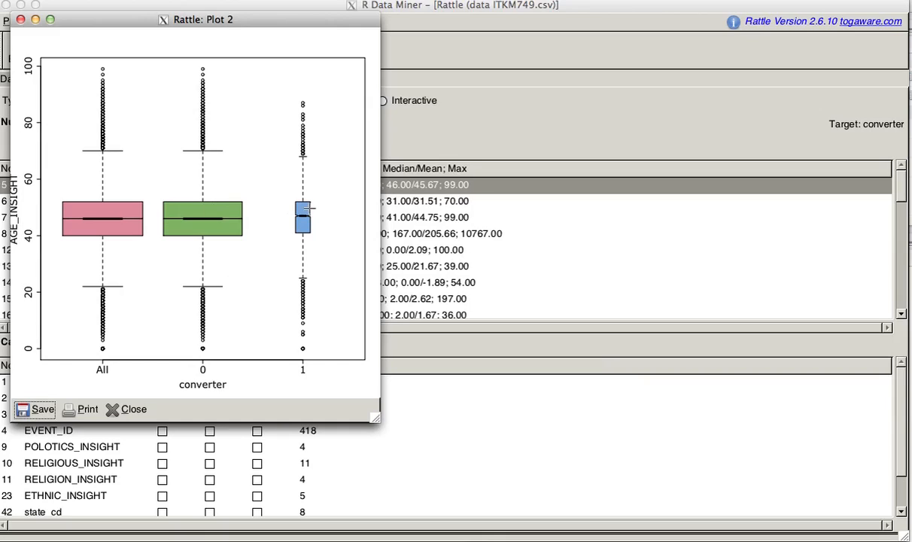
{"action": "mouse_move", "coordinate": [272, 215]}
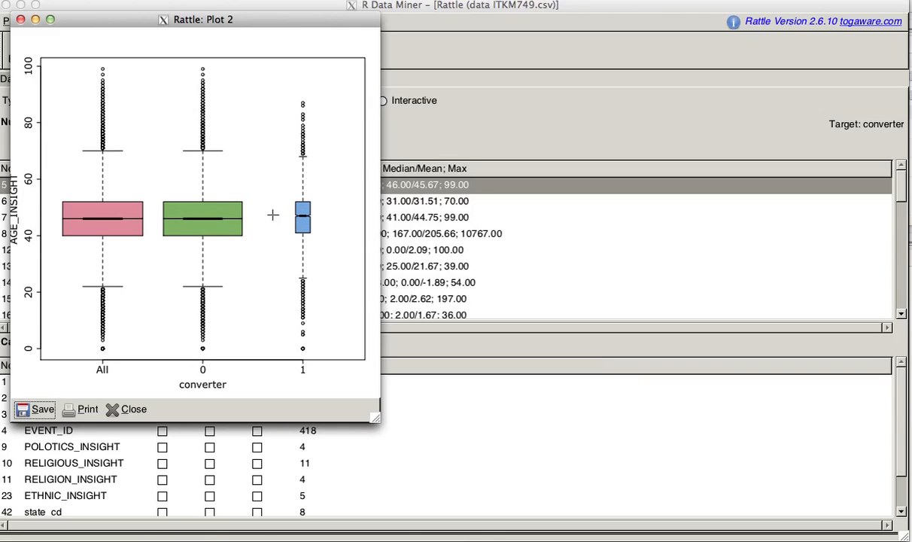
{"action": "mouse_move", "coordinate": [236, 217]}
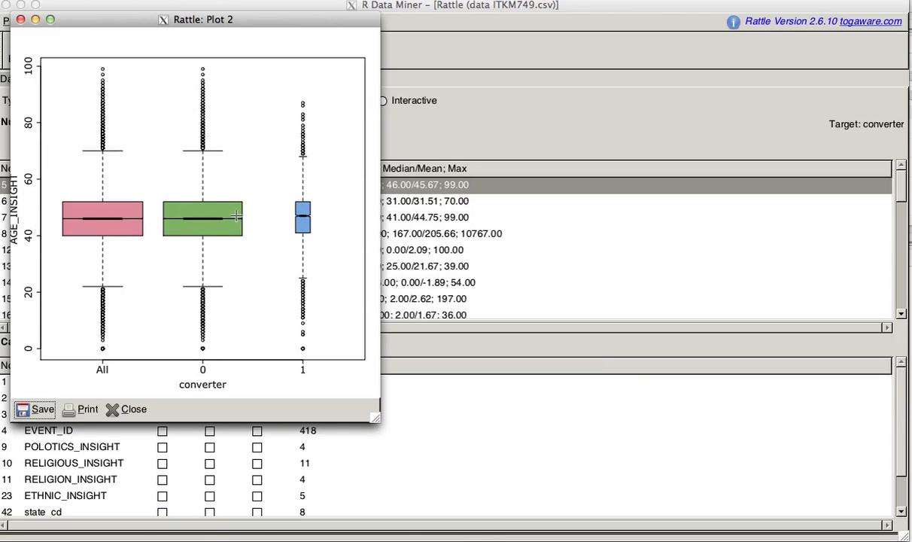
{"action": "mouse_move", "coordinate": [292, 217]}
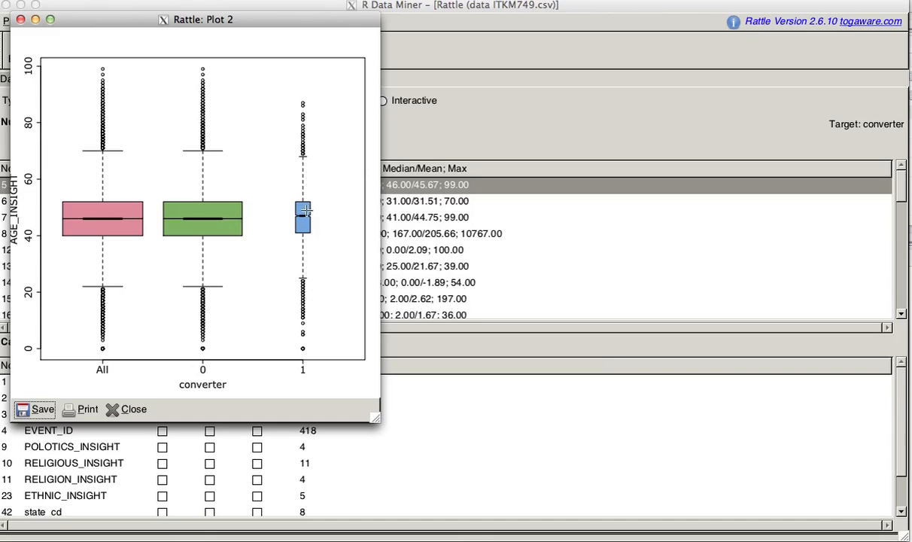
{"action": "mouse_move", "coordinate": [304, 208]}
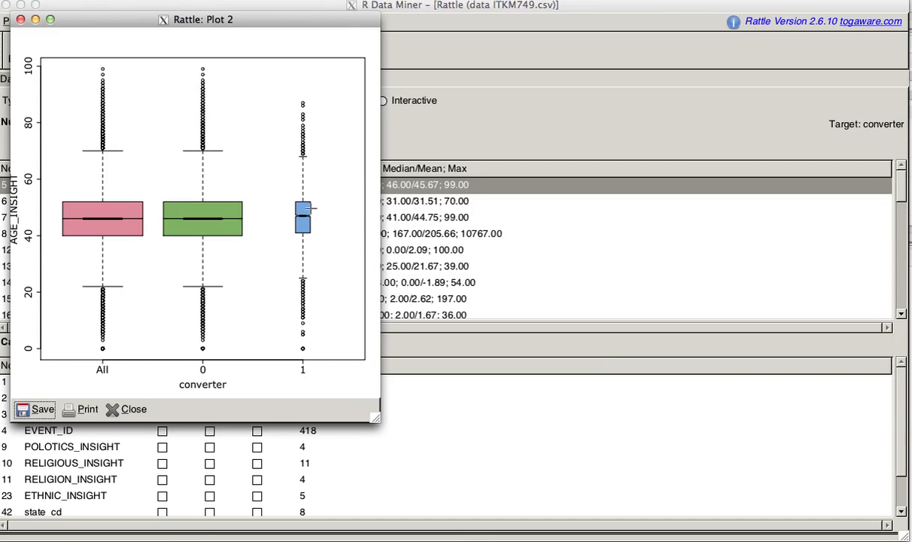
{"action": "mouse_move", "coordinate": [132, 210]}
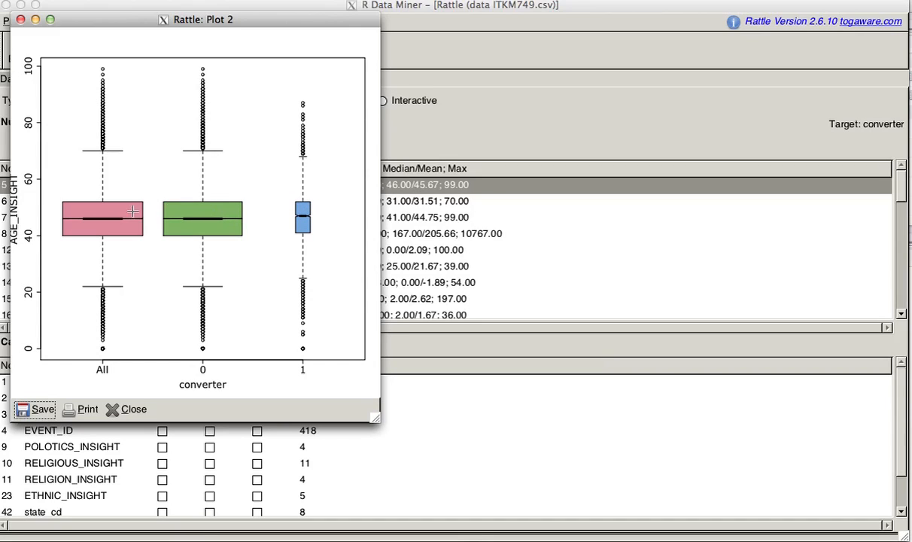
{"action": "mouse_move", "coordinate": [154, 256]}
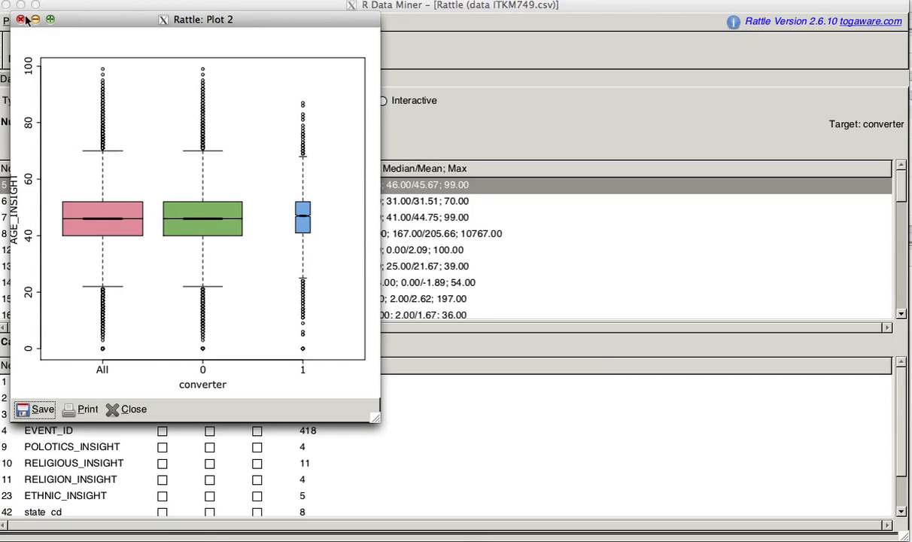
Step: Switch the Explore request from an AGE_INSIGHT box plot to an ETHNIC_INSIGHT bar plot
{"action": "left_click", "coordinate": [127, 409]}
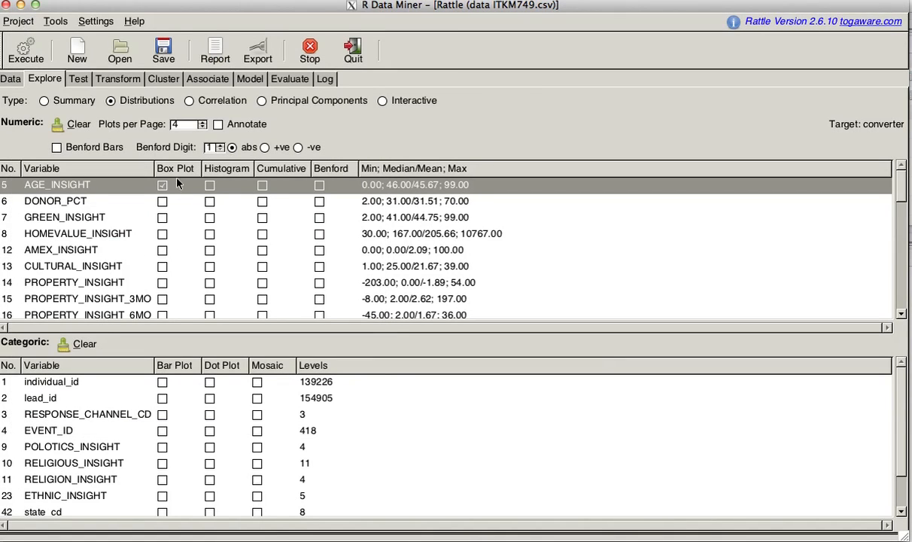
{"action": "mouse_move", "coordinate": [143, 440]}
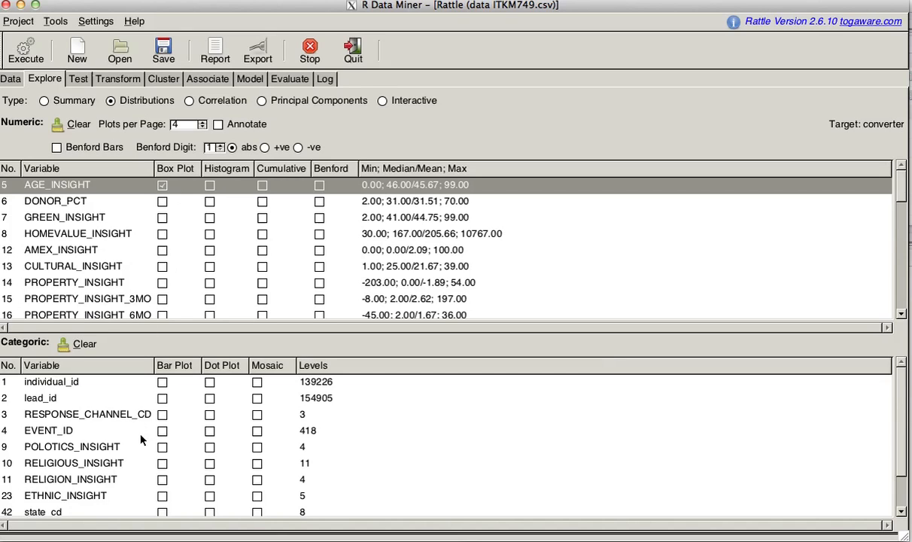
{"action": "scroll", "scroll_direction": "down", "scroll_amount": 3}
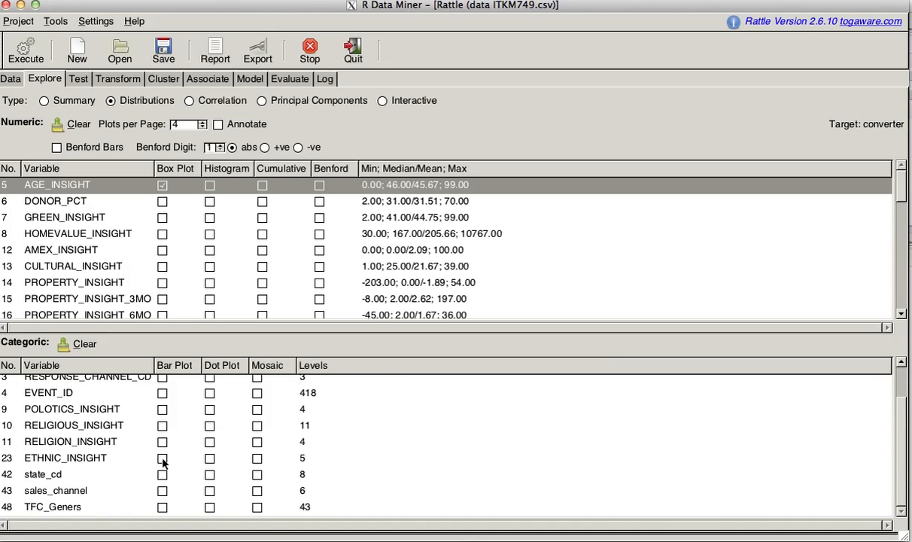
{"action": "left_click", "coordinate": [163, 458]}
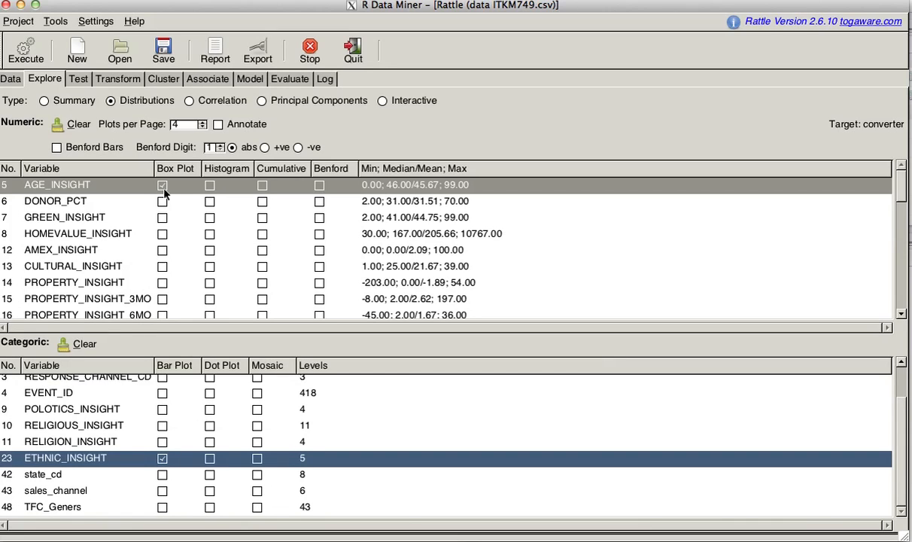
{"action": "left_click", "coordinate": [162, 185]}
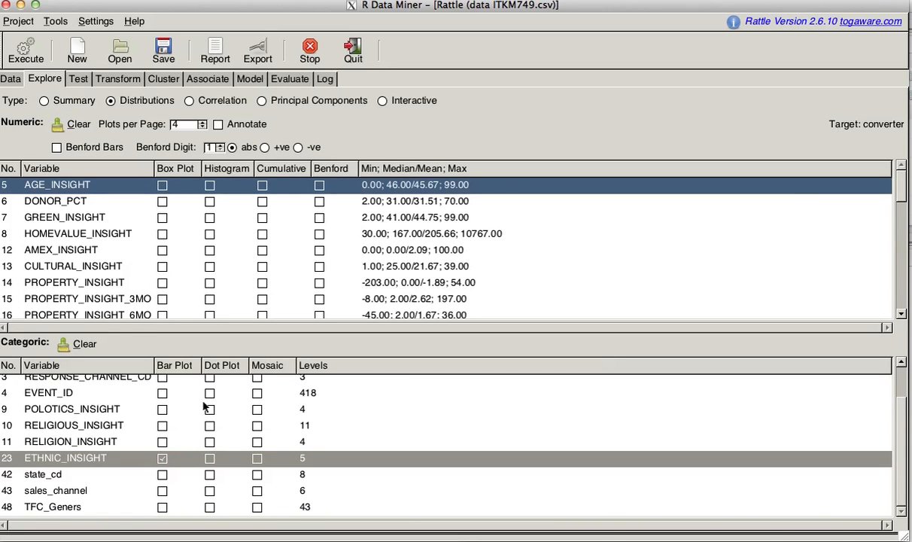
{"action": "left_click", "coordinate": [25, 52]}
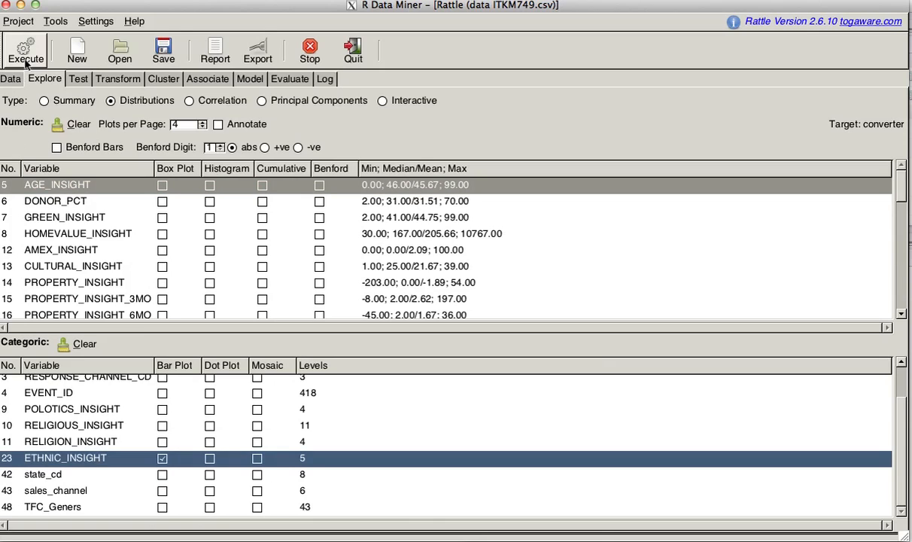
Step: Execute to draw the ETHNIC_INSIGHT by converter bar chart, agreeing to install gplots
{"action": "left_click", "coordinate": [24, 48]}
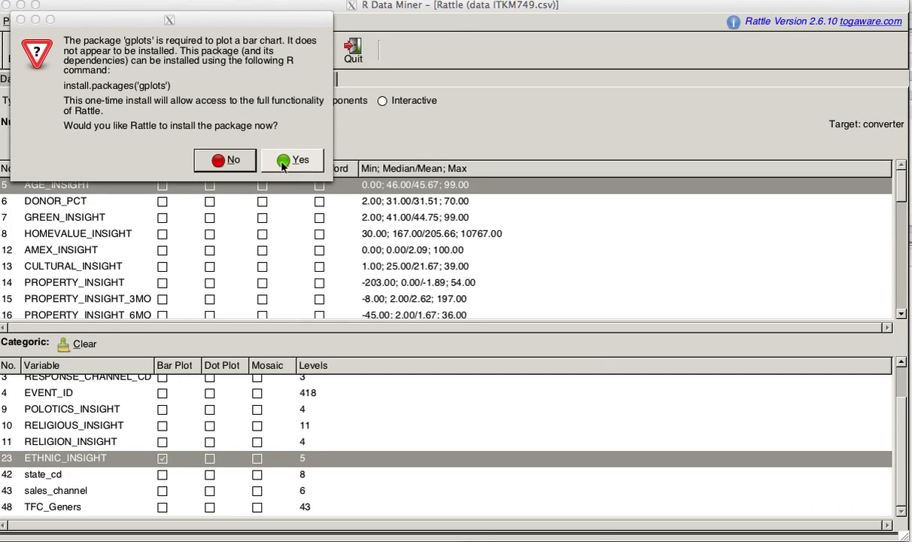
{"action": "left_click", "coordinate": [292, 160]}
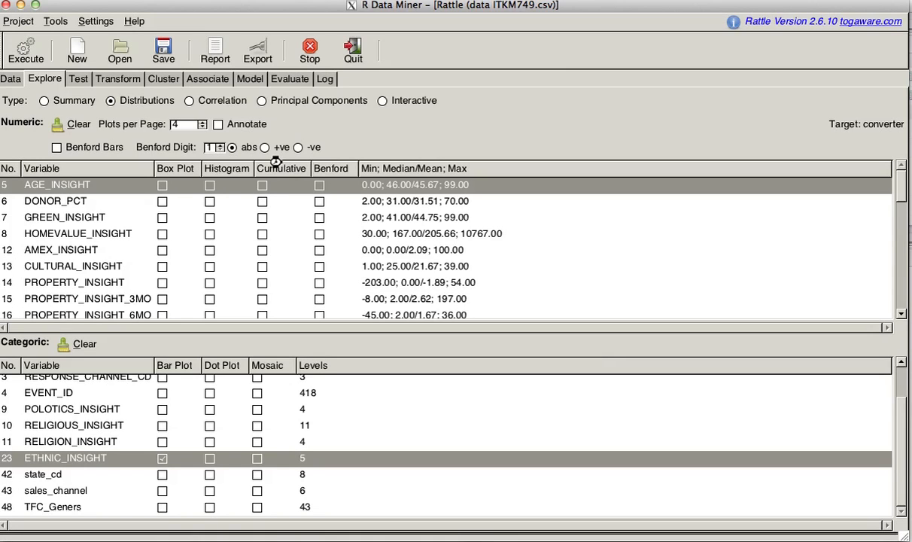
{"action": "left_click", "coordinate": [25, 49]}
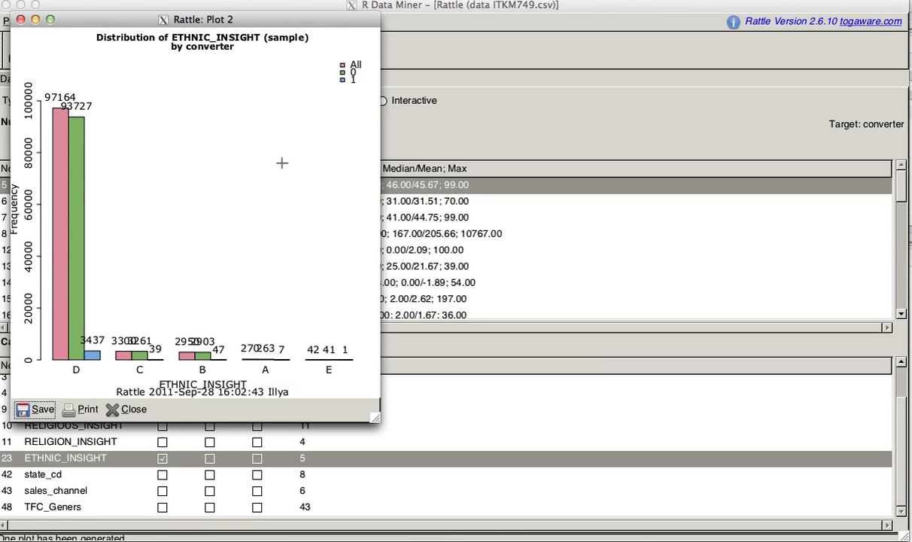
{"action": "mouse_move", "coordinate": [74, 120]}
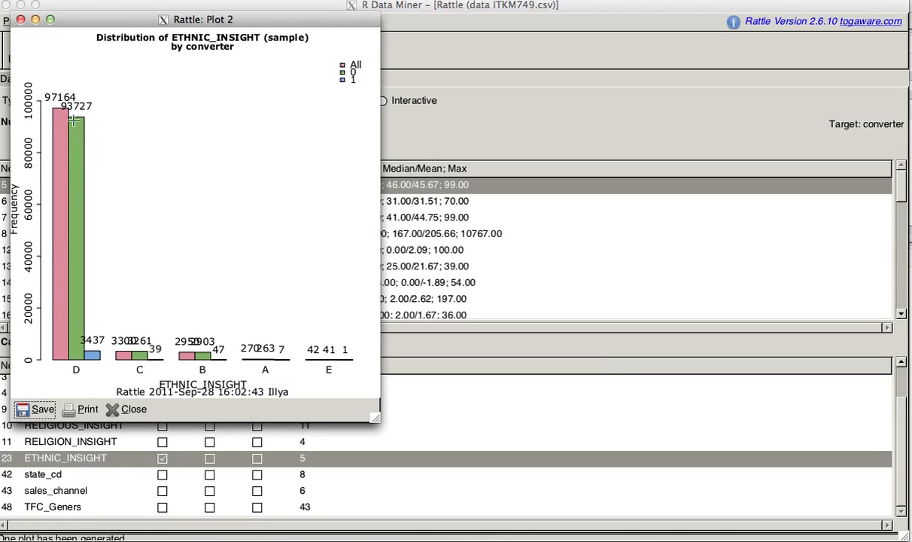
{"action": "mouse_move", "coordinate": [109, 363]}
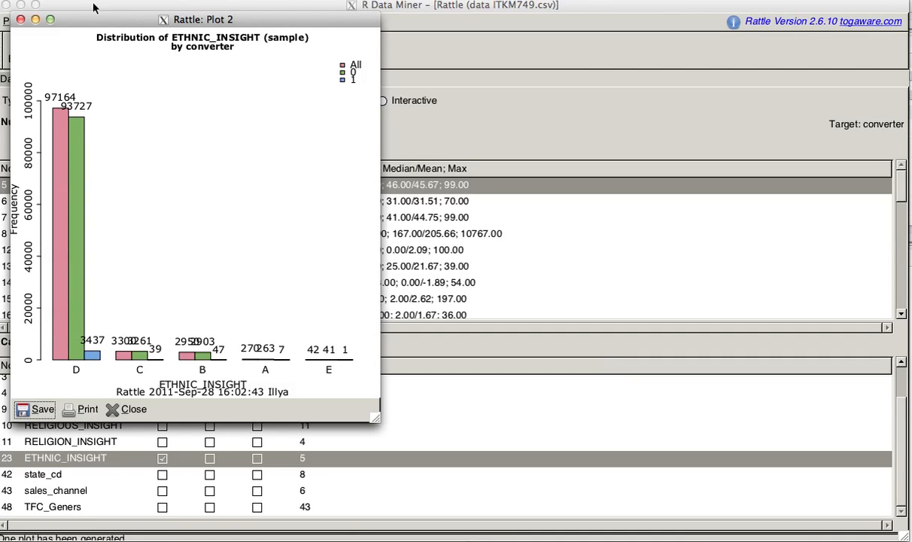
Step: Swap the ETHNIC_INSIGHT bar plot for a mosaic plot by converter and execute it
{"action": "left_click", "coordinate": [134, 409]}
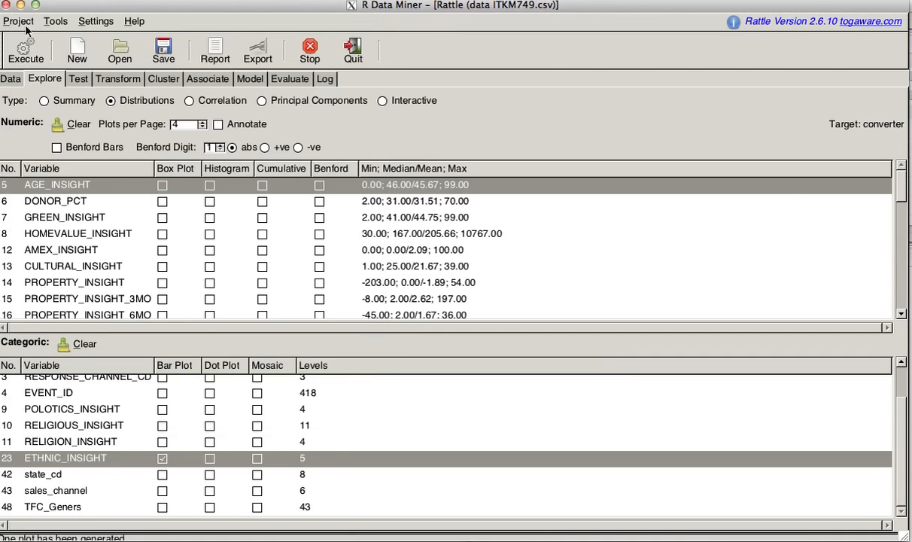
{"action": "left_click", "coordinate": [162, 458]}
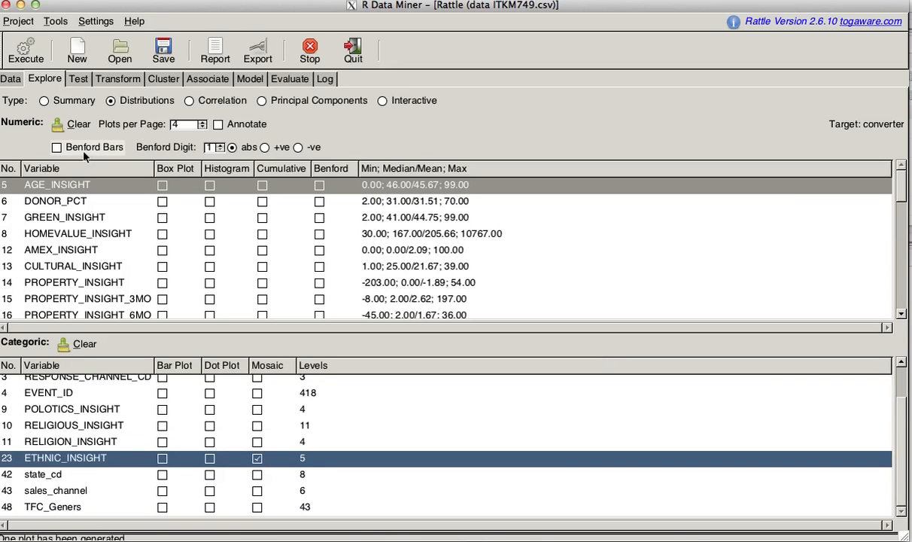
{"action": "left_click", "coordinate": [25, 51]}
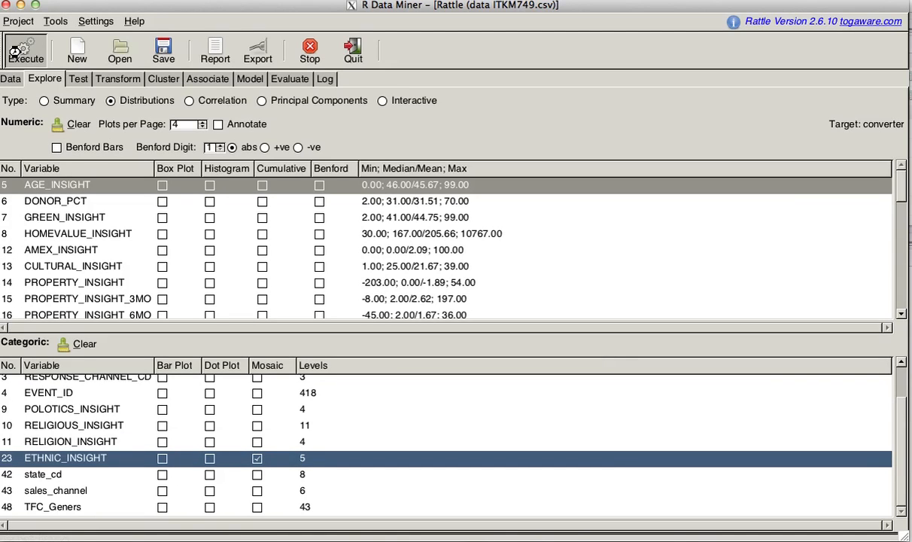
{"action": "left_click", "coordinate": [25, 51]}
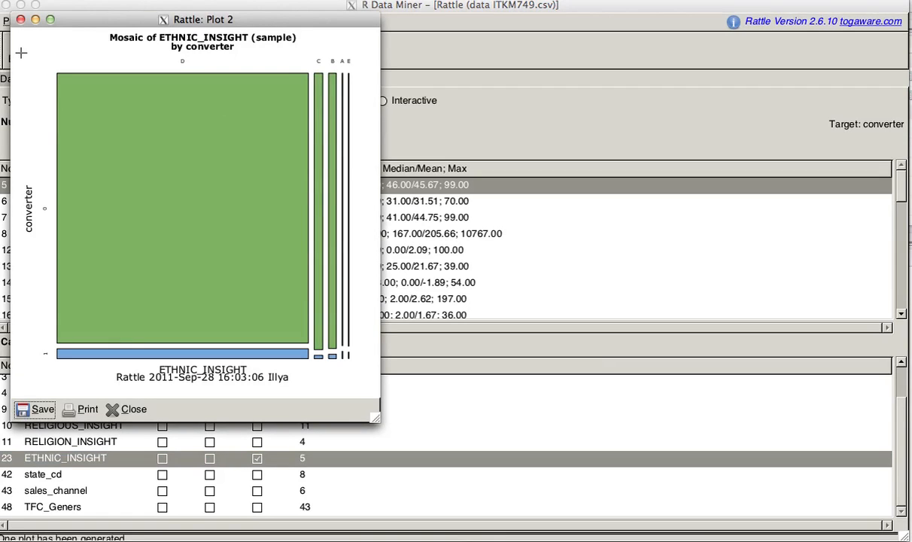
{"action": "mouse_move", "coordinate": [101, 54]}
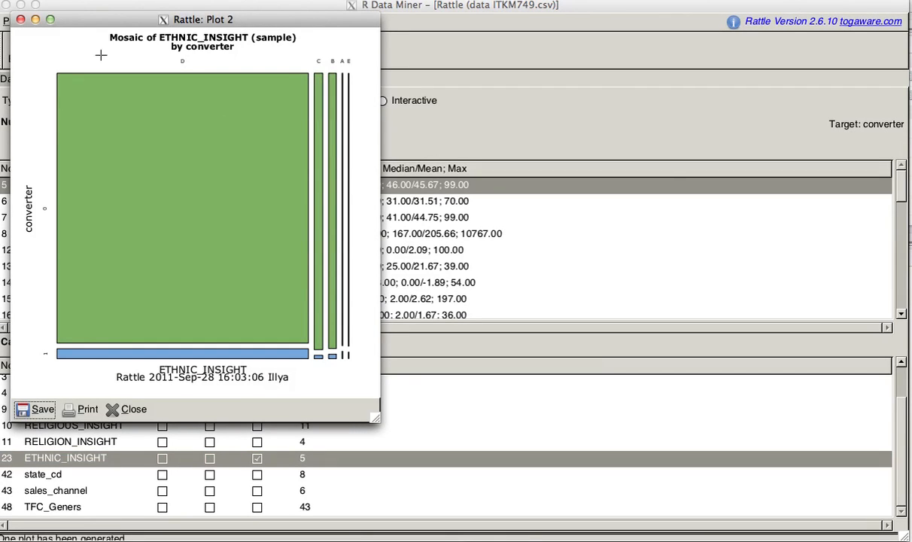
{"action": "mouse_move", "coordinate": [148, 106]}
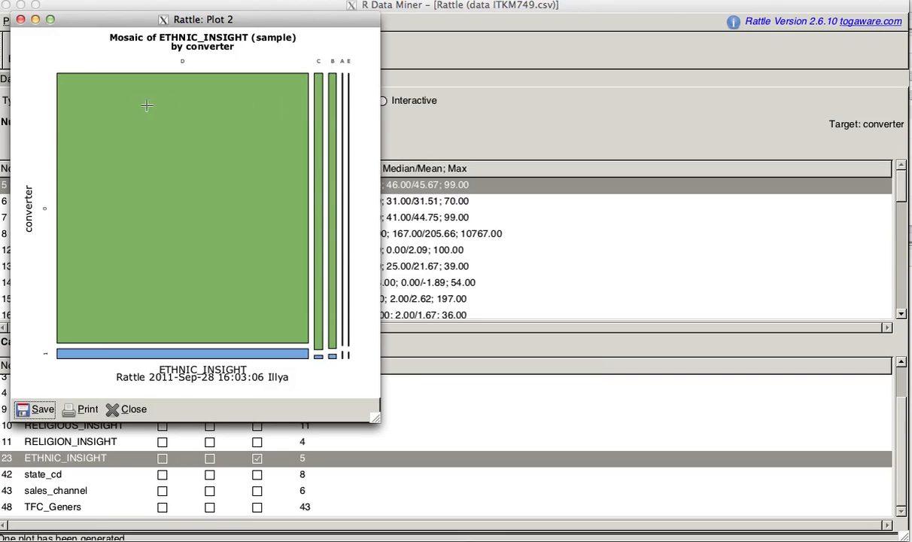
{"action": "mouse_move", "coordinate": [185, 315]}
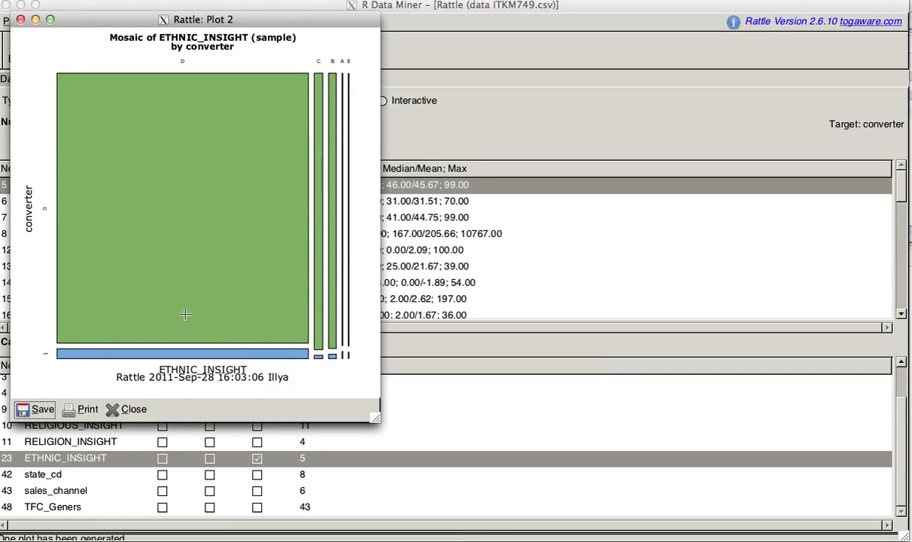
{"action": "mouse_move", "coordinate": [191, 72]}
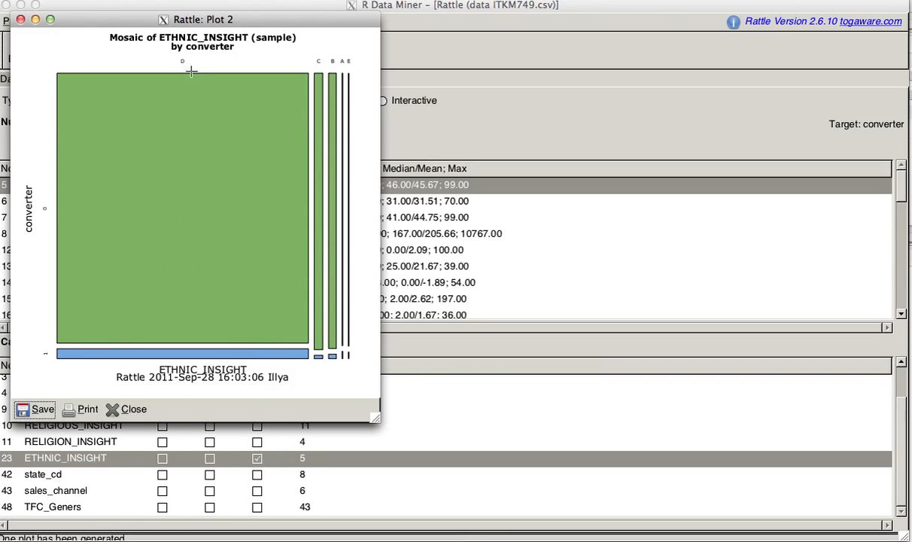
{"action": "mouse_move", "coordinate": [181, 57]}
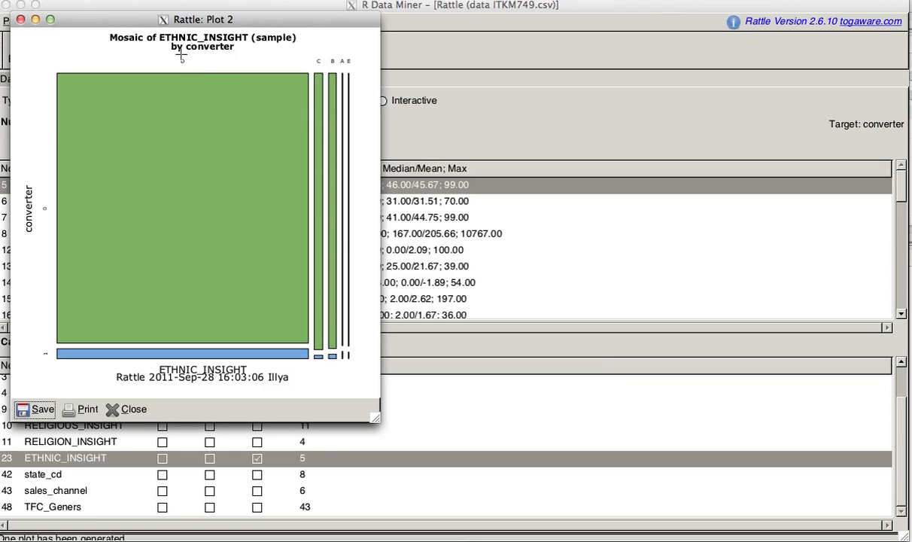
{"action": "mouse_move", "coordinate": [252, 353]}
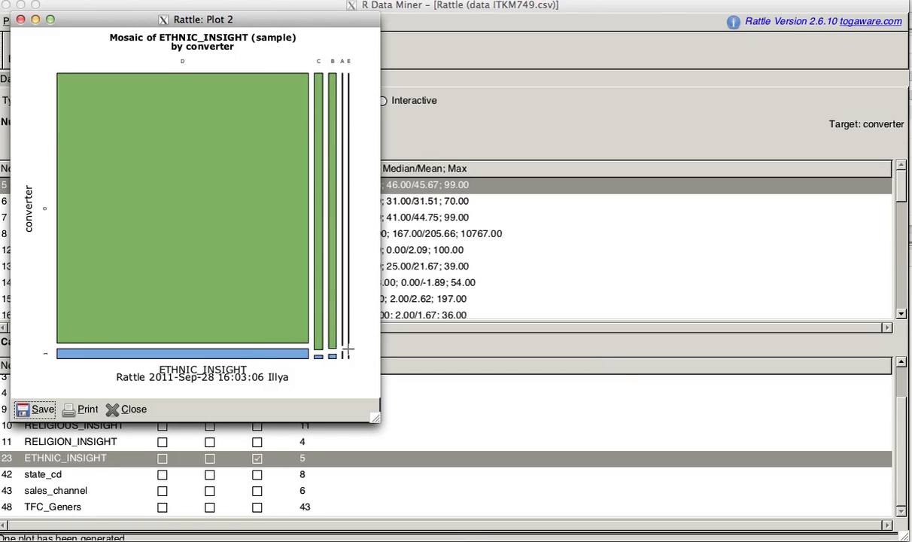
{"action": "mouse_move", "coordinate": [355, 66]}
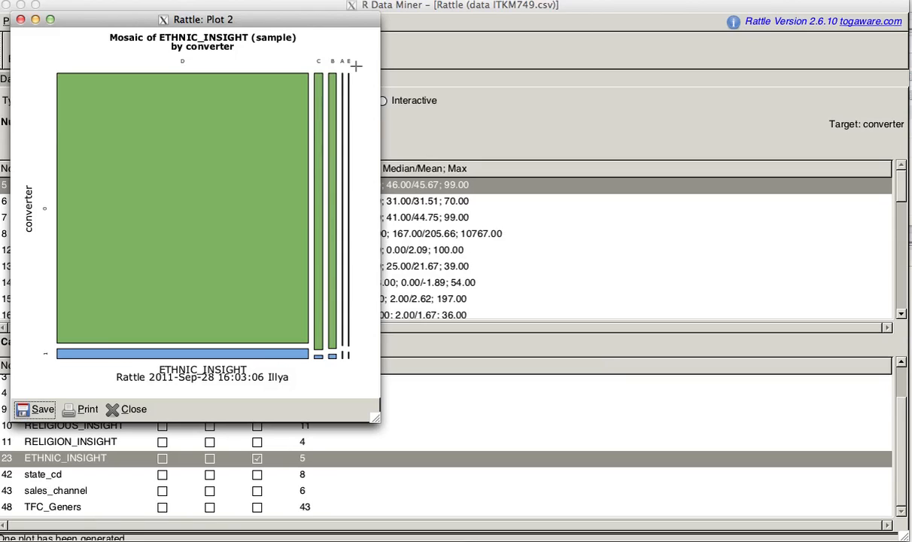
{"action": "mouse_move", "coordinate": [295, 141]}
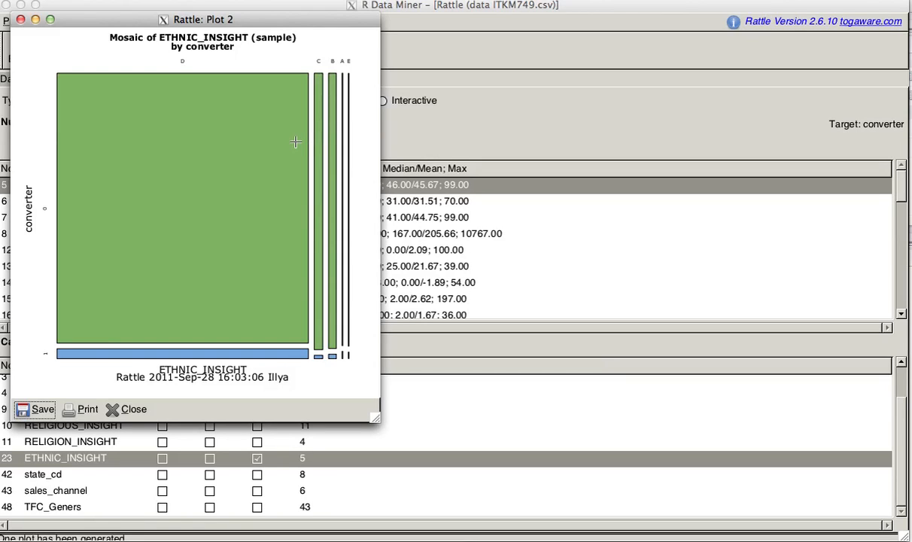